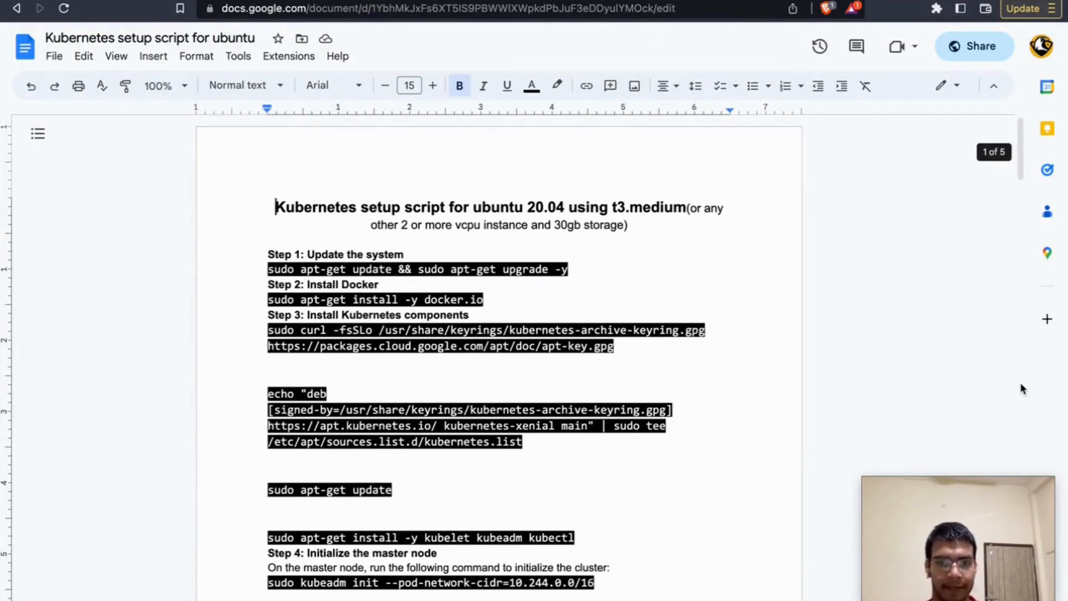
{"action": "mouse_move", "coordinate": [943, 325]}
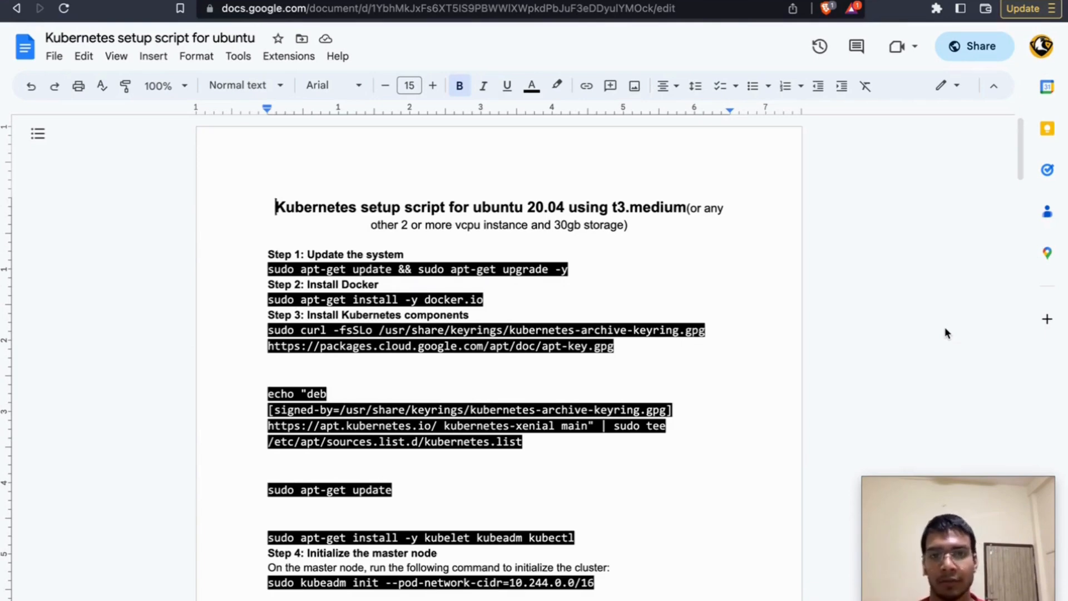
{"action": "mouse_move", "coordinate": [878, 276]}
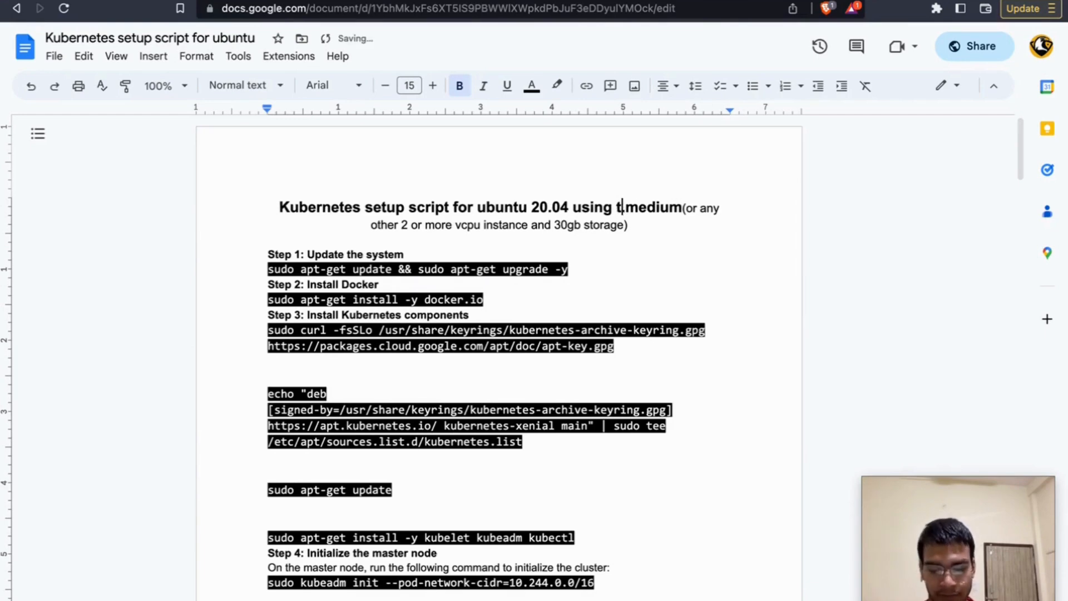
Replace the '3' with '2' so the script title reads t2.medium.
{"action": "type", "text": "2"}
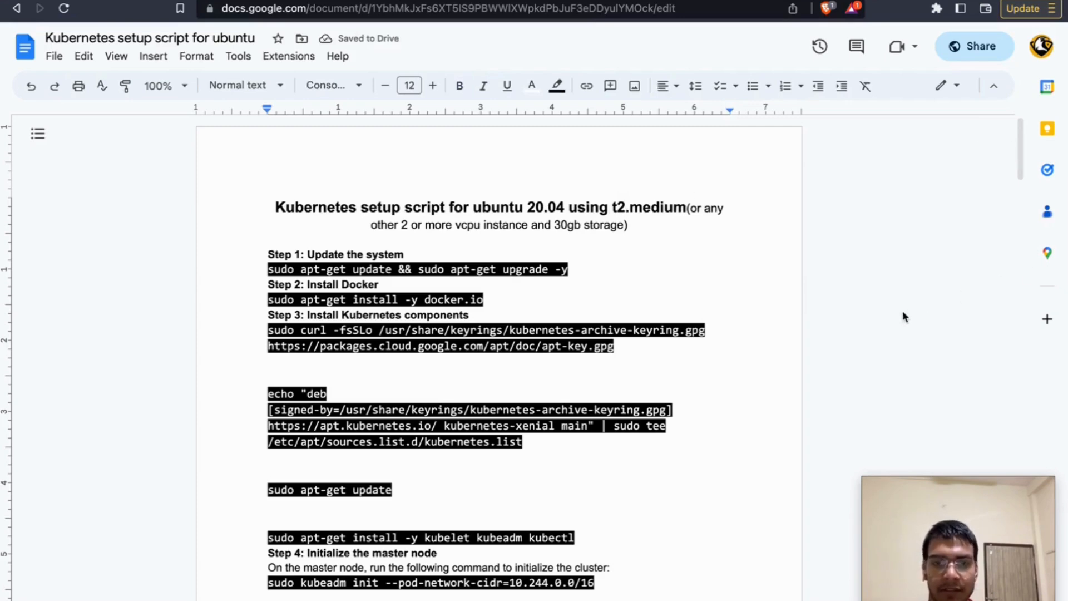
{"action": "mouse_move", "coordinate": [897, 349]}
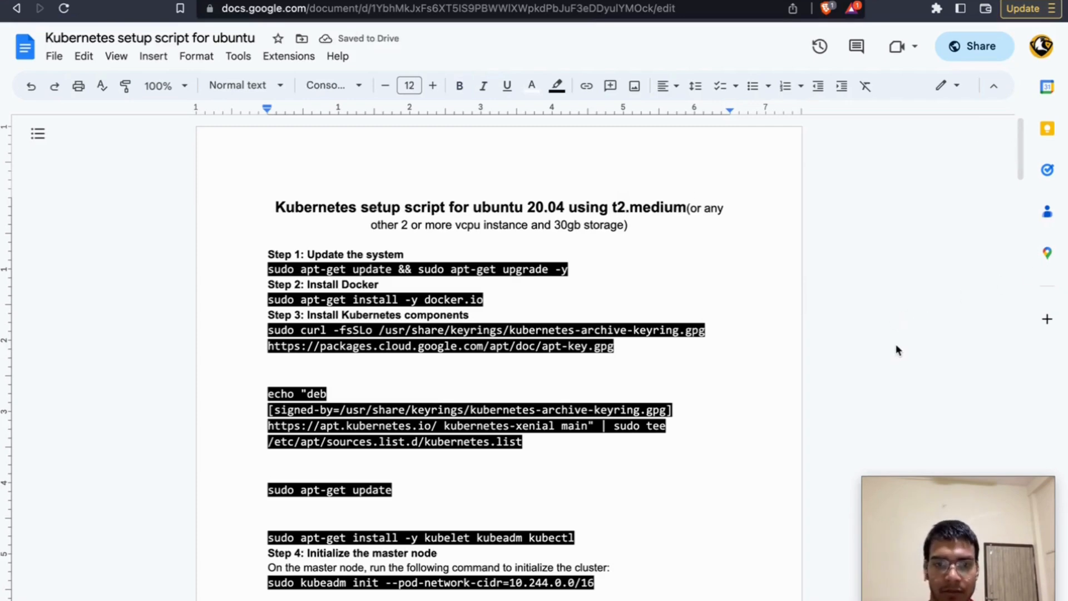
{"action": "mouse_move", "coordinate": [877, 339]}
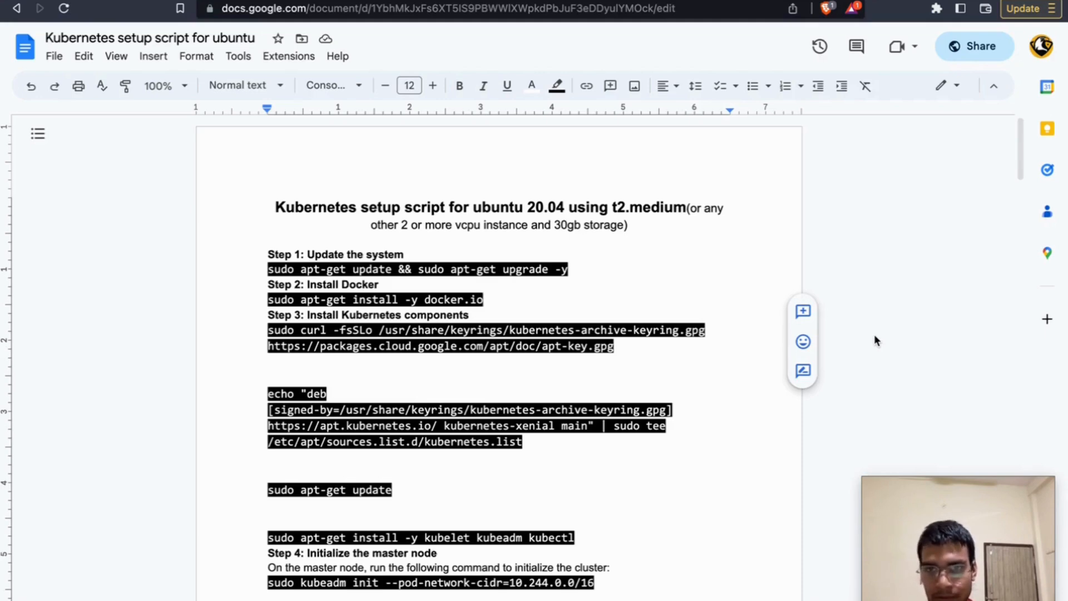
{"action": "mouse_move", "coordinate": [874, 346]}
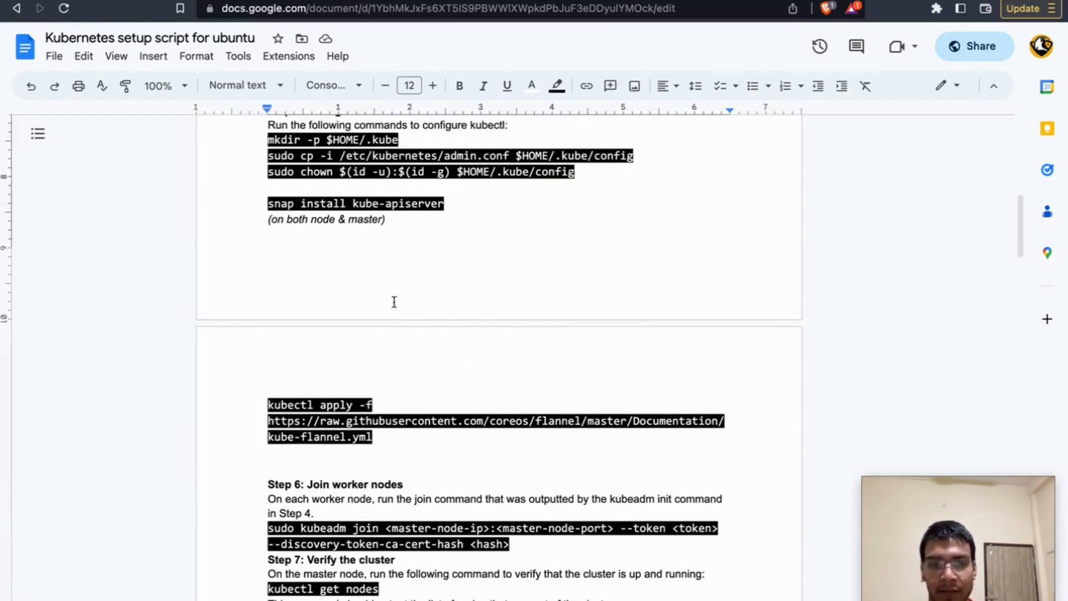
{"action": "mouse_move", "coordinate": [488, 374]}
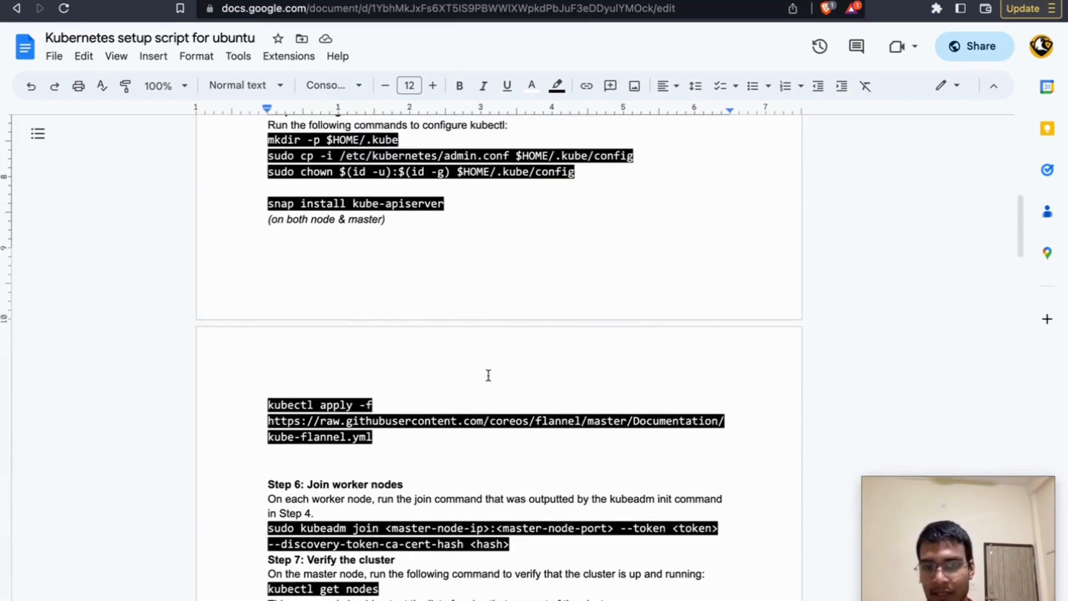
{"action": "scroll", "scroll_direction": "down", "scroll_amount": 3}
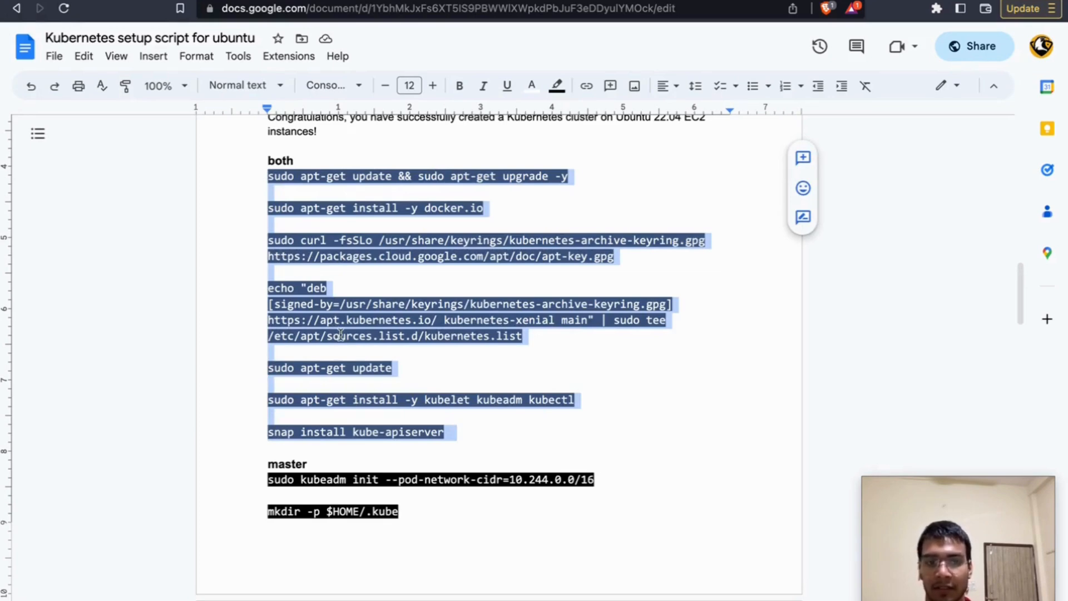
{"action": "scroll", "scroll_direction": "down", "scroll_amount": 3}
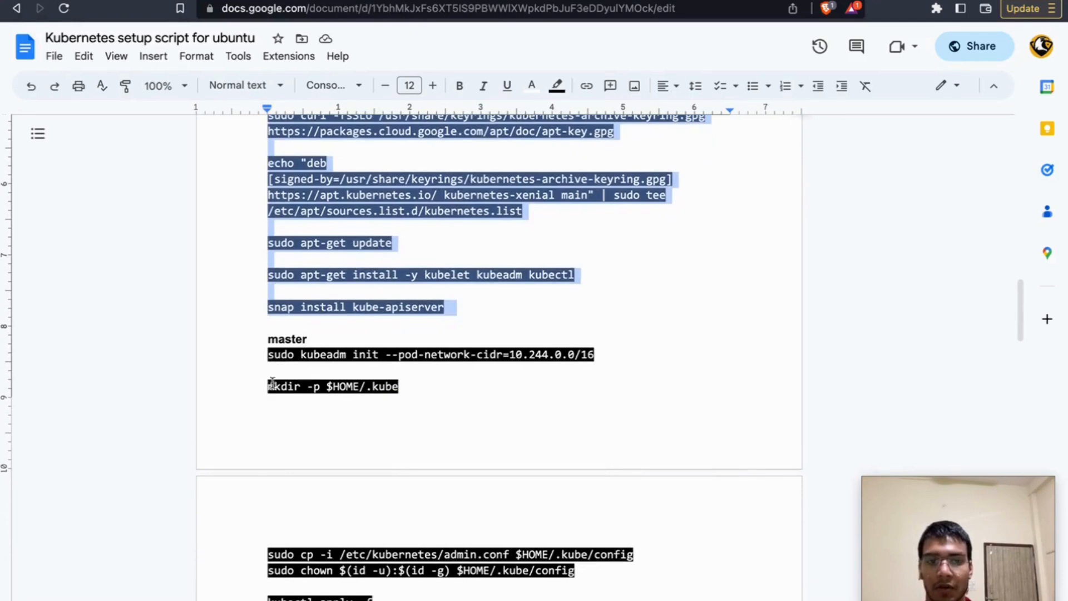
{"action": "scroll", "scroll_direction": "down", "scroll_amount": 3}
{"action": "type", "text": "aw"}
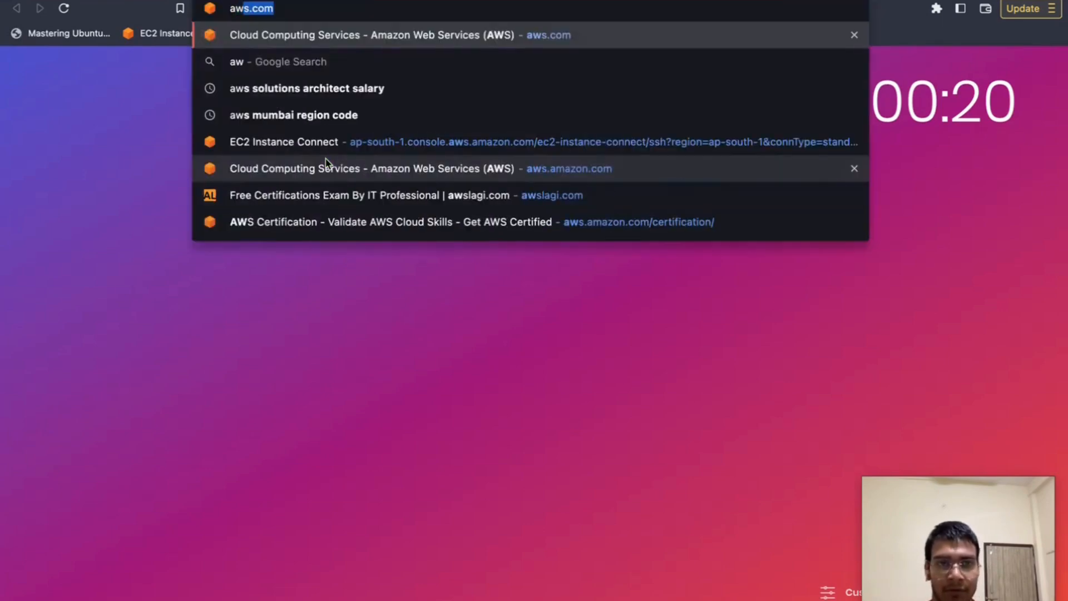
Sign in from aws.amazon.com with the saved IAM user credentials.
{"action": "left_click", "coordinate": [371, 168]}
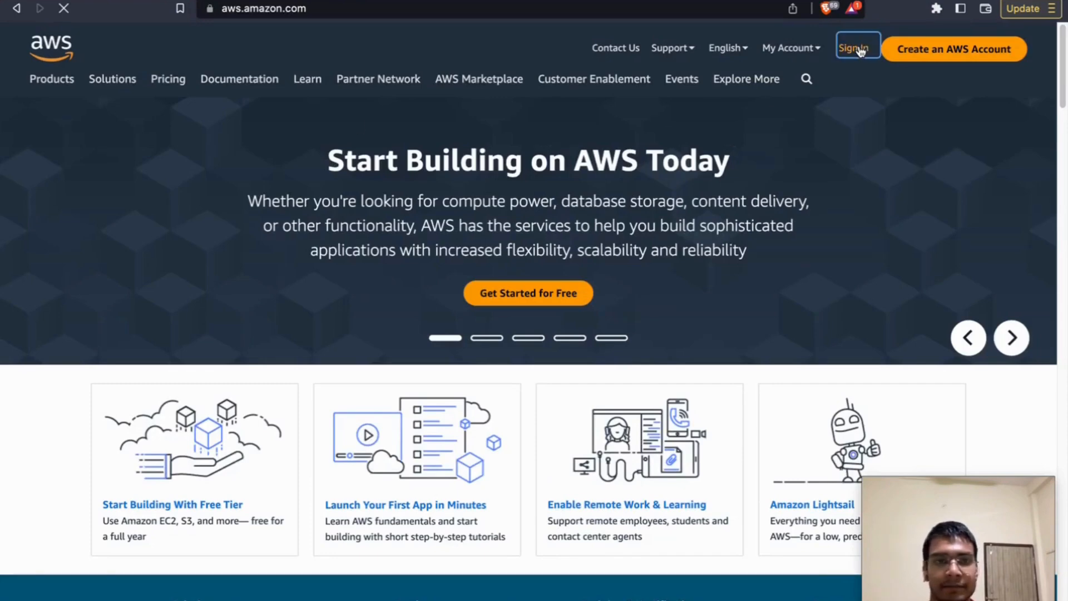
{"action": "left_click", "coordinate": [857, 49]}
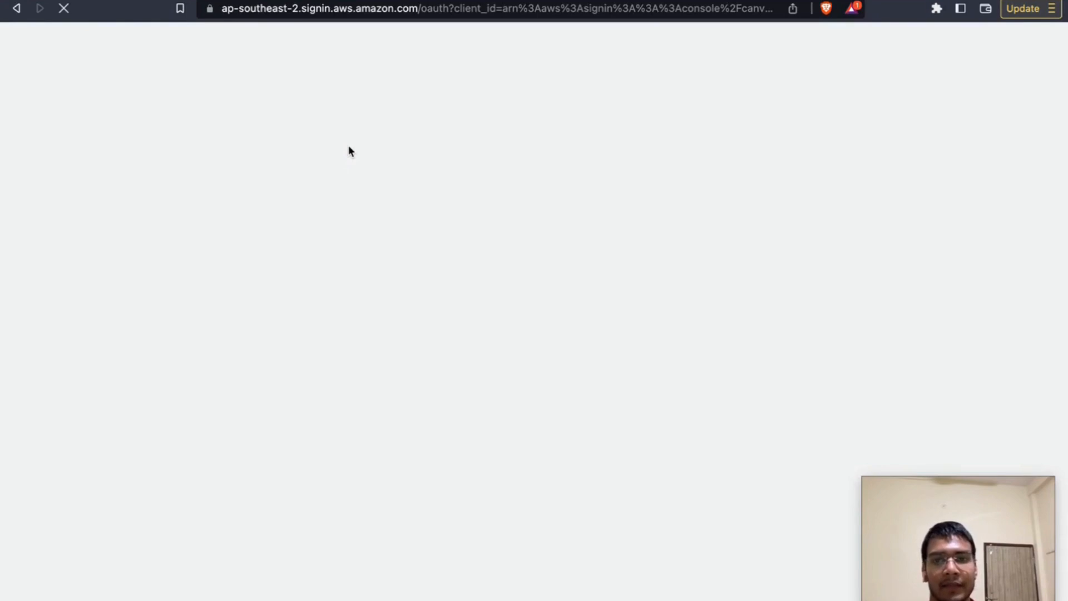
{"action": "left_click", "coordinate": [300, 241]}
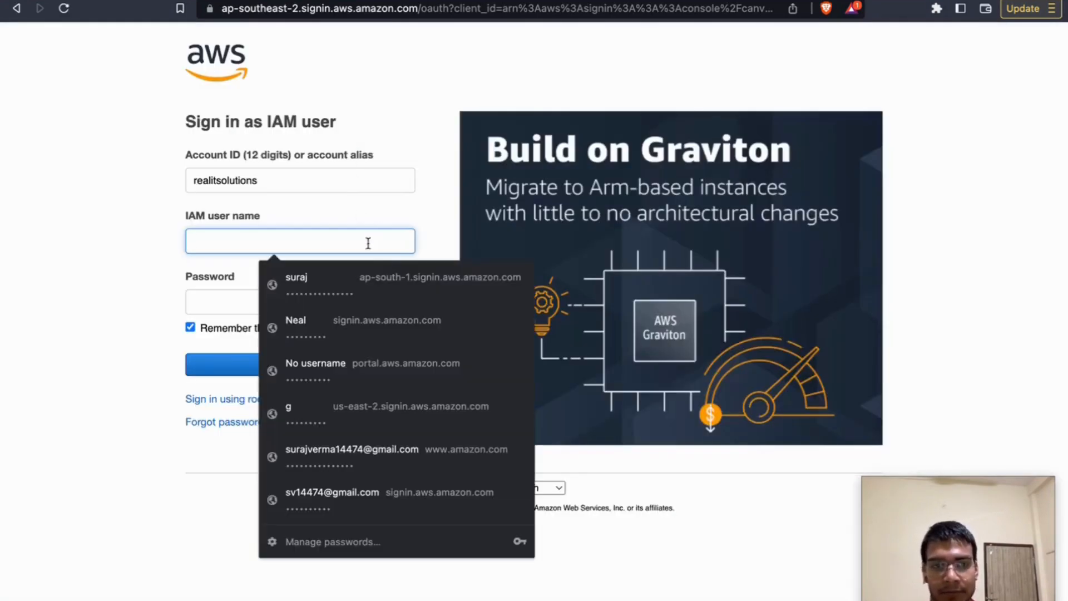
{"action": "left_click", "coordinate": [296, 283]}
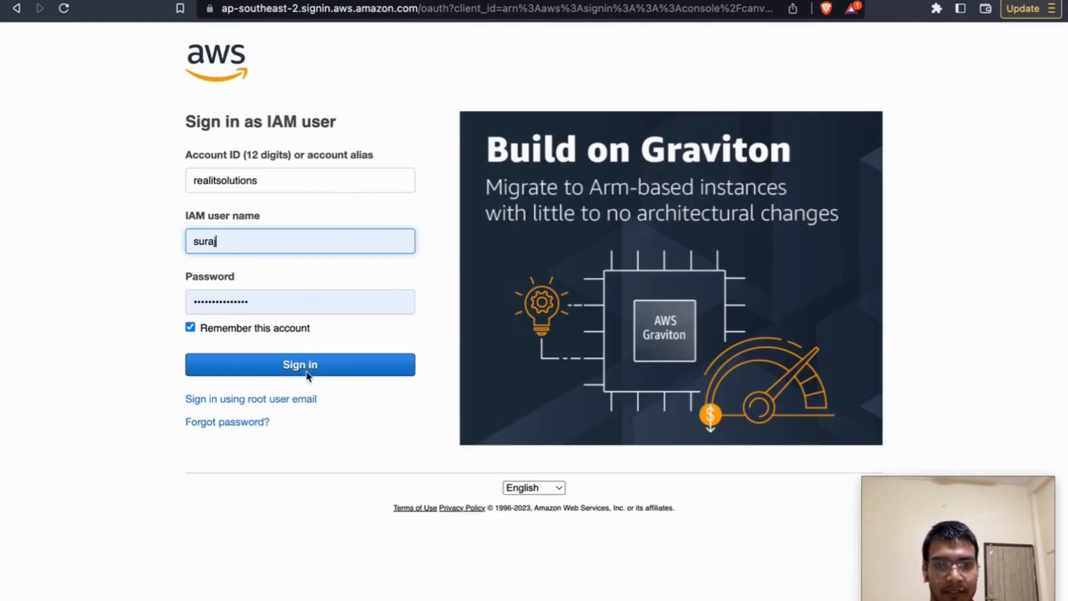
{"action": "left_click", "coordinate": [300, 364]}
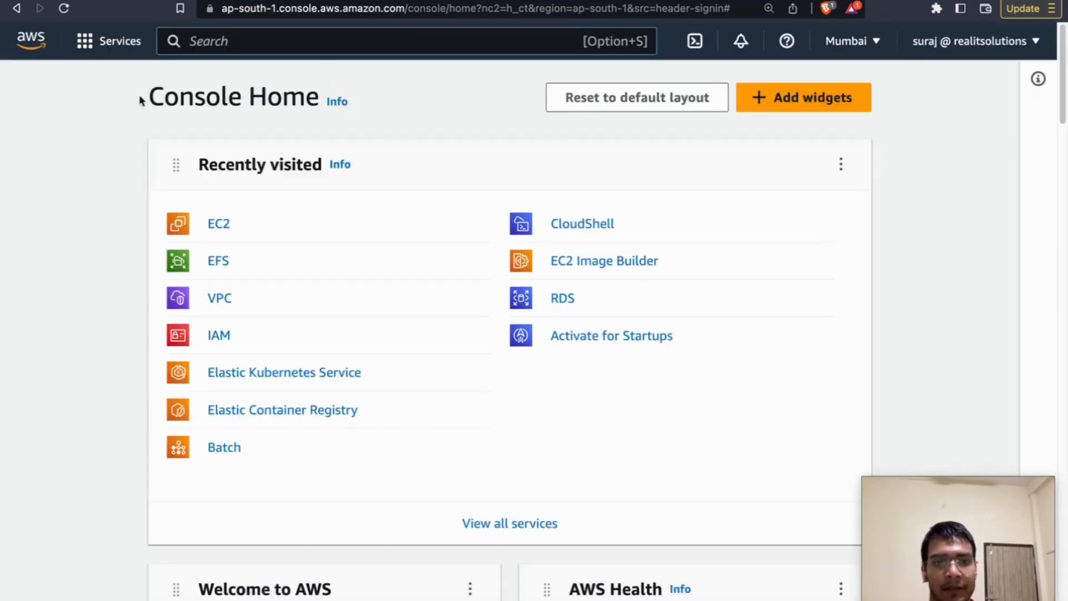
Open EC2's running Instances list and enlarge it to show all six rows.
{"action": "left_click", "coordinate": [218, 224]}
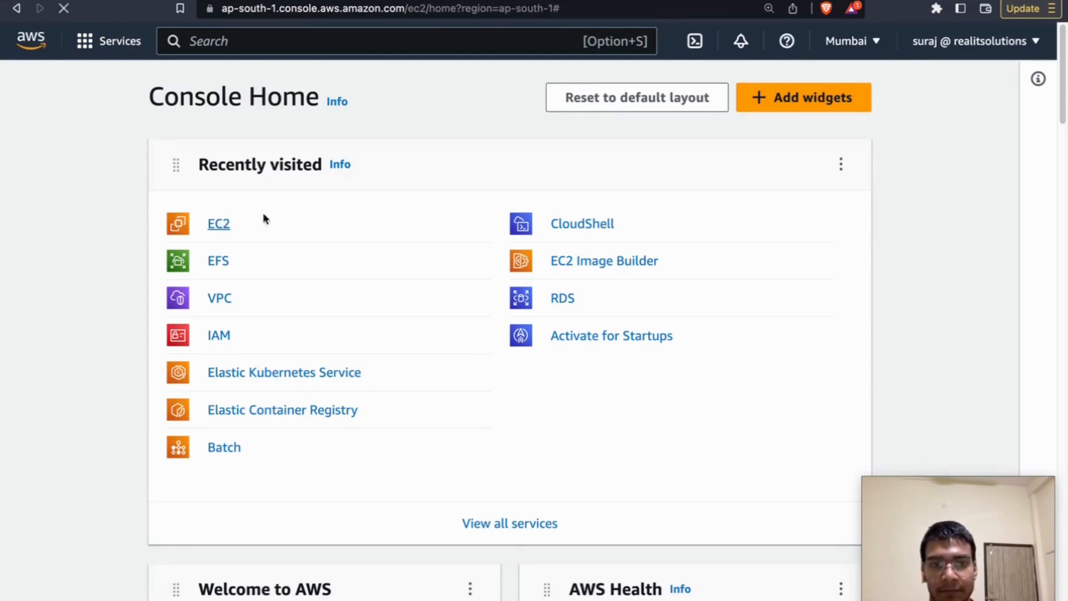
{"action": "left_click", "coordinate": [218, 223]}
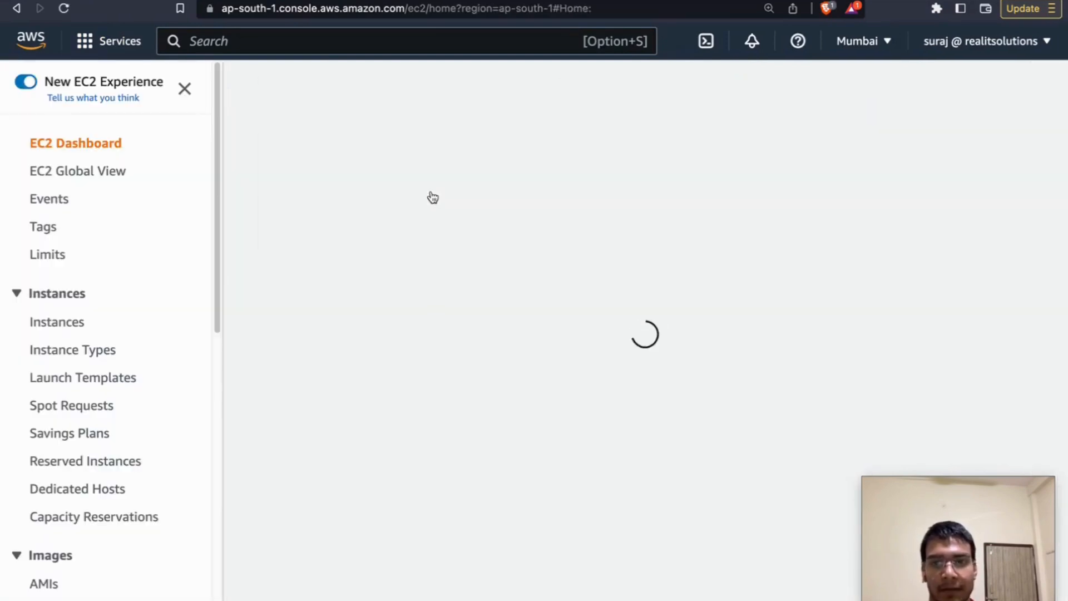
{"action": "left_click", "coordinate": [57, 322]}
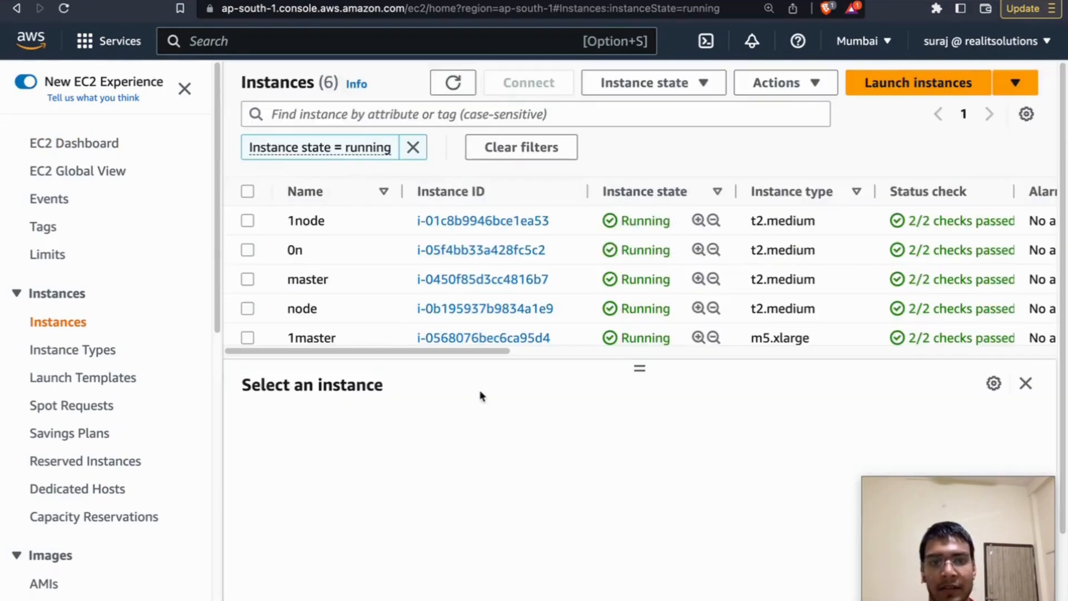
{"action": "left_click_drag", "start_coordinate": [639, 368], "coordinate": [639, 413]}
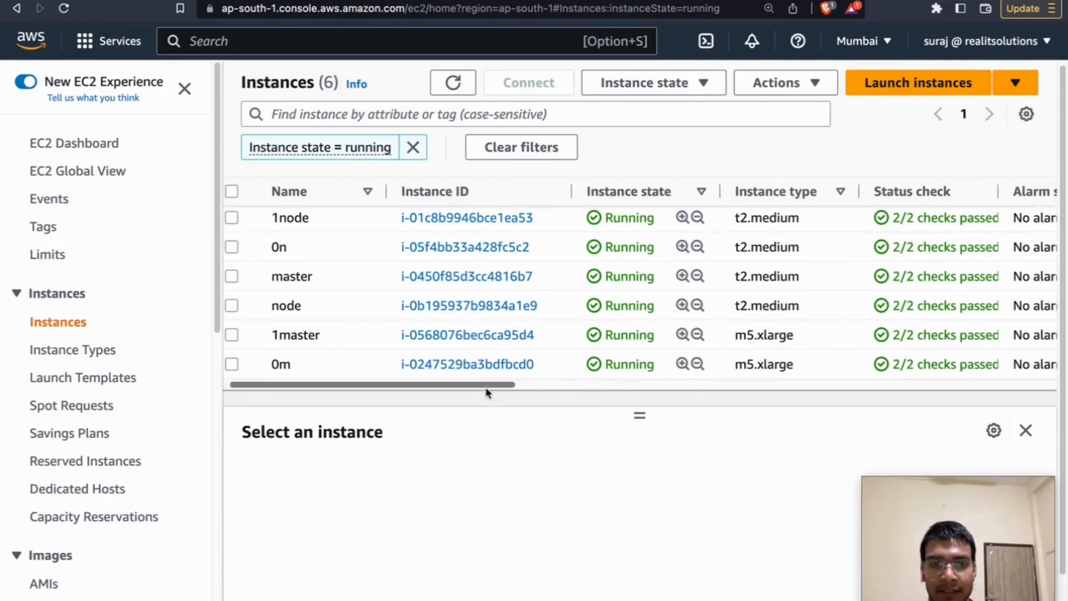
{"action": "scroll", "scroll_direction": "right", "scroll_amount": 3}
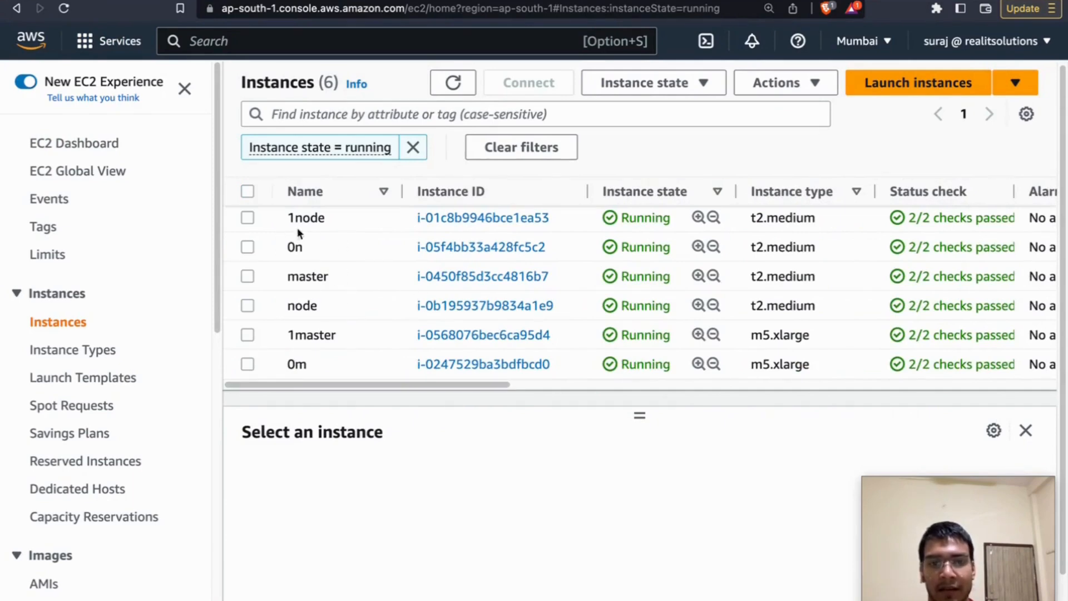
{"action": "mouse_move", "coordinate": [400, 295]}
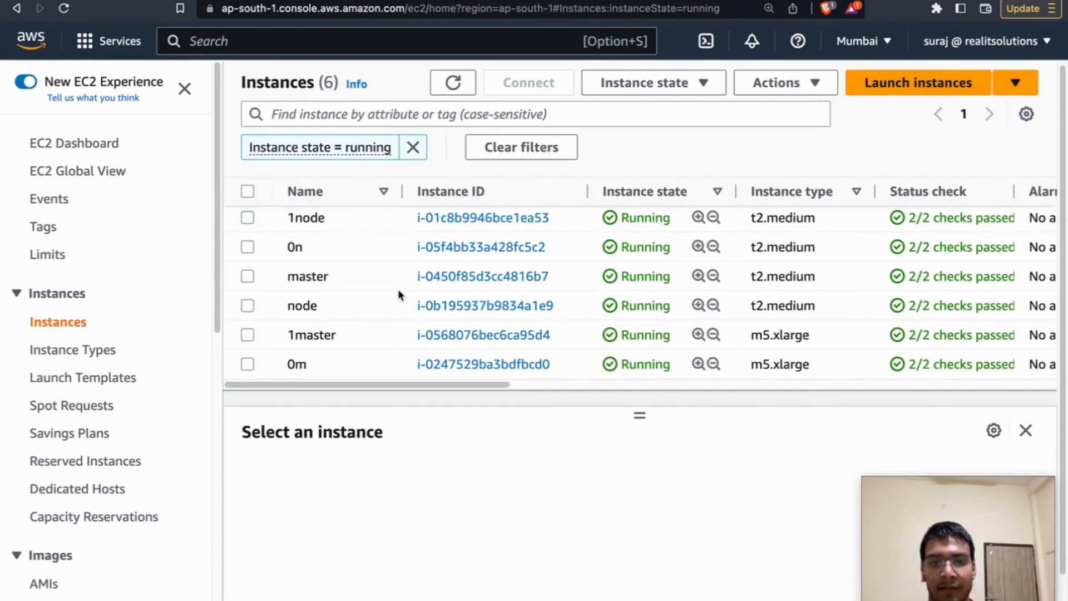
{"action": "mouse_move", "coordinate": [765, 166]}
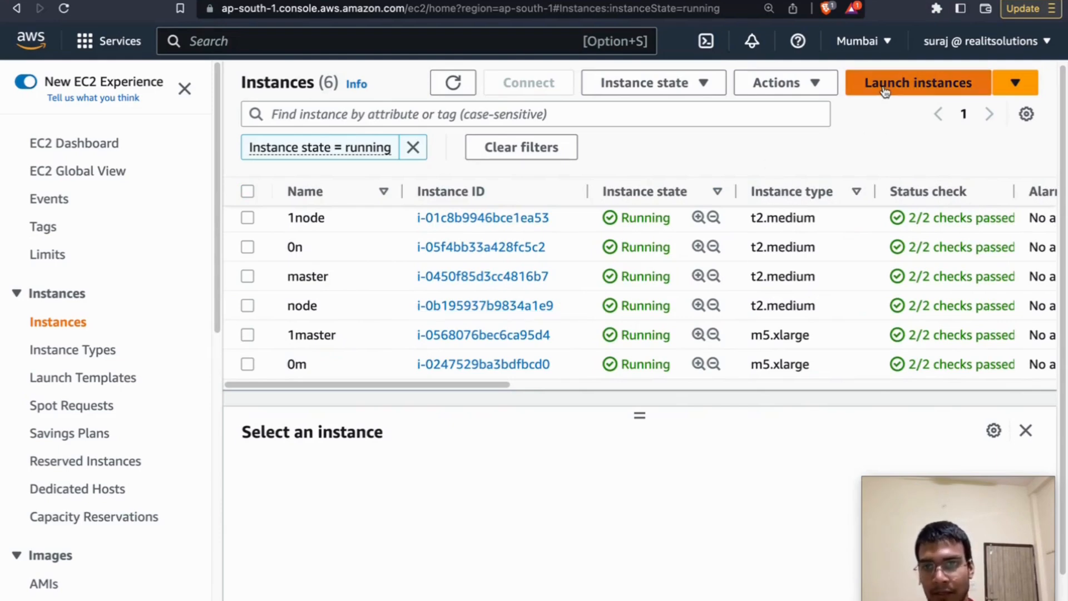
Begin launching an instance and pick the Ubuntu Quick Start image.
{"action": "left_click", "coordinate": [917, 82]}
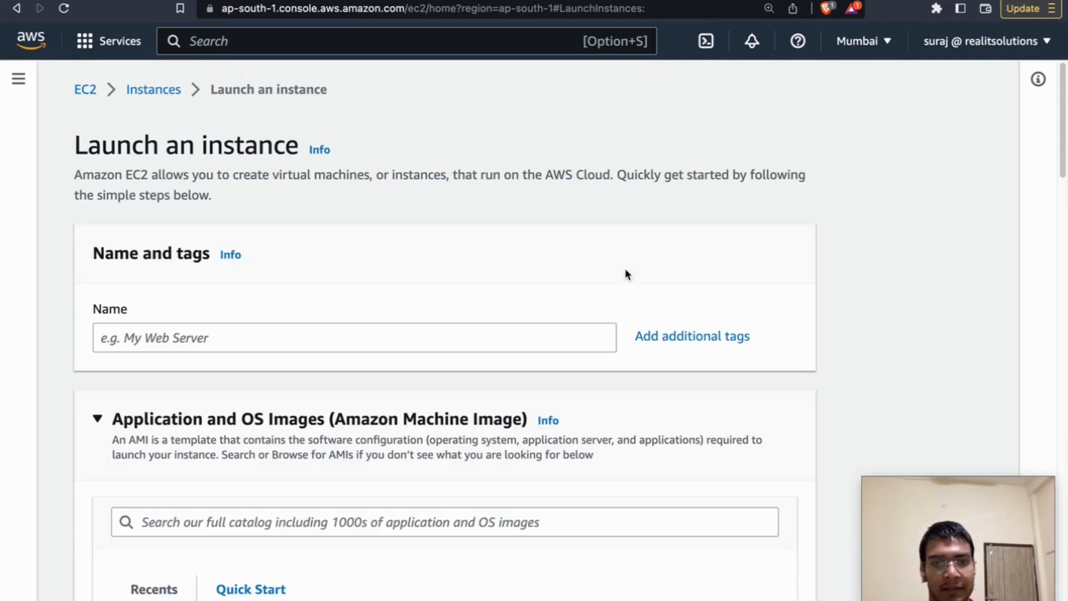
{"action": "scroll", "scroll_direction": "down", "scroll_amount": 3}
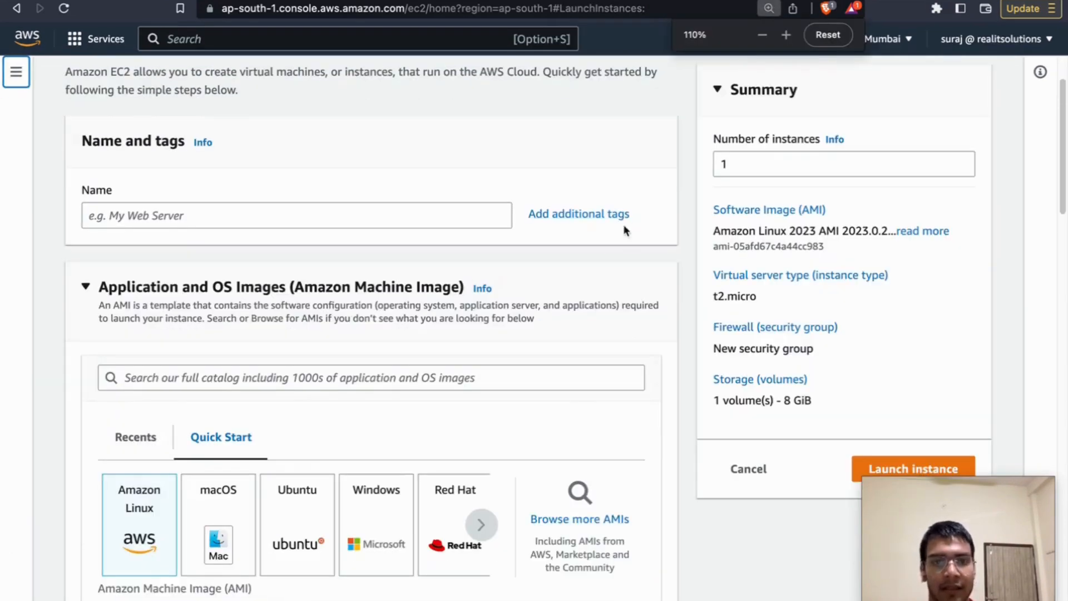
{"action": "scroll", "scroll_direction": "down", "scroll_amount": 3}
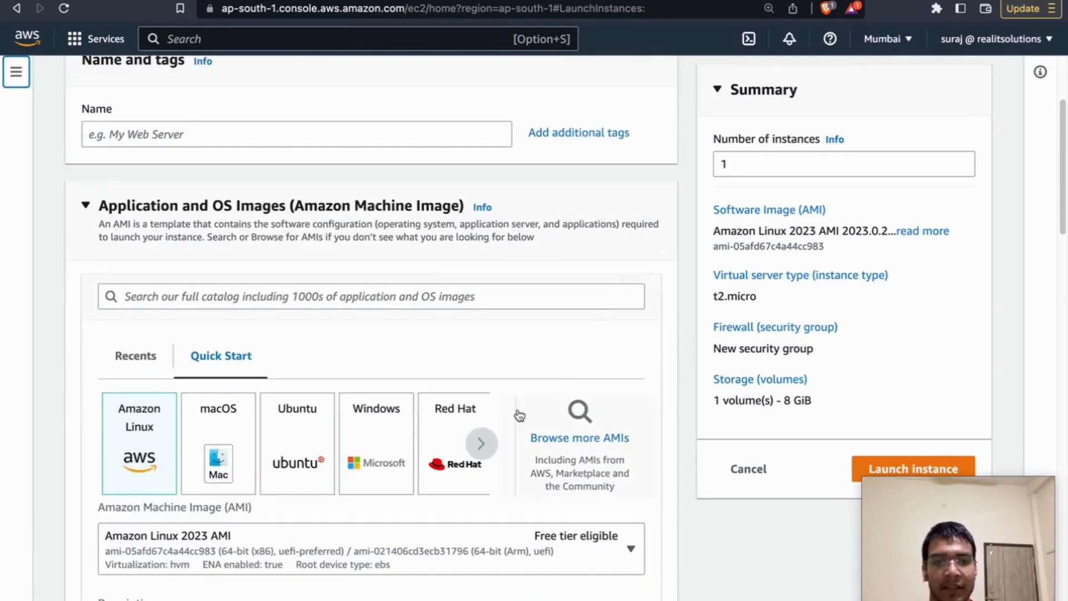
{"action": "left_click", "coordinate": [296, 262]}
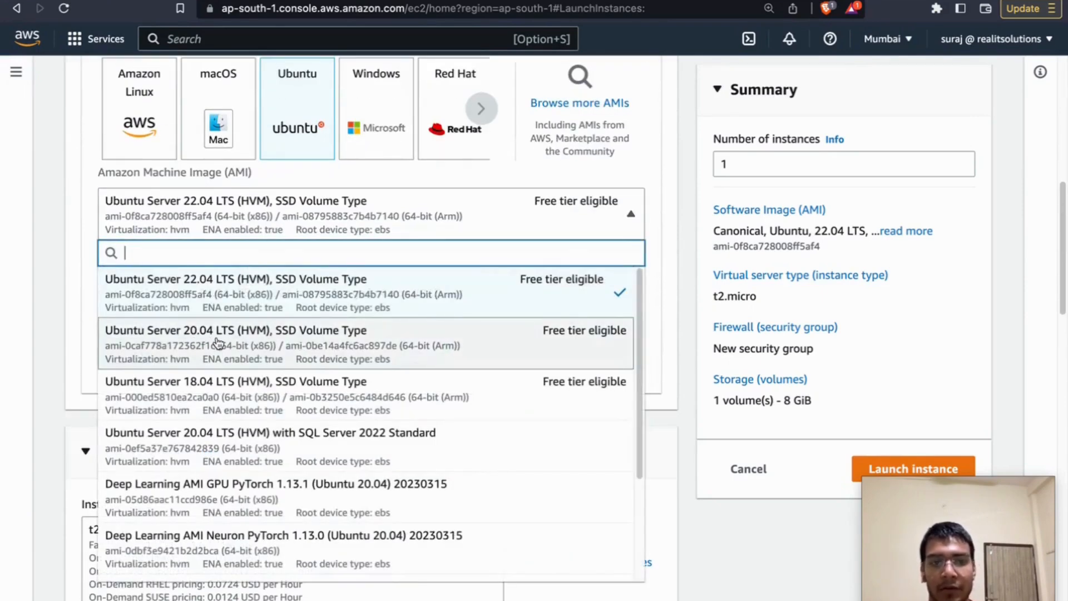
{"action": "mouse_move", "coordinate": [239, 396]}
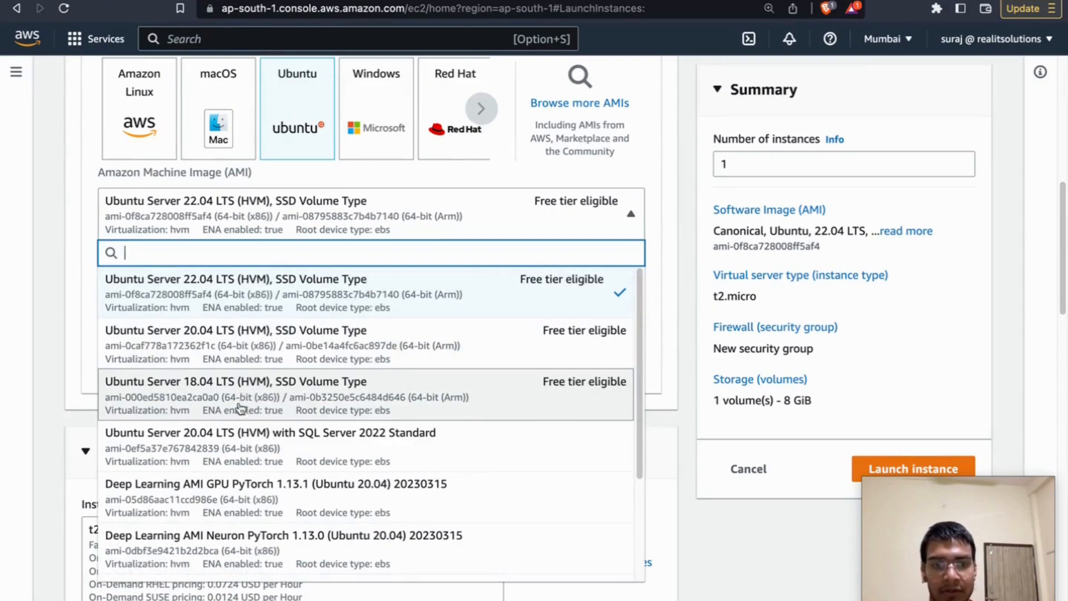
{"action": "mouse_move", "coordinate": [213, 296]}
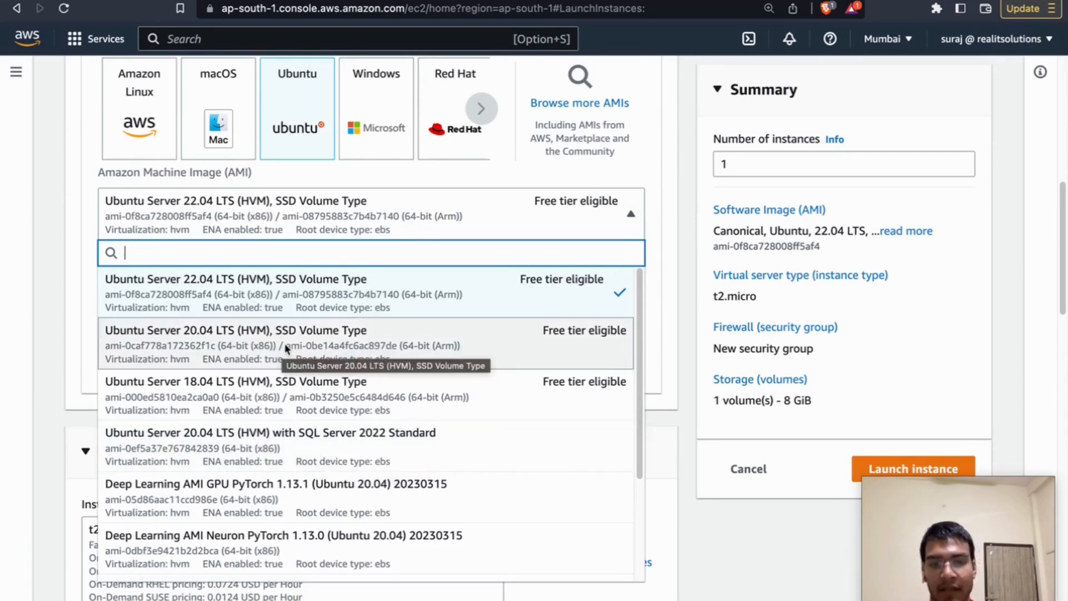
{"action": "mouse_move", "coordinate": [289, 347]}
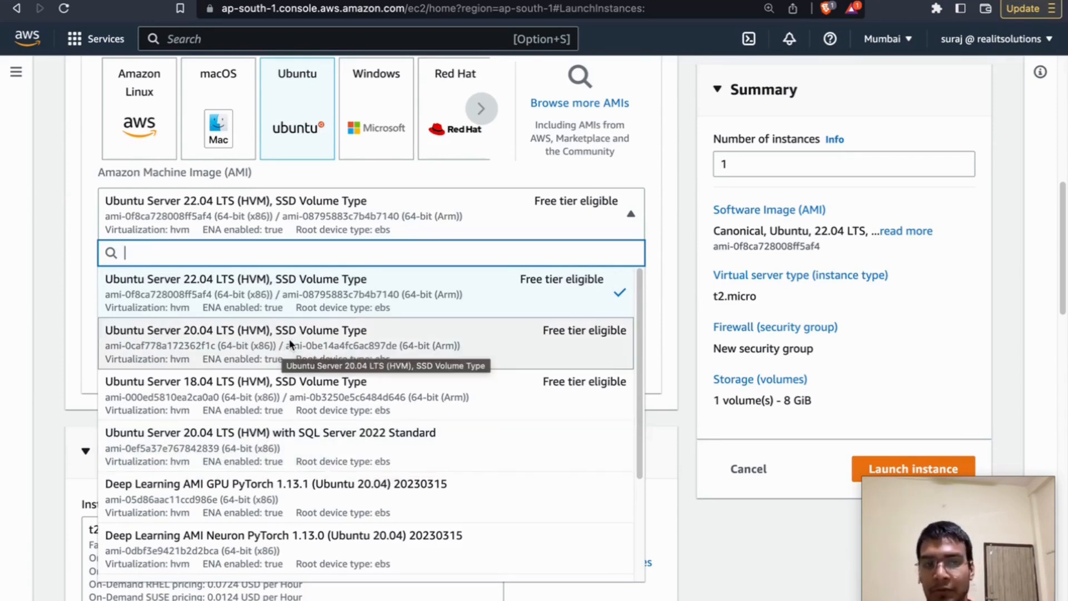
{"action": "mouse_move", "coordinate": [204, 339]}
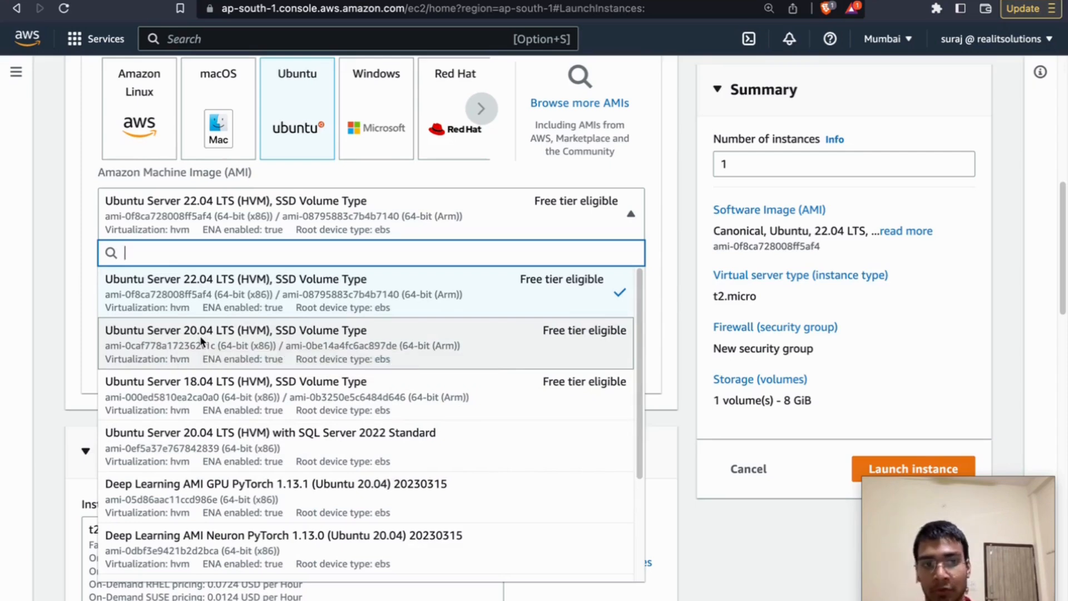
{"action": "mouse_move", "coordinate": [198, 345]}
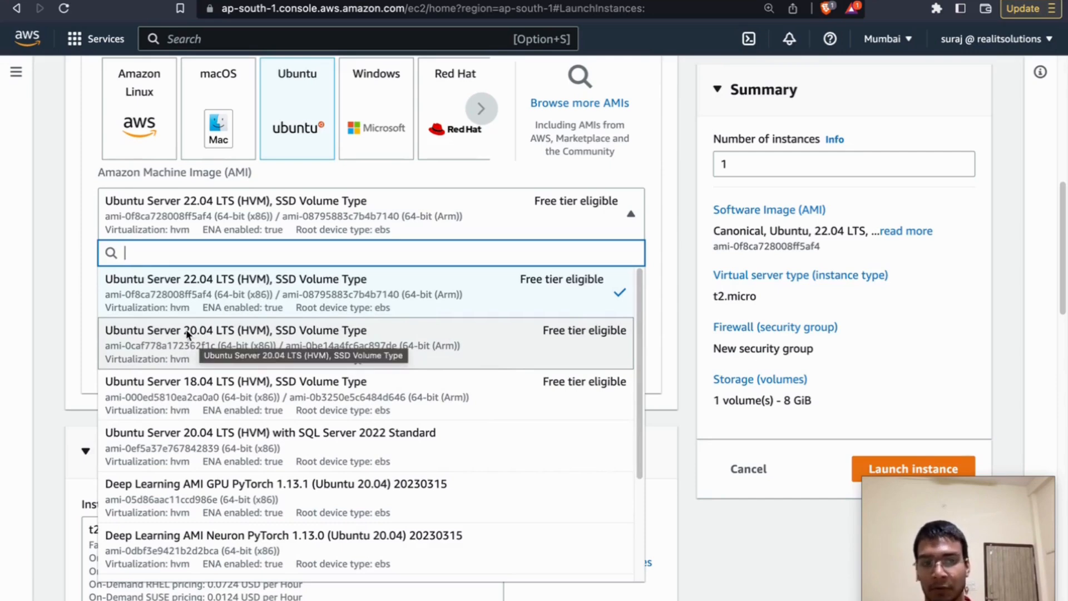
{"action": "mouse_move", "coordinate": [198, 340]}
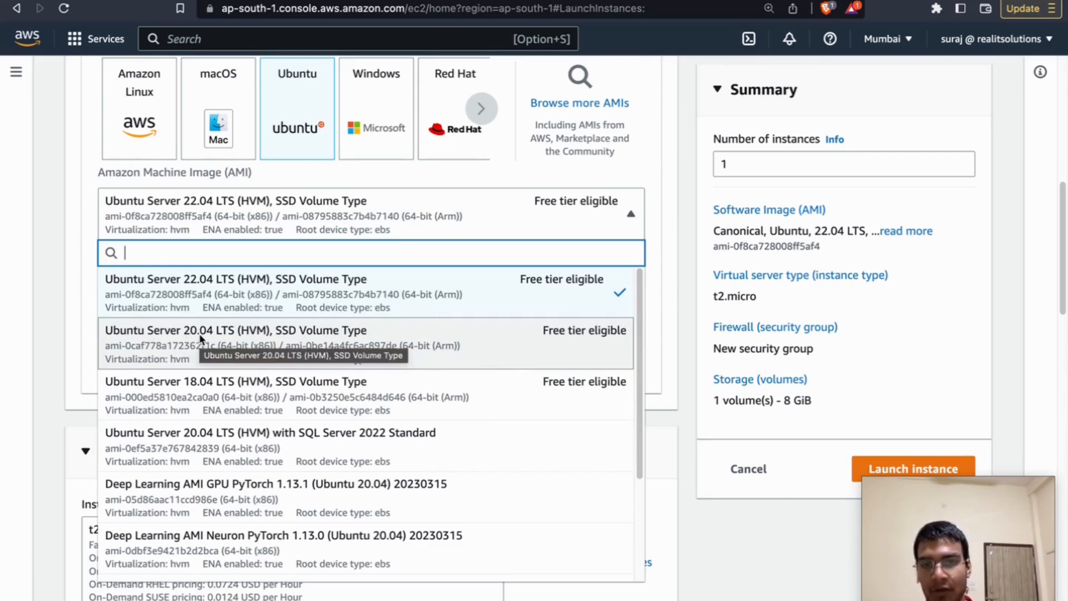
{"action": "mouse_move", "coordinate": [546, 340]}
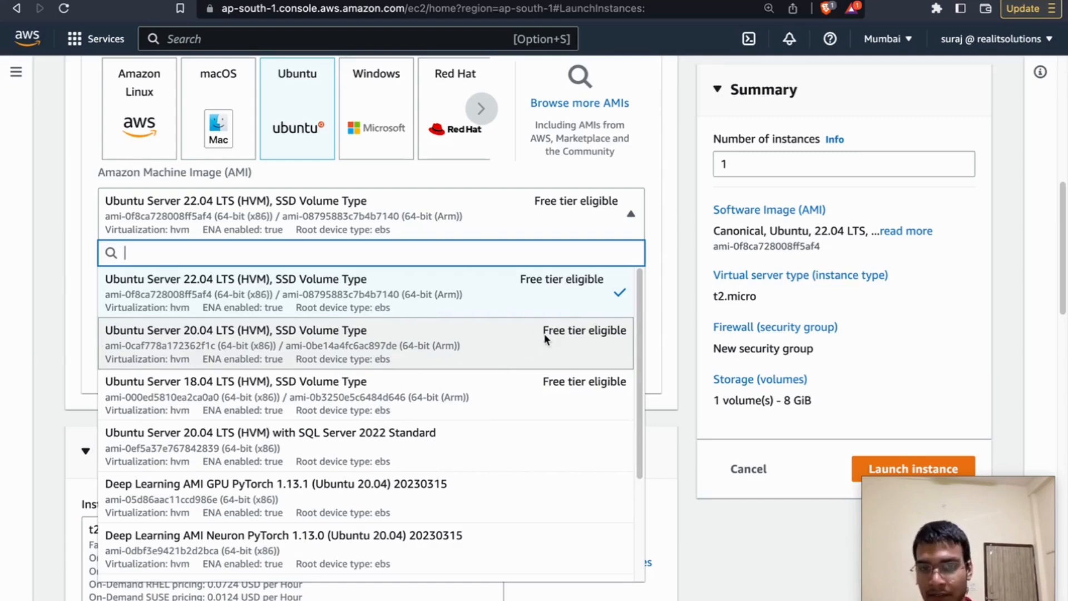
{"action": "mouse_move", "coordinate": [313, 345]}
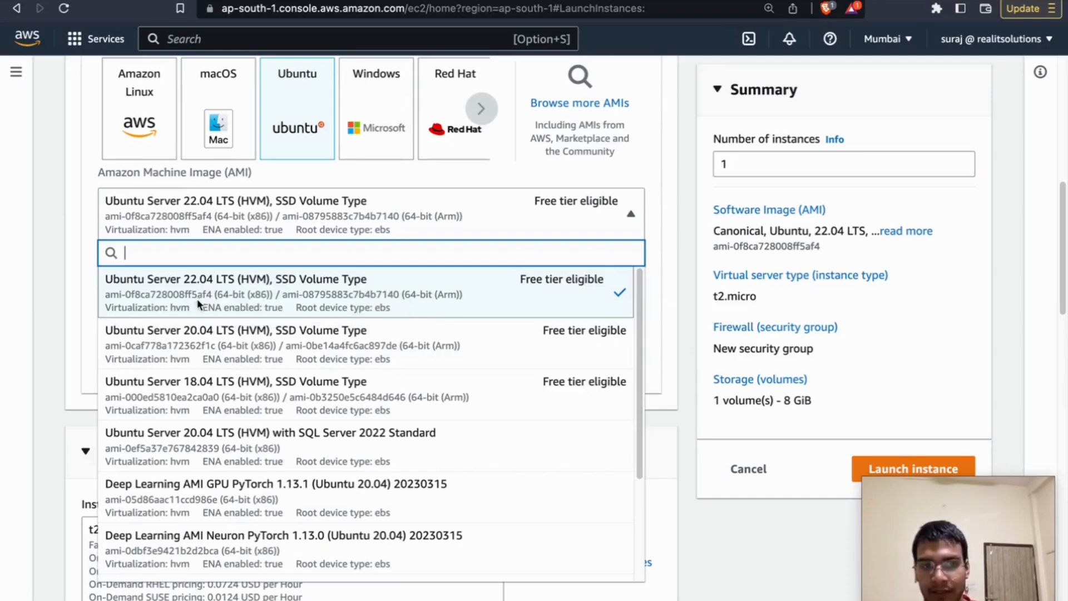
{"action": "mouse_move", "coordinate": [204, 292]}
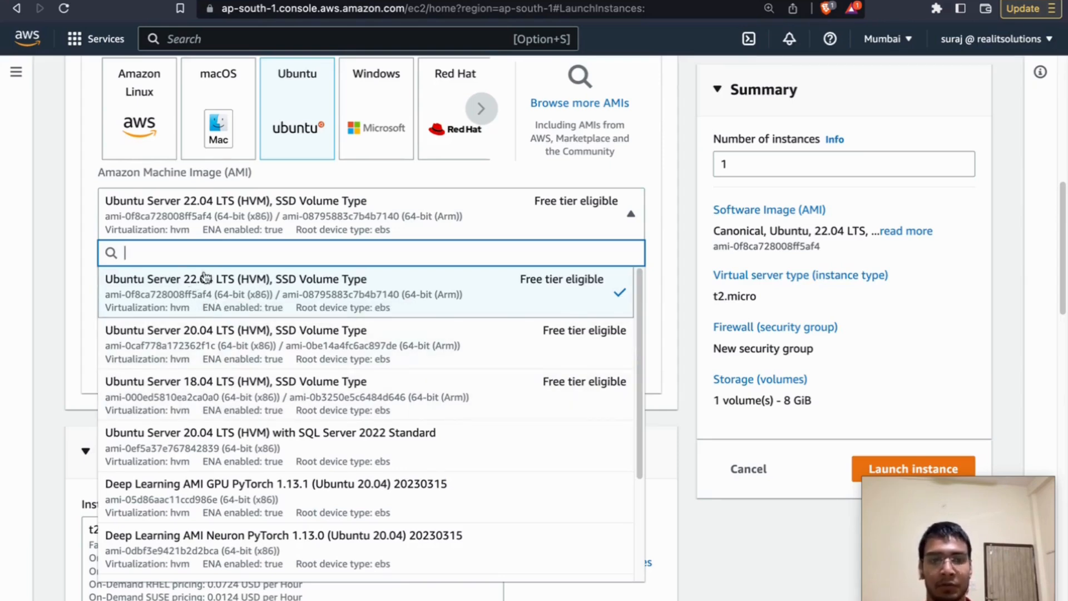
{"action": "mouse_move", "coordinate": [207, 395]}
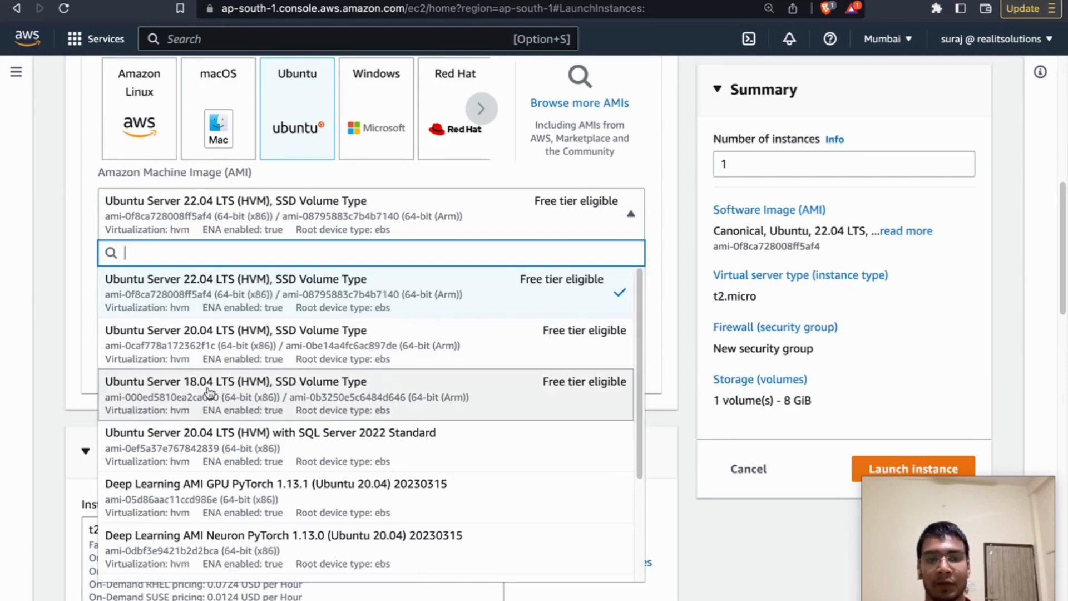
{"action": "mouse_move", "coordinate": [207, 394]}
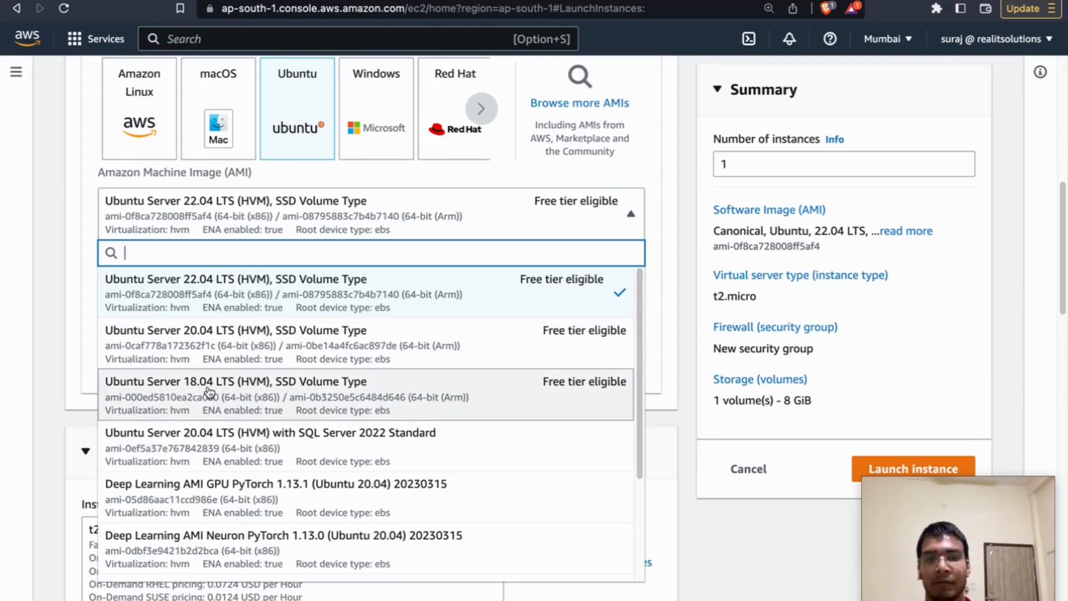
{"action": "mouse_move", "coordinate": [209, 391]}
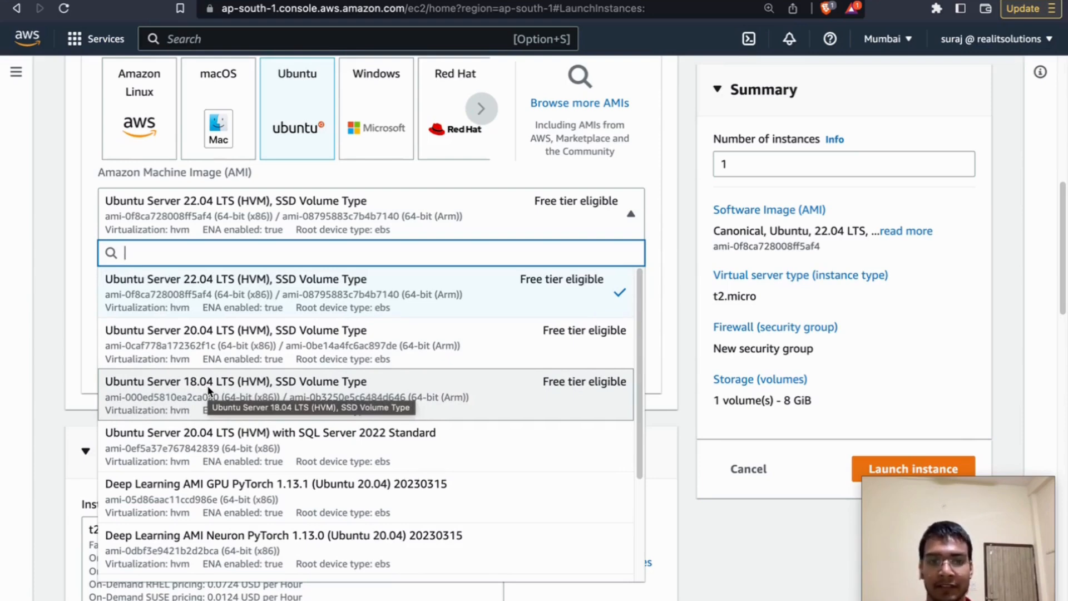
{"action": "mouse_move", "coordinate": [191, 390]}
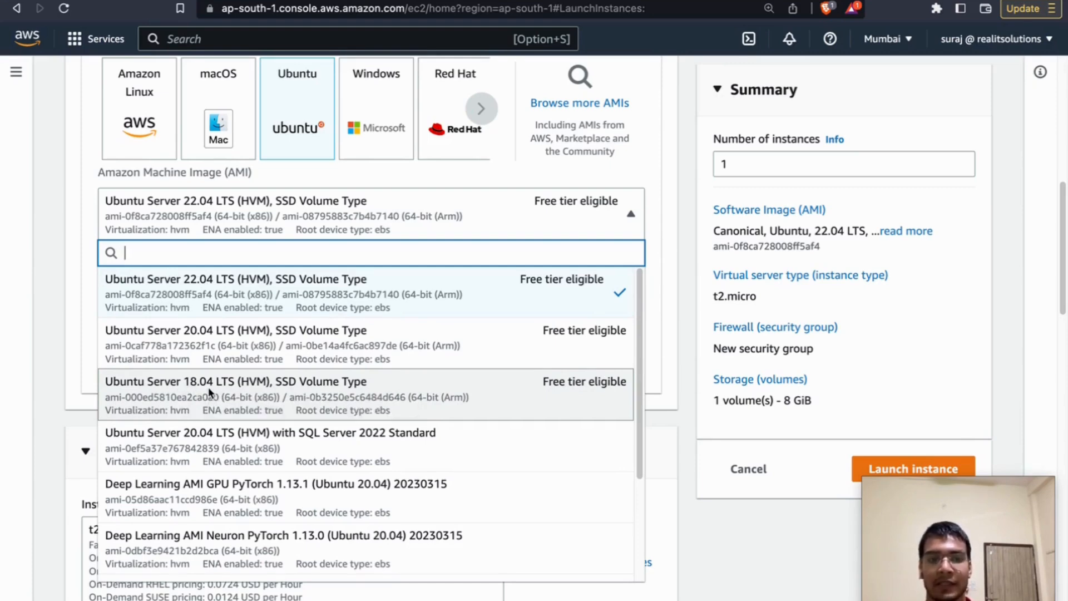
{"action": "mouse_move", "coordinate": [212, 402]}
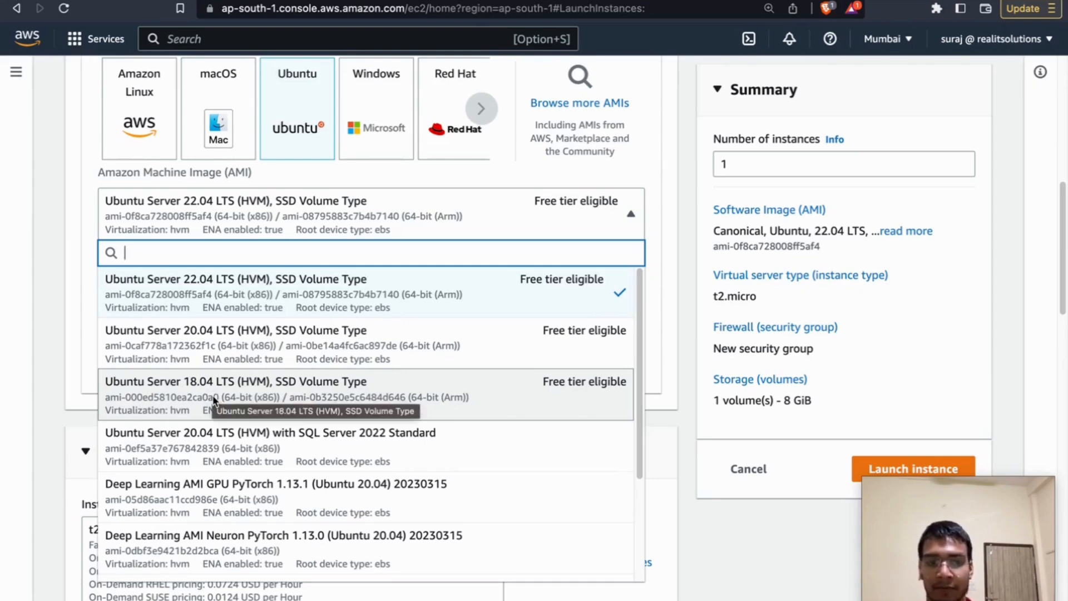
{"action": "mouse_move", "coordinate": [215, 402]}
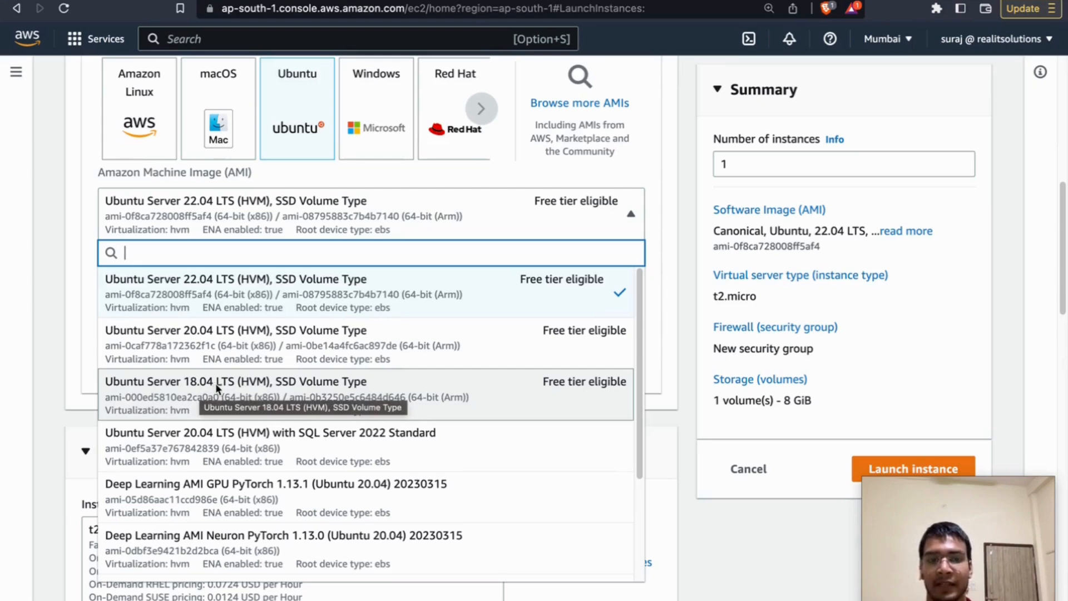
{"action": "mouse_move", "coordinate": [228, 338]}
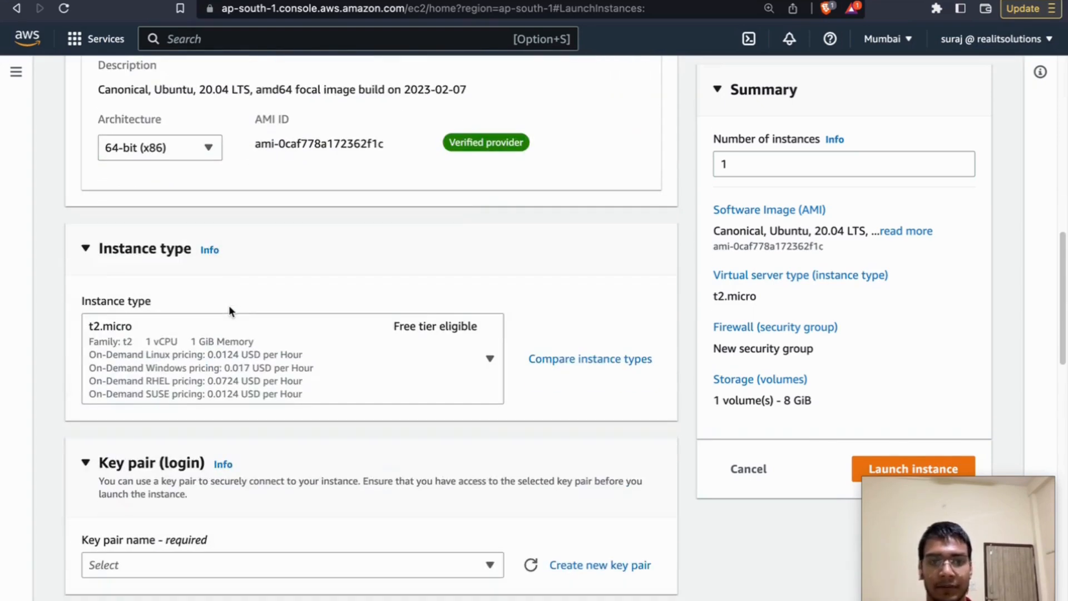
Select t2.medium (2 vCPUs, 4 GiB) as the instance type.
{"action": "scroll", "scroll_direction": "down", "scroll_amount": 3}
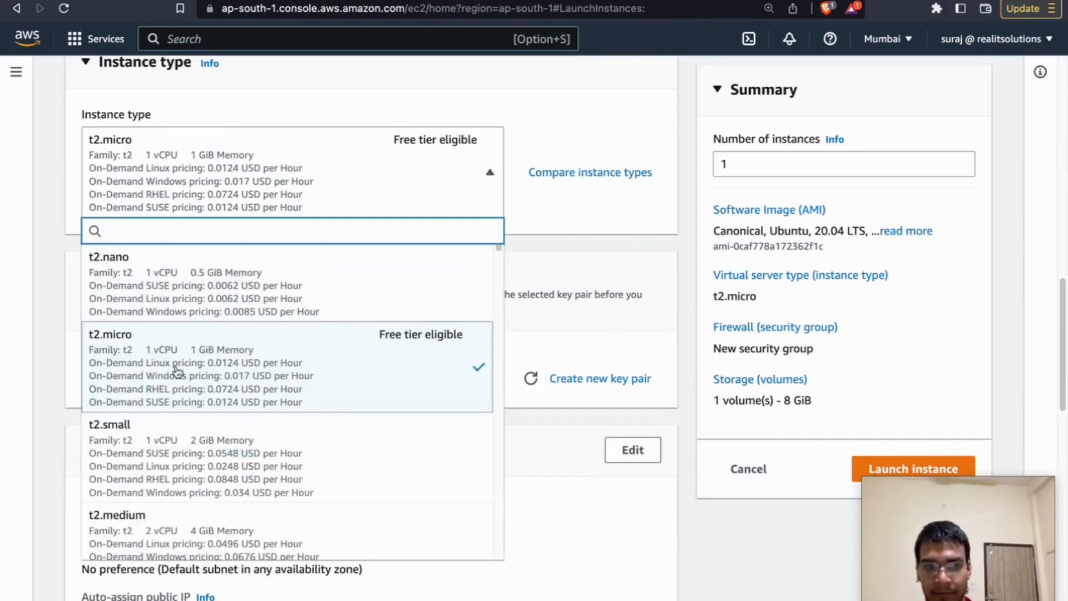
{"action": "scroll", "scroll_direction": "down", "scroll_amount": 3}
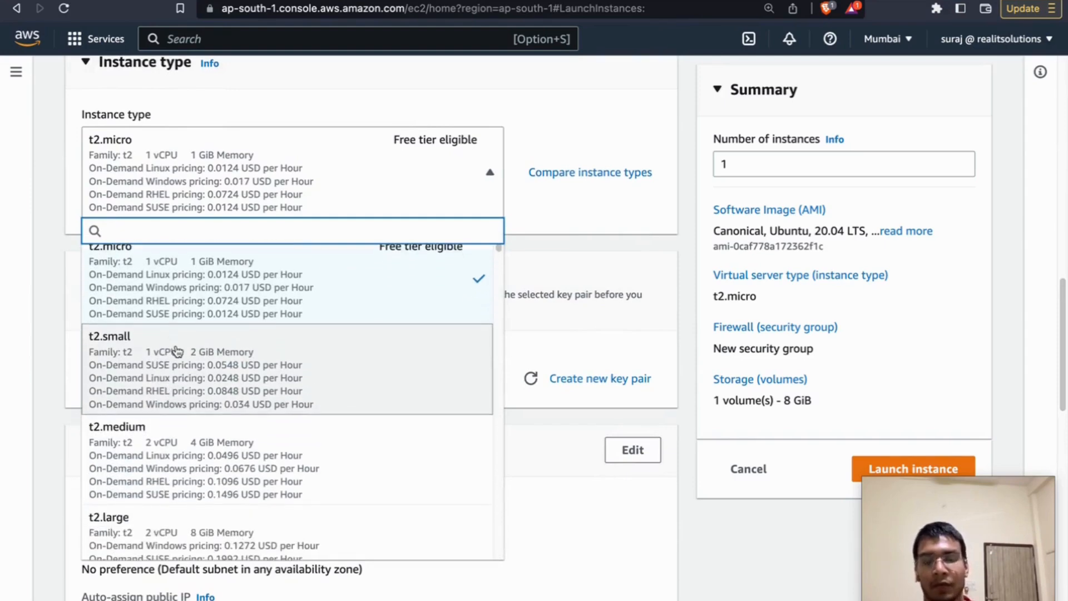
{"action": "mouse_move", "coordinate": [180, 359]}
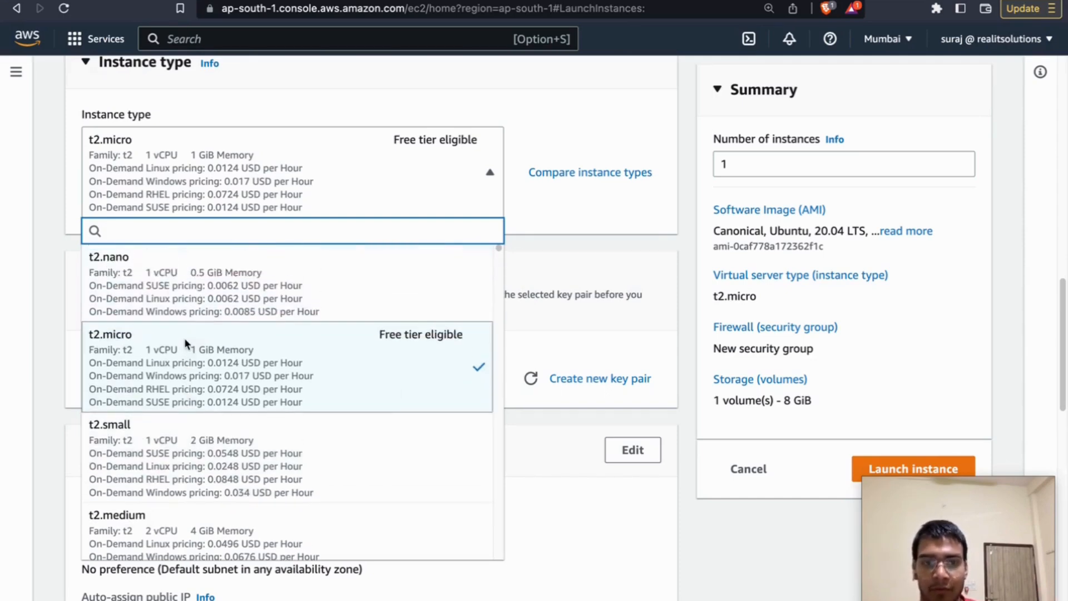
{"action": "mouse_move", "coordinate": [195, 355]}
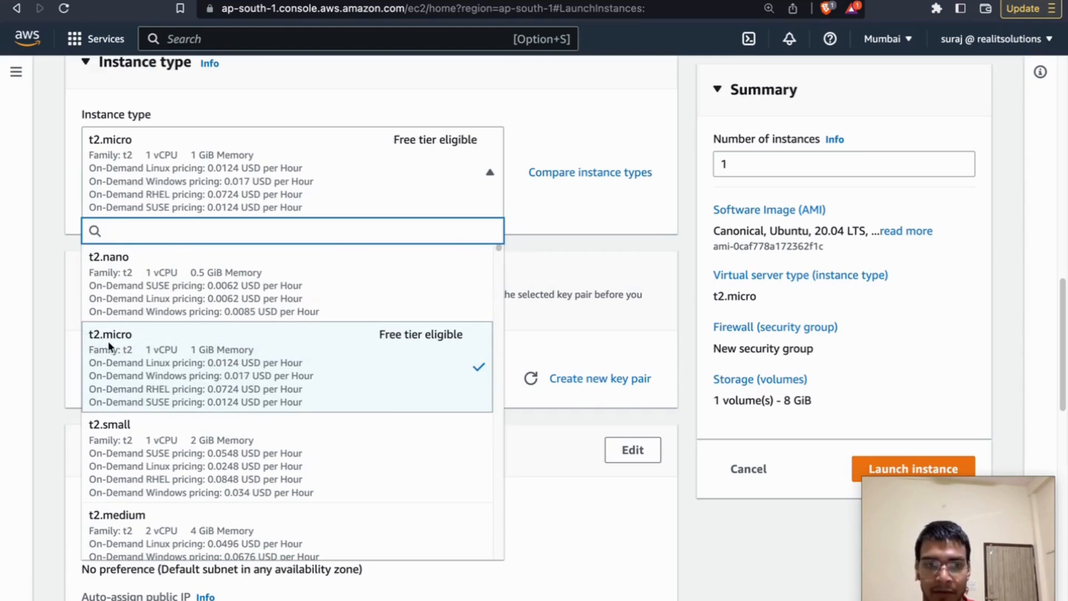
{"action": "left_click", "coordinate": [126, 514]}
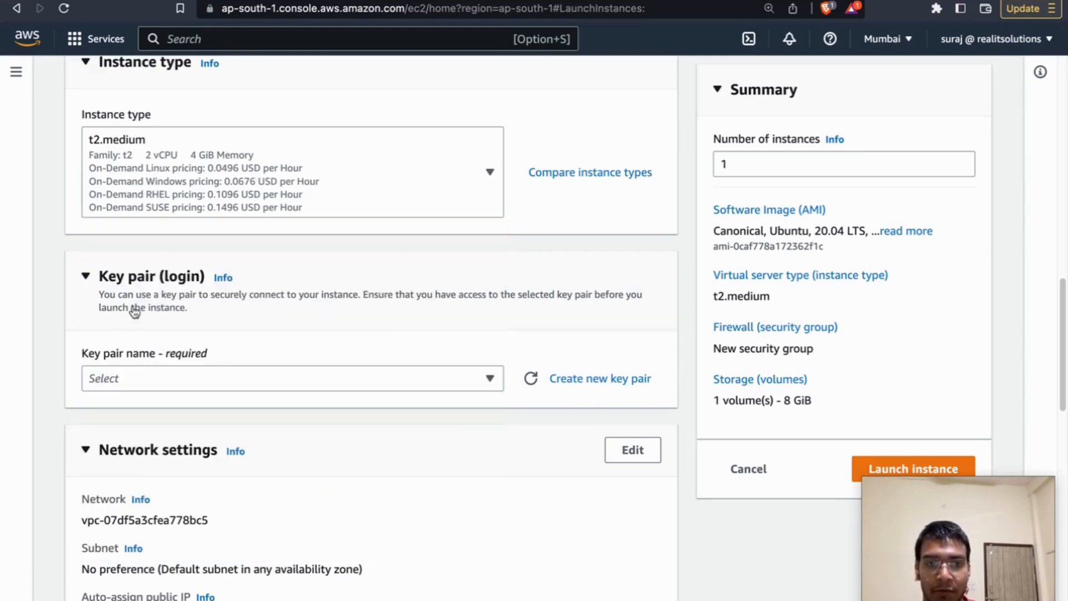
Choose the existing 'key-pair' as the login key pair.
{"action": "scroll", "scroll_direction": "down", "scroll_amount": 3}
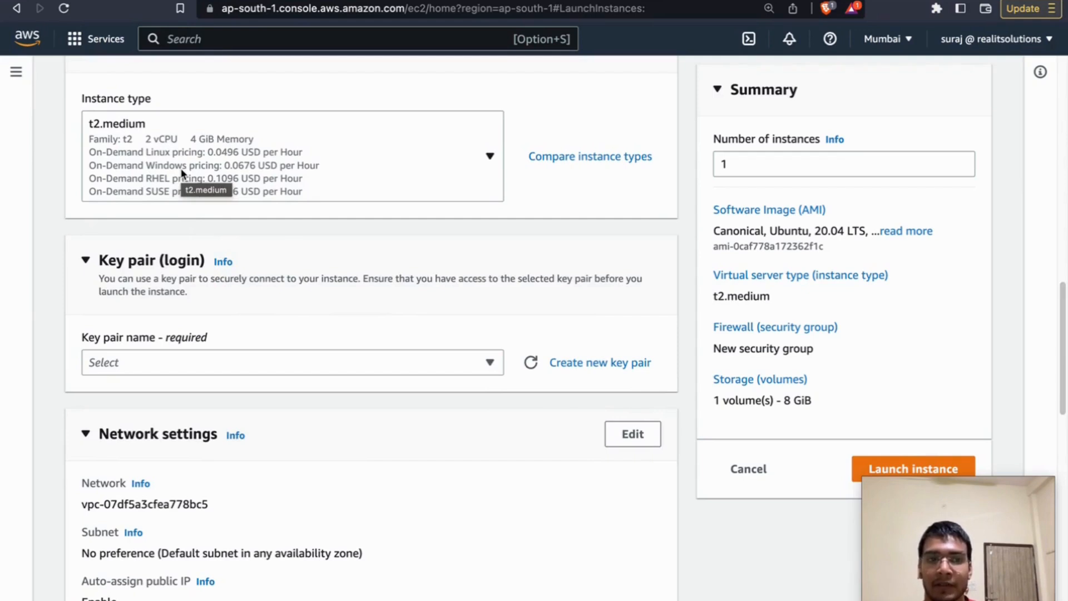
{"action": "mouse_move", "coordinate": [231, 290]}
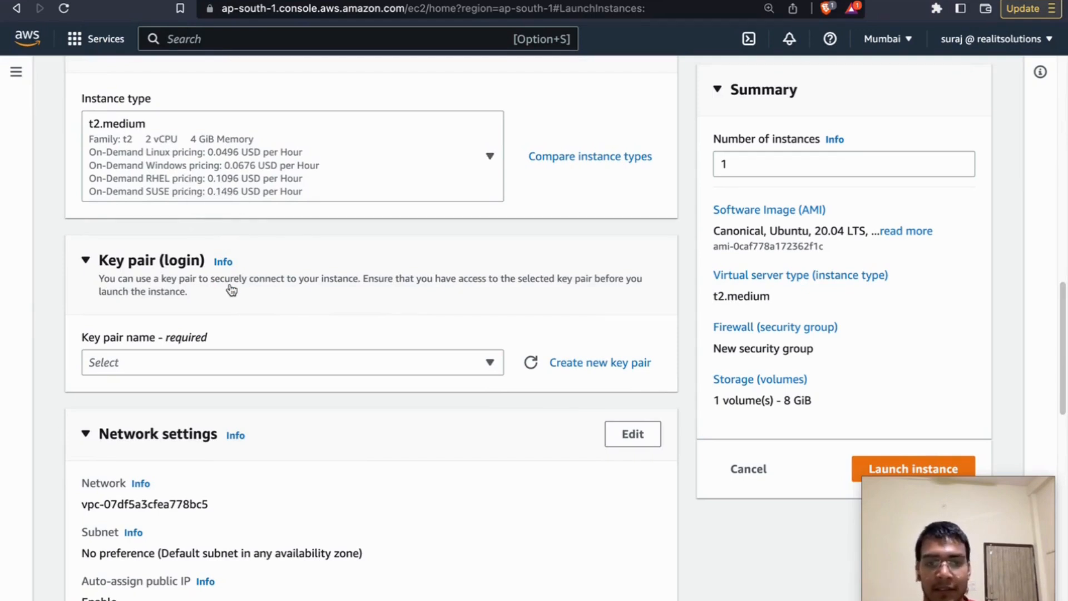
{"action": "scroll", "scroll_direction": "down", "scroll_amount": 3}
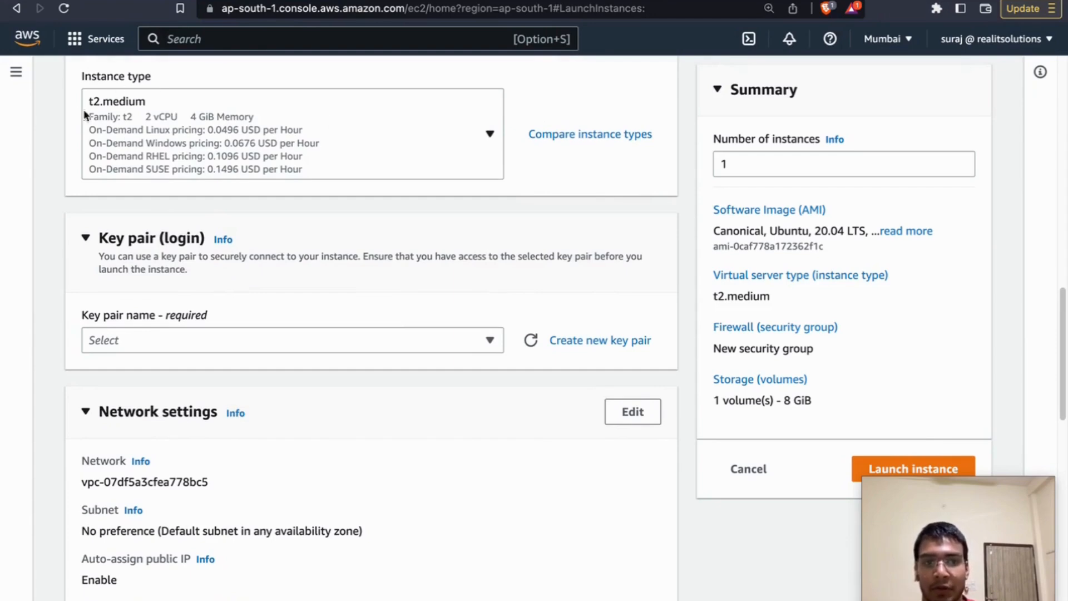
{"action": "scroll", "scroll_direction": "down", "scroll_amount": 3}
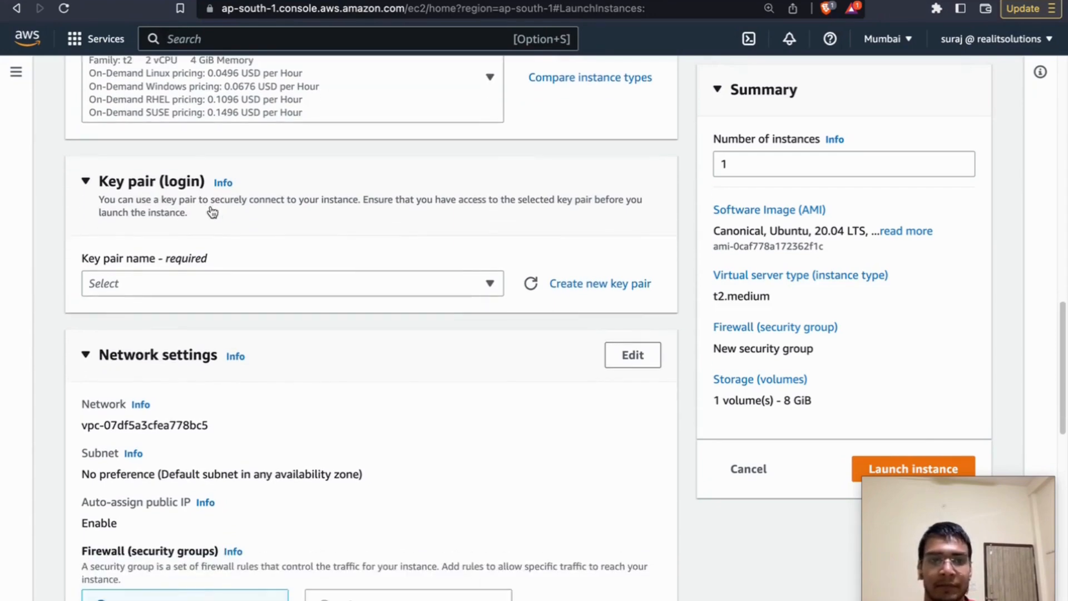
{"action": "scroll", "scroll_direction": "down", "scroll_amount": 3}
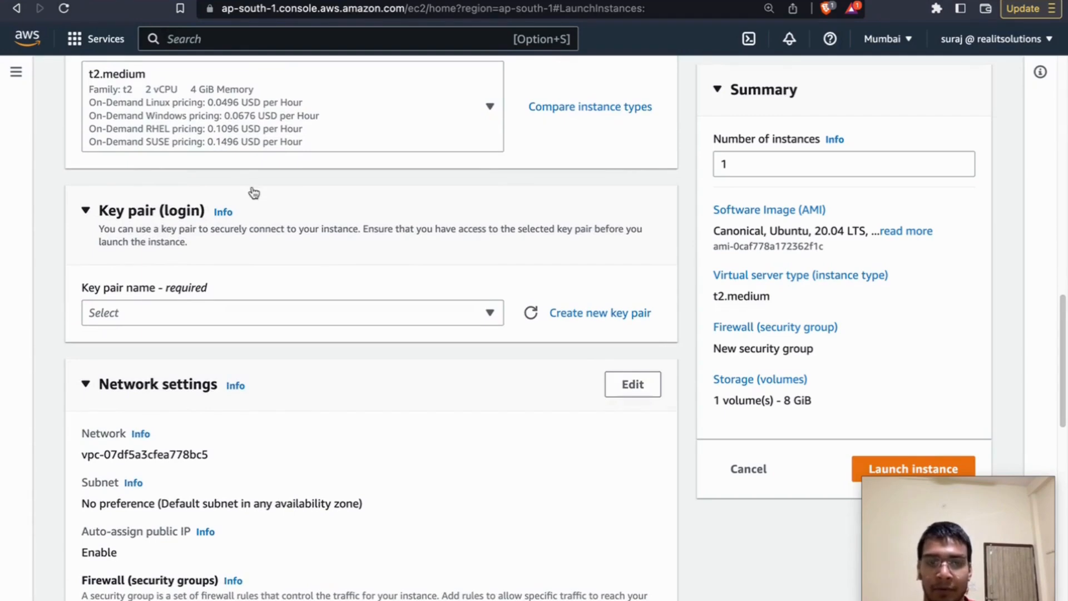
{"action": "mouse_move", "coordinate": [268, 200]}
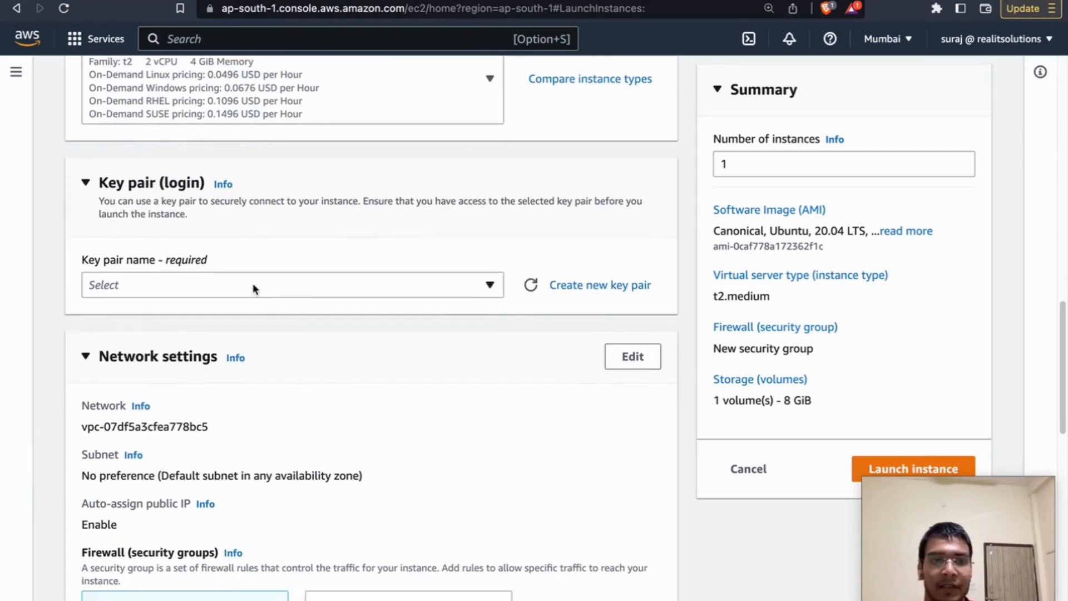
{"action": "scroll", "scroll_direction": "down", "scroll_amount": 3}
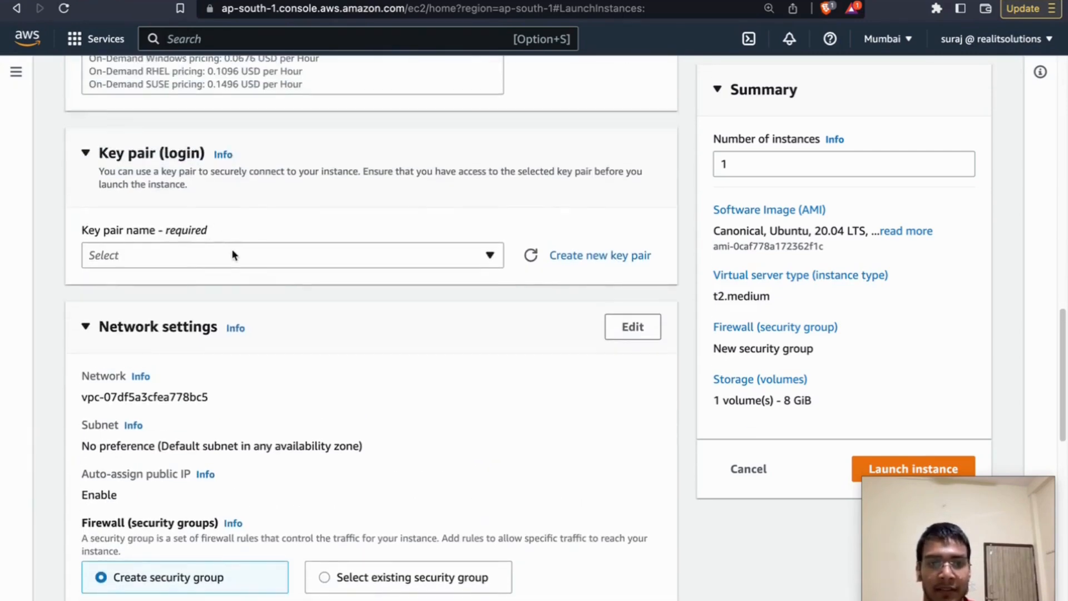
{"action": "left_click", "coordinate": [292, 255]}
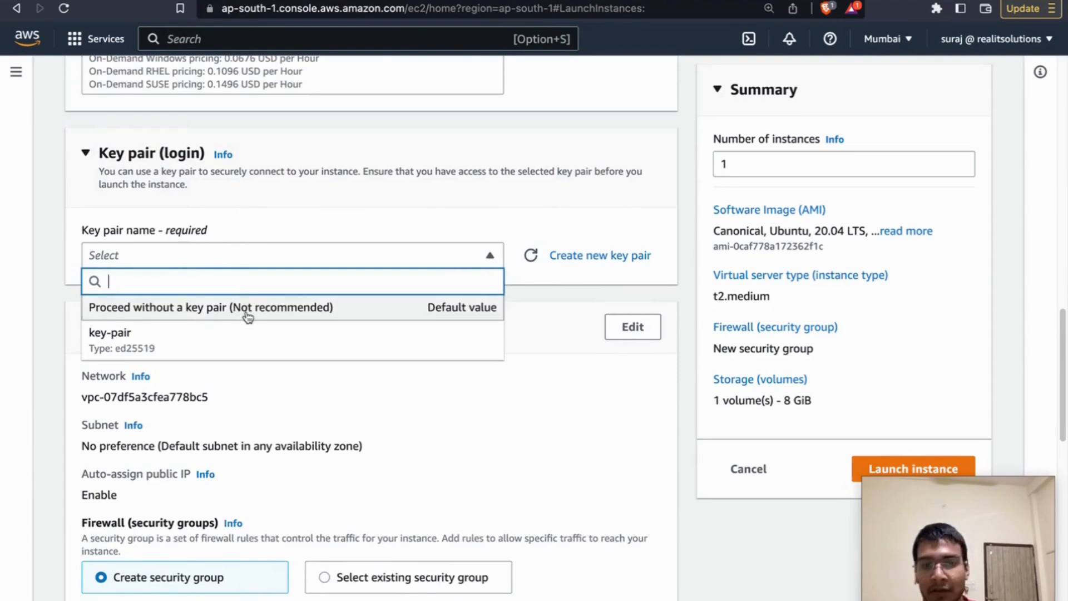
{"action": "mouse_move", "coordinate": [225, 310]}
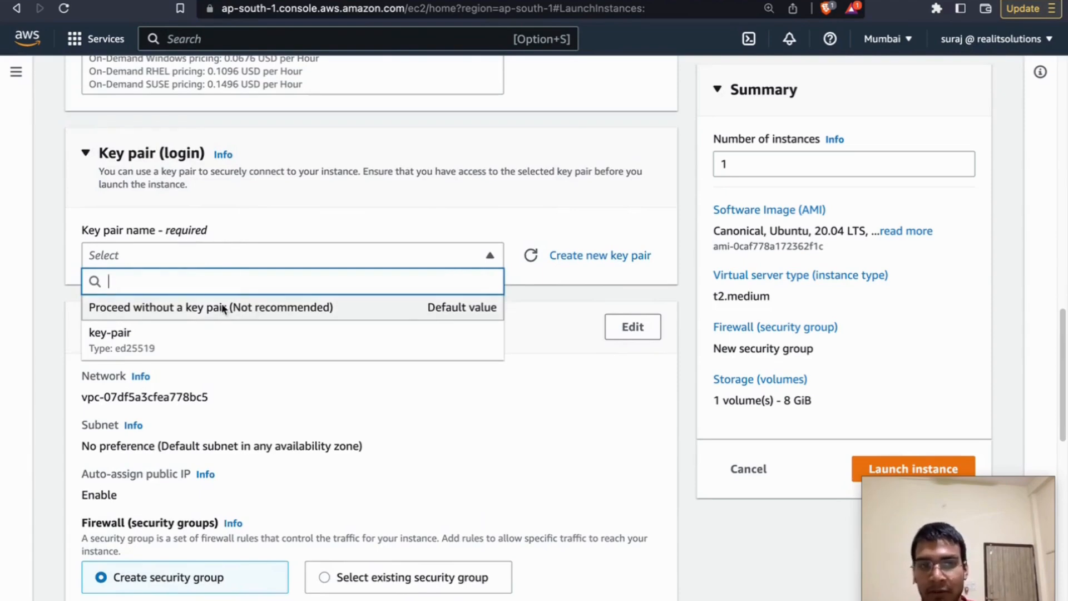
{"action": "mouse_move", "coordinate": [229, 318]}
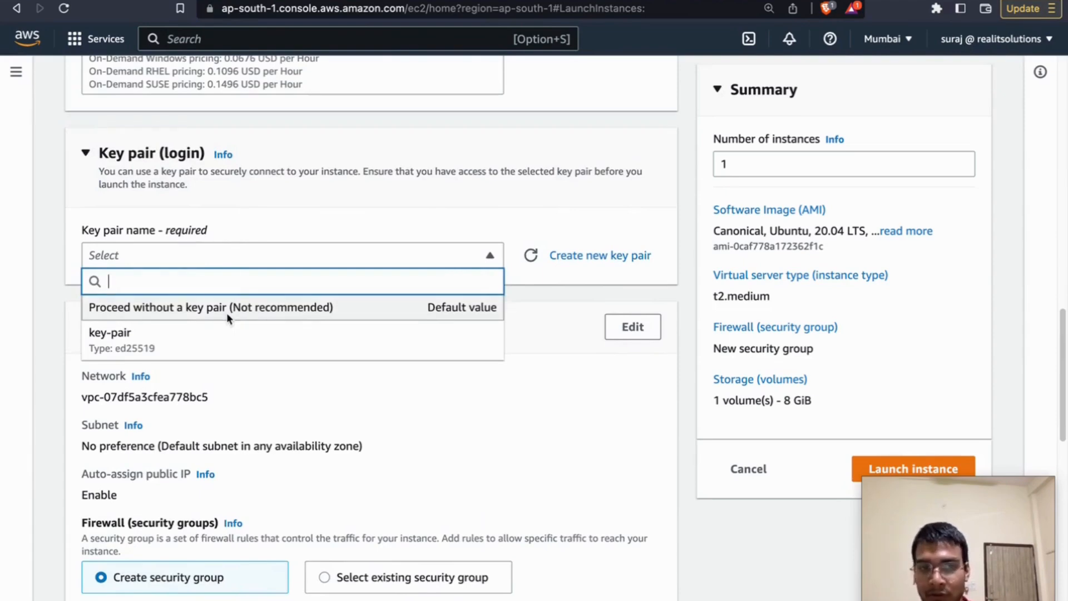
{"action": "mouse_move", "coordinate": [239, 339]}
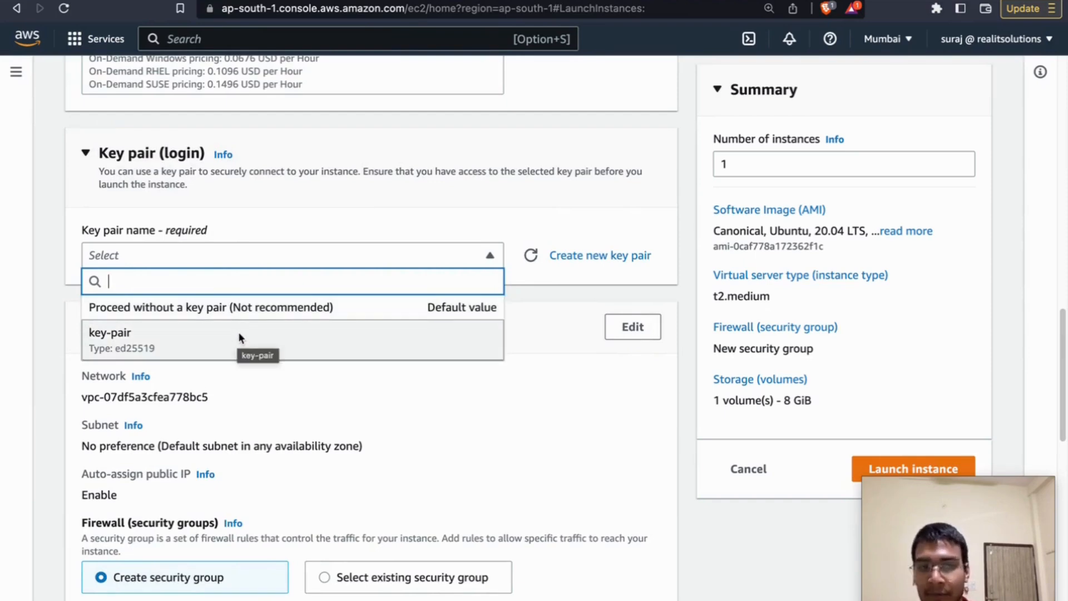
{"action": "left_click", "coordinate": [109, 339]}
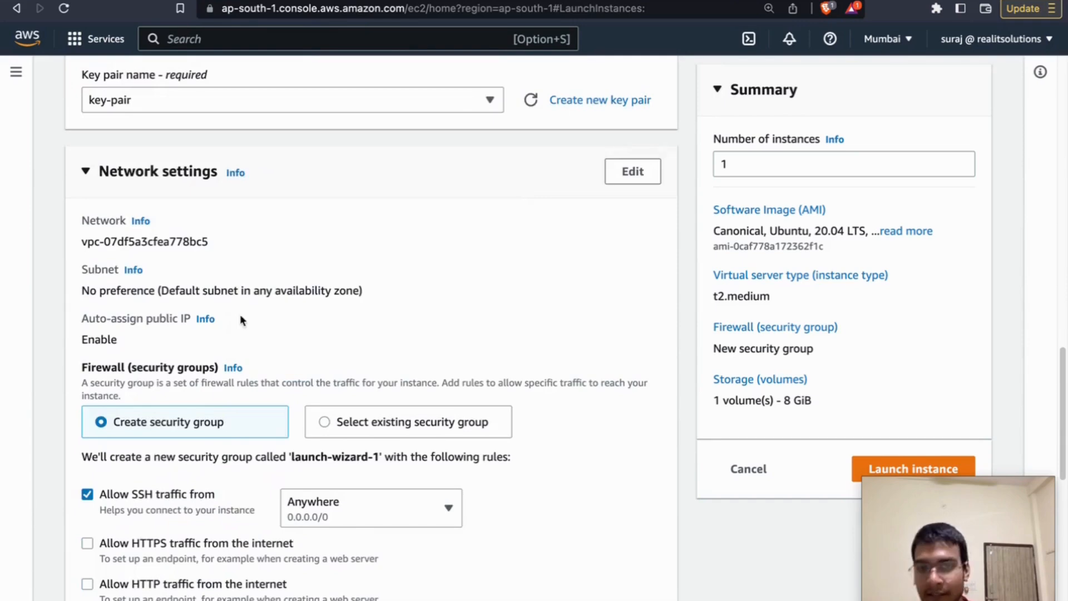
{"action": "mouse_move", "coordinate": [245, 313]}
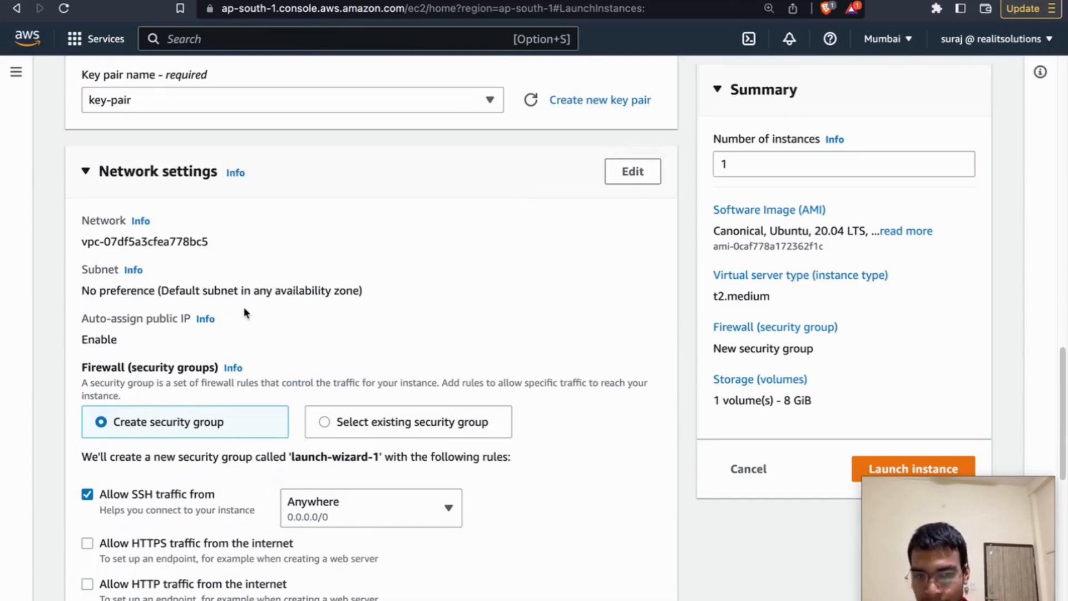
Attach the existing realnet security group under Firewall.
{"action": "scroll", "scroll_direction": "down", "scroll_amount": 3}
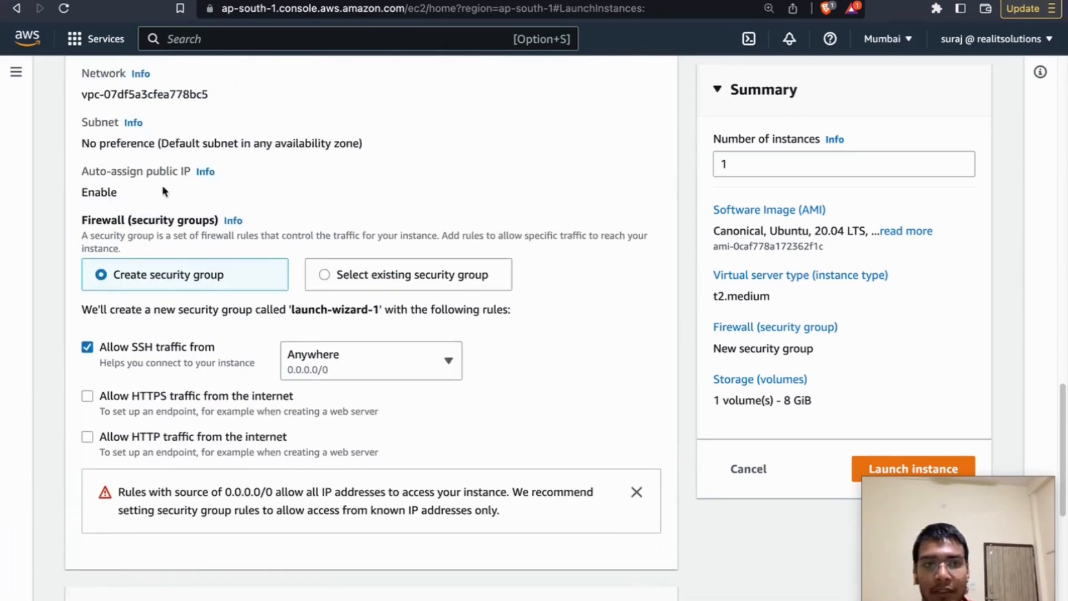
{"action": "scroll", "scroll_direction": "down", "scroll_amount": 3}
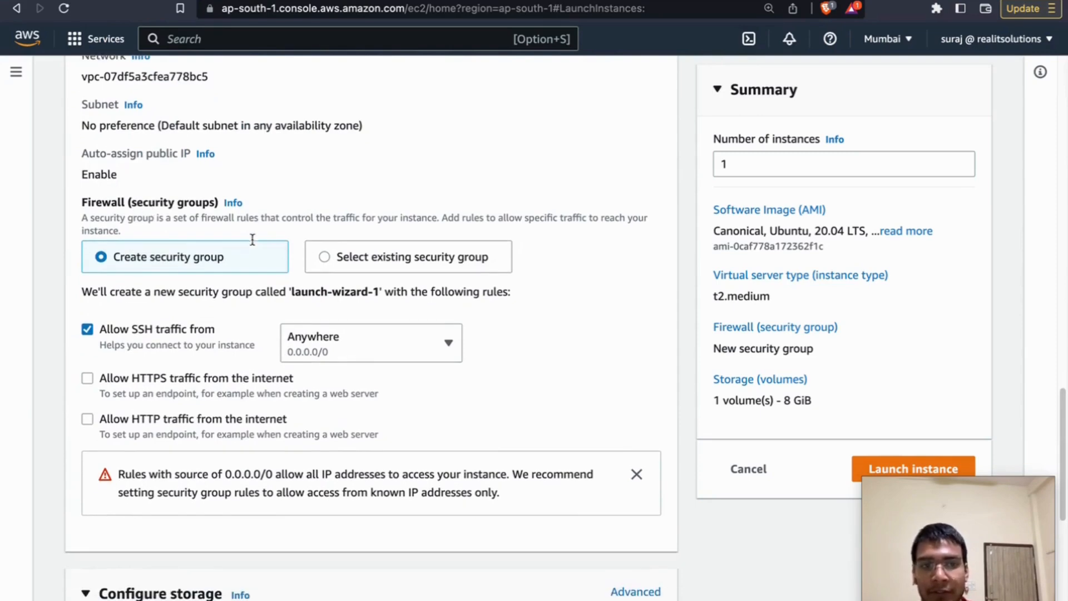
{"action": "scroll", "scroll_direction": "down", "scroll_amount": 3}
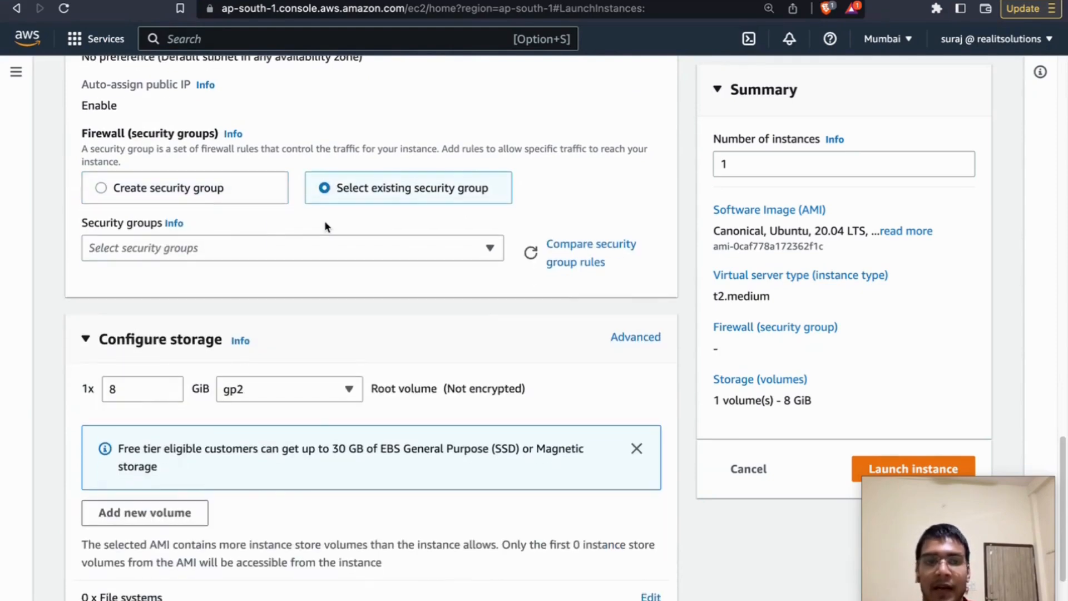
{"action": "left_click", "coordinate": [292, 247]}
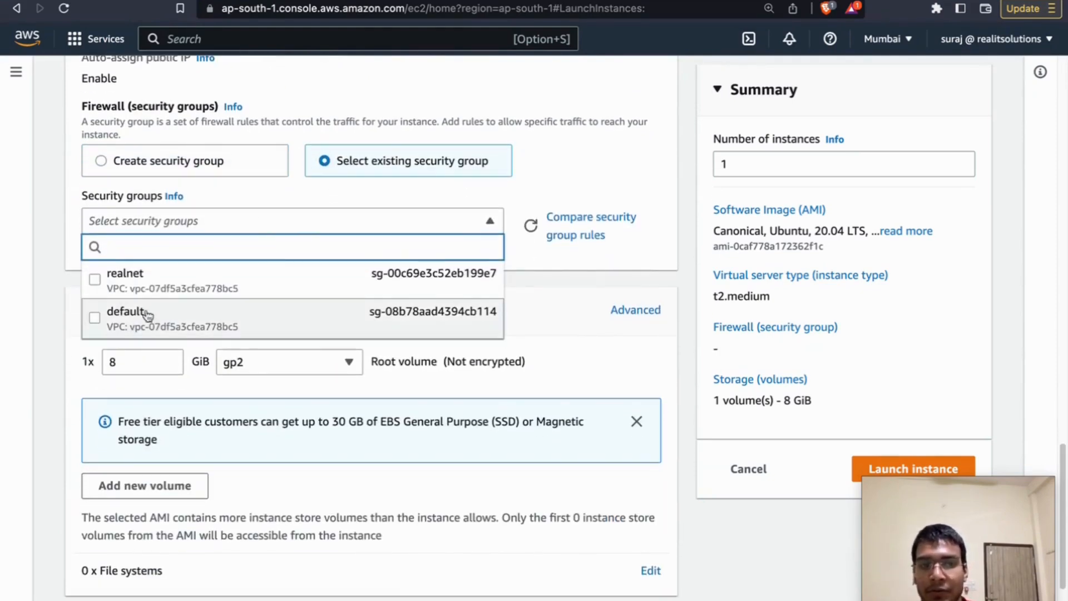
{"action": "mouse_move", "coordinate": [129, 279]}
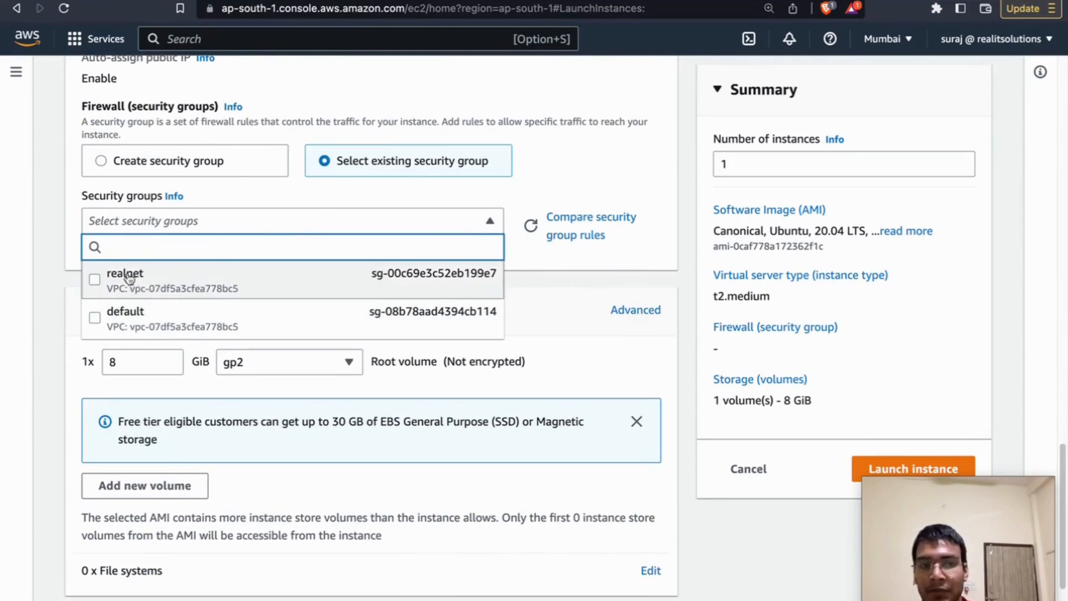
{"action": "mouse_move", "coordinate": [150, 282]}
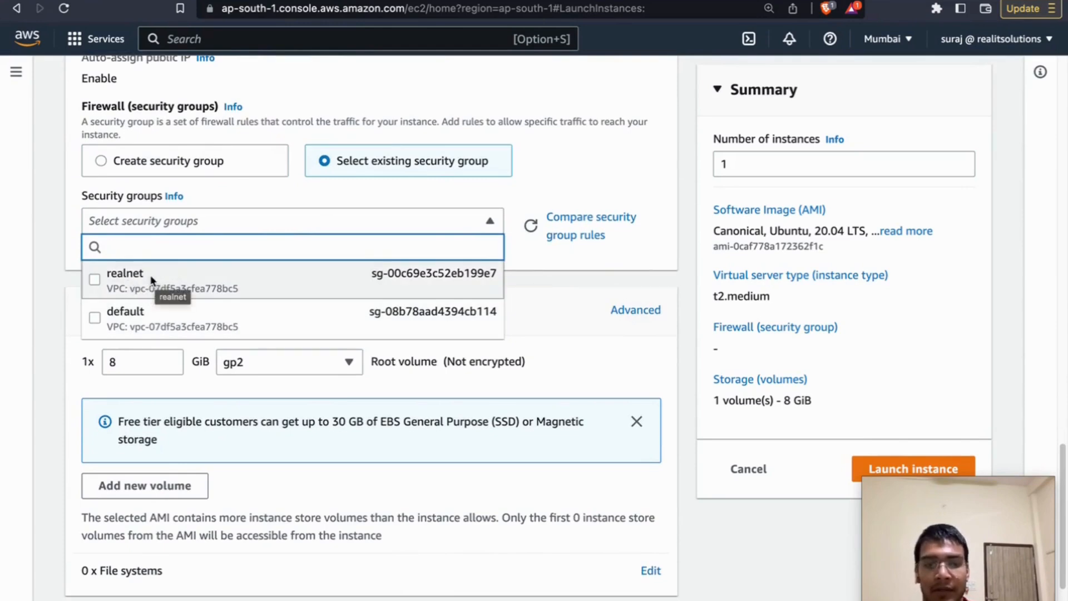
{"action": "left_click", "coordinate": [94, 280]}
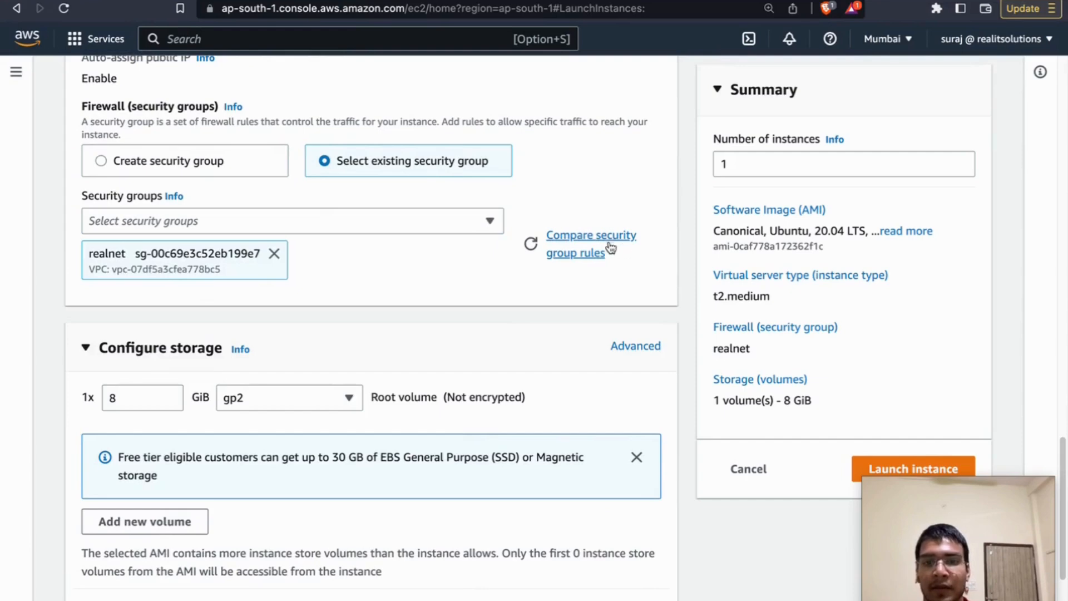
Compare security group rules to view realnet's five inbound rules.
{"action": "left_click", "coordinate": [591, 235]}
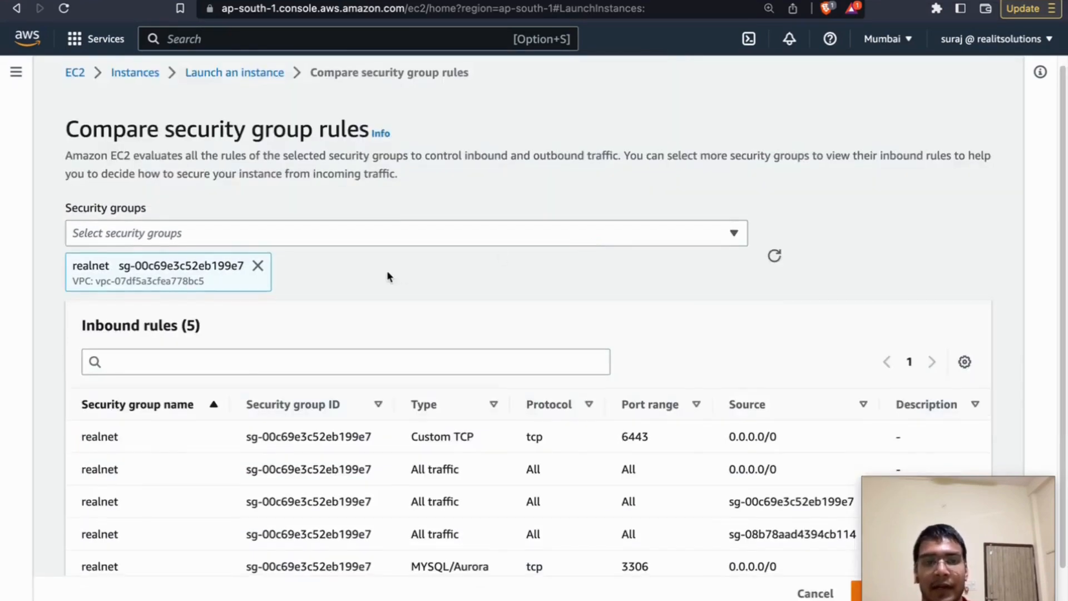
{"action": "scroll", "scroll_direction": "down", "scroll_amount": 3}
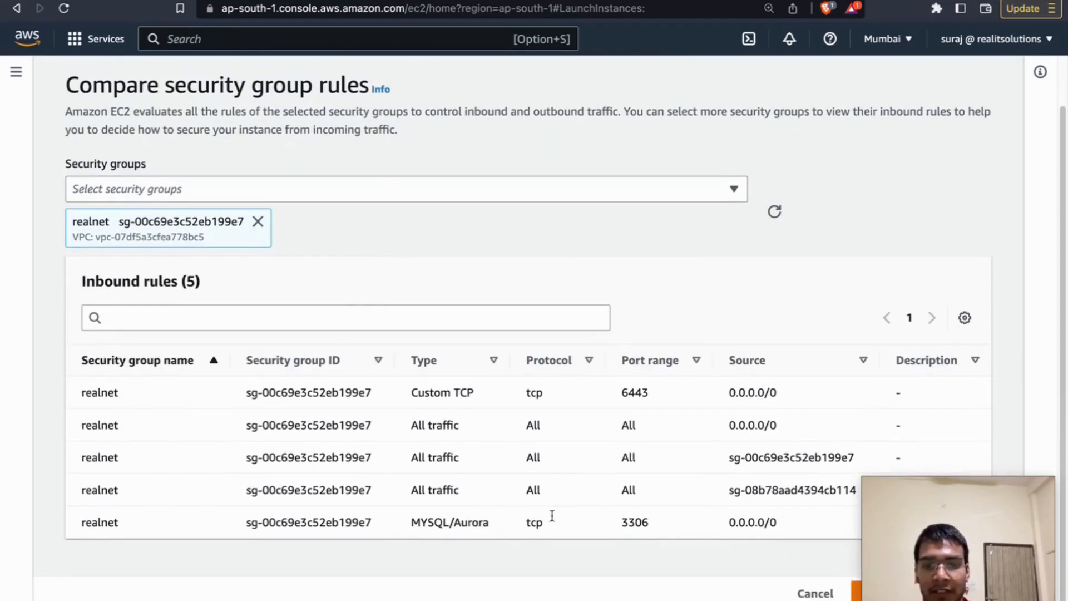
{"action": "mouse_move", "coordinate": [403, 512]}
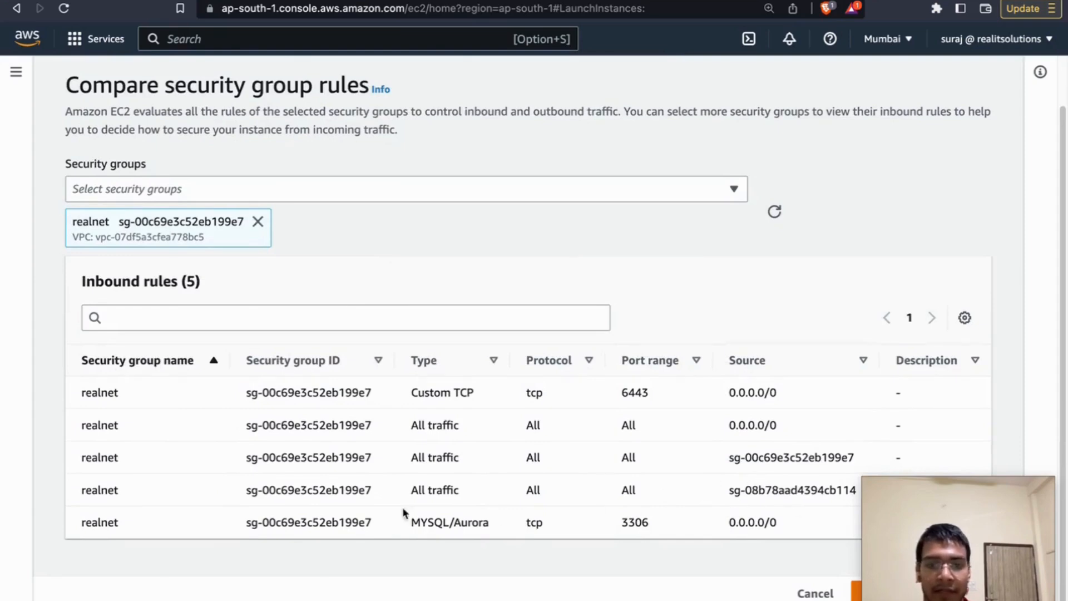
{"action": "mouse_move", "coordinate": [134, 392]}
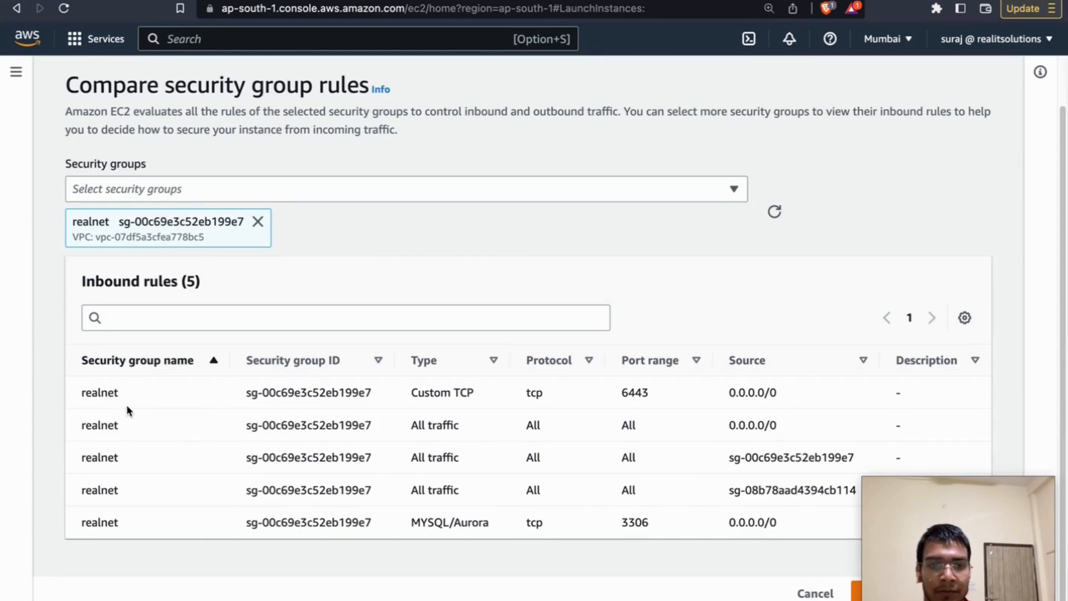
{"action": "mouse_move", "coordinate": [134, 409]}
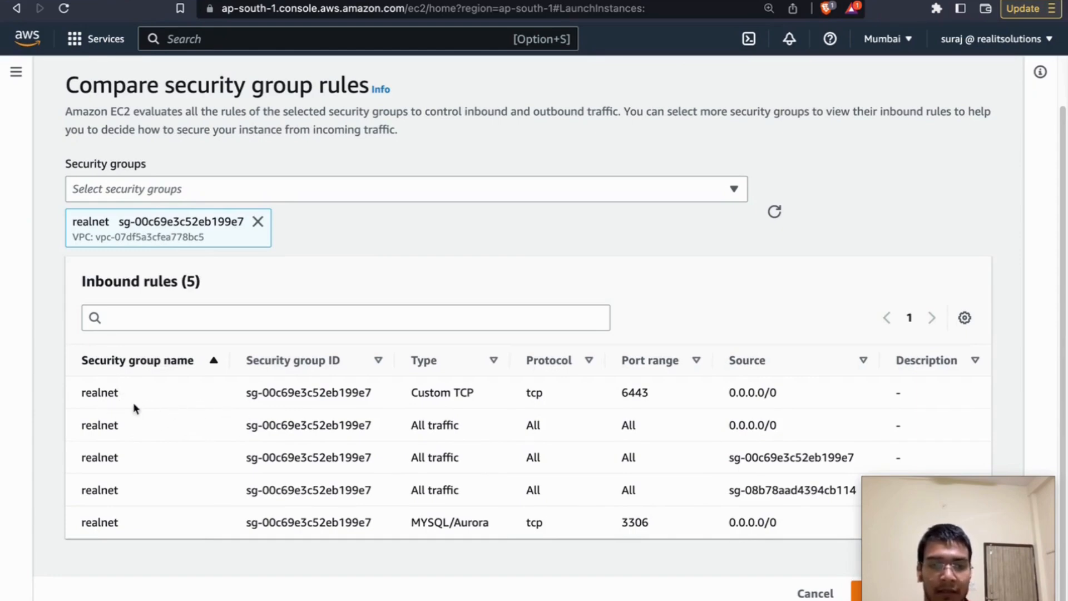
{"action": "mouse_move", "coordinate": [405, 388]}
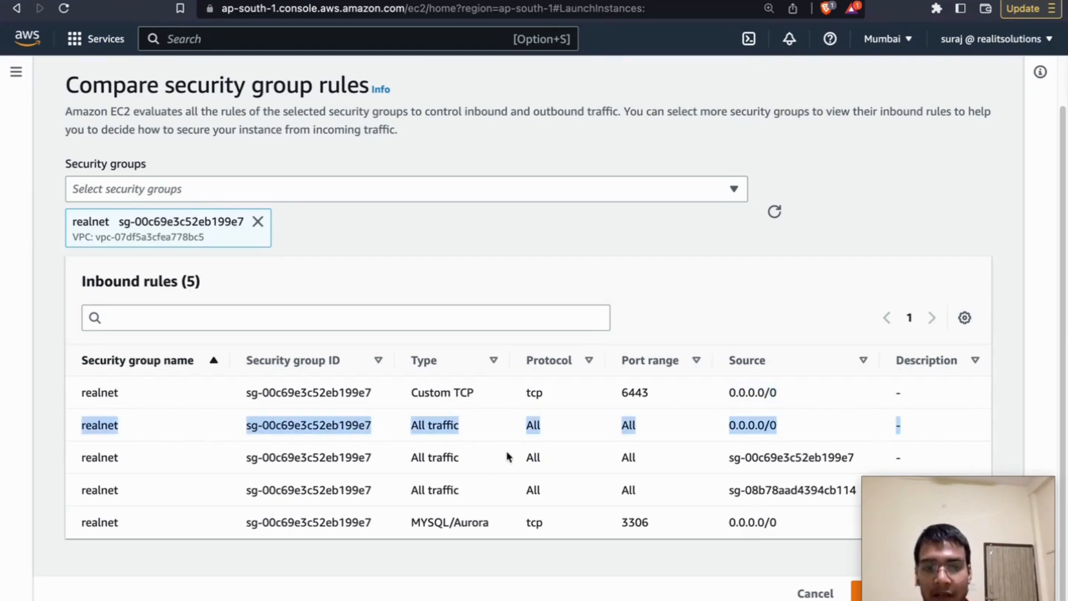
{"action": "mouse_move", "coordinate": [334, 446]}
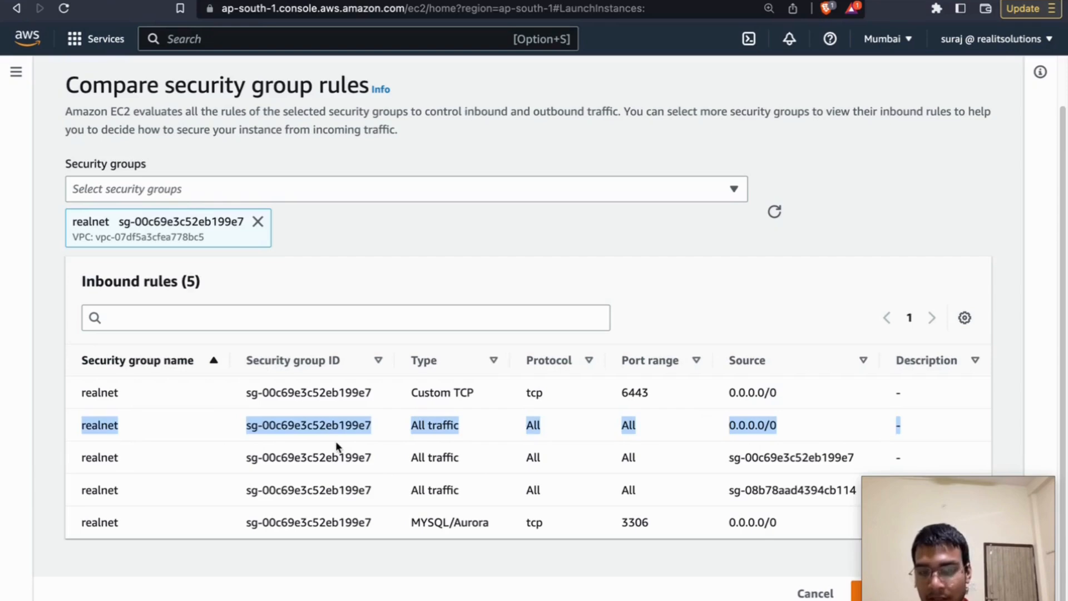
{"action": "mouse_move", "coordinate": [428, 455]}
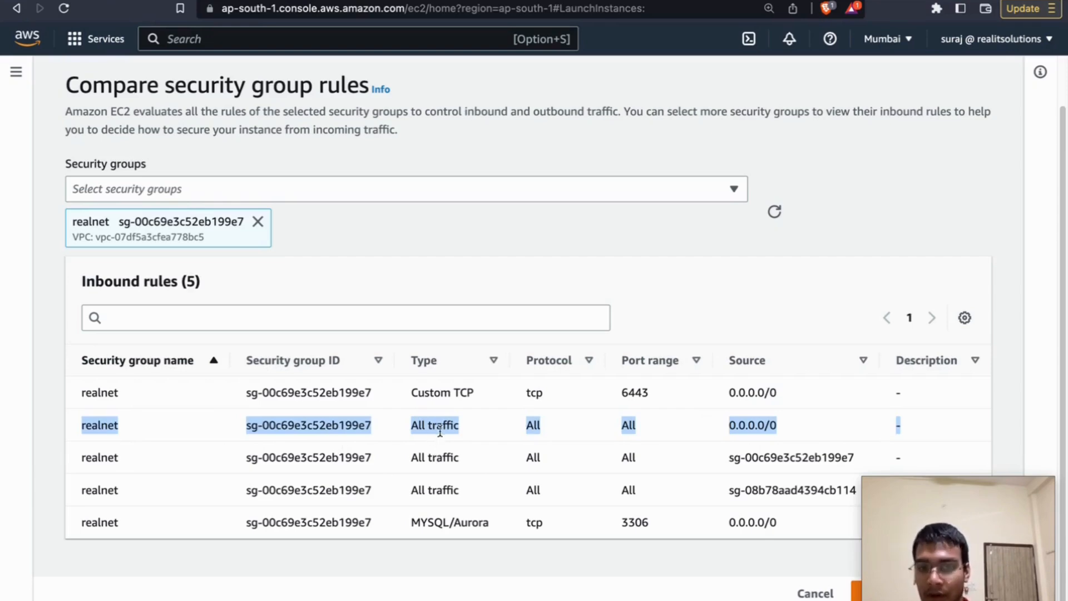
{"action": "mouse_move", "coordinate": [671, 434]}
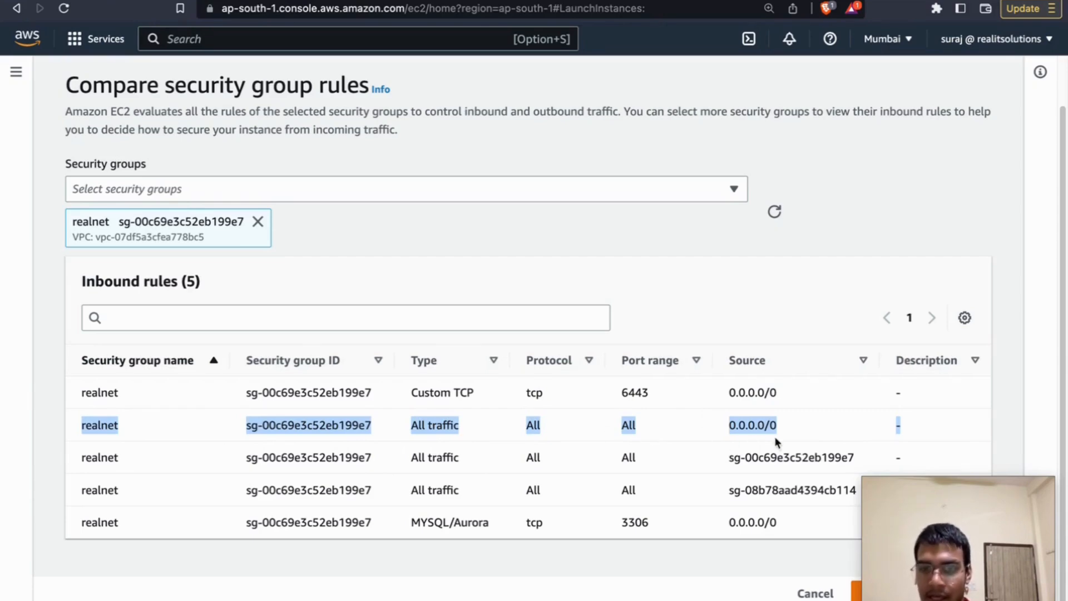
{"action": "mouse_move", "coordinate": [814, 590]}
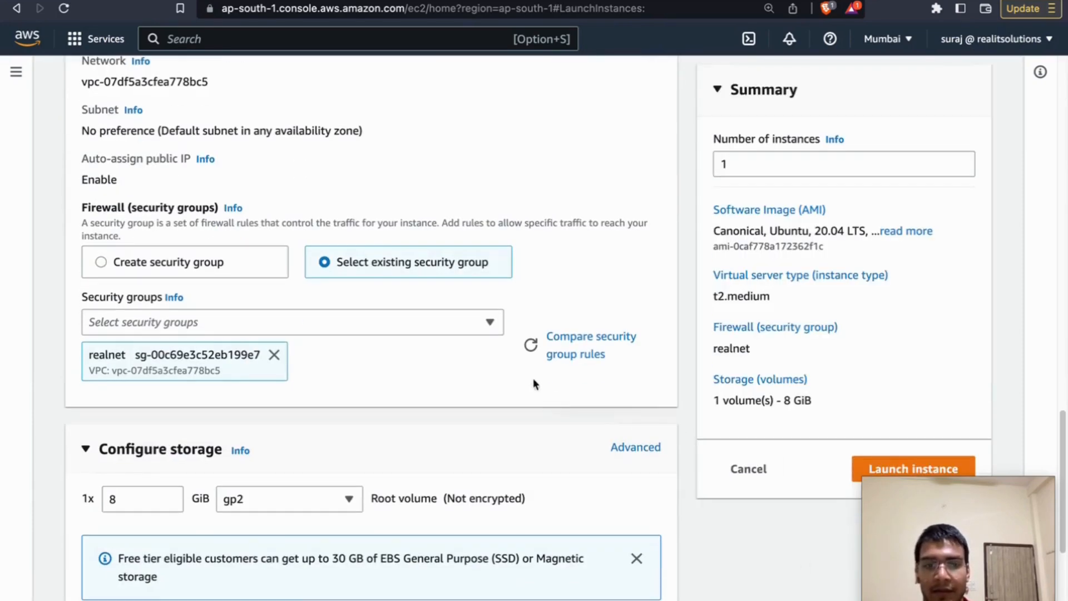
{"action": "mouse_move", "coordinate": [317, 352]}
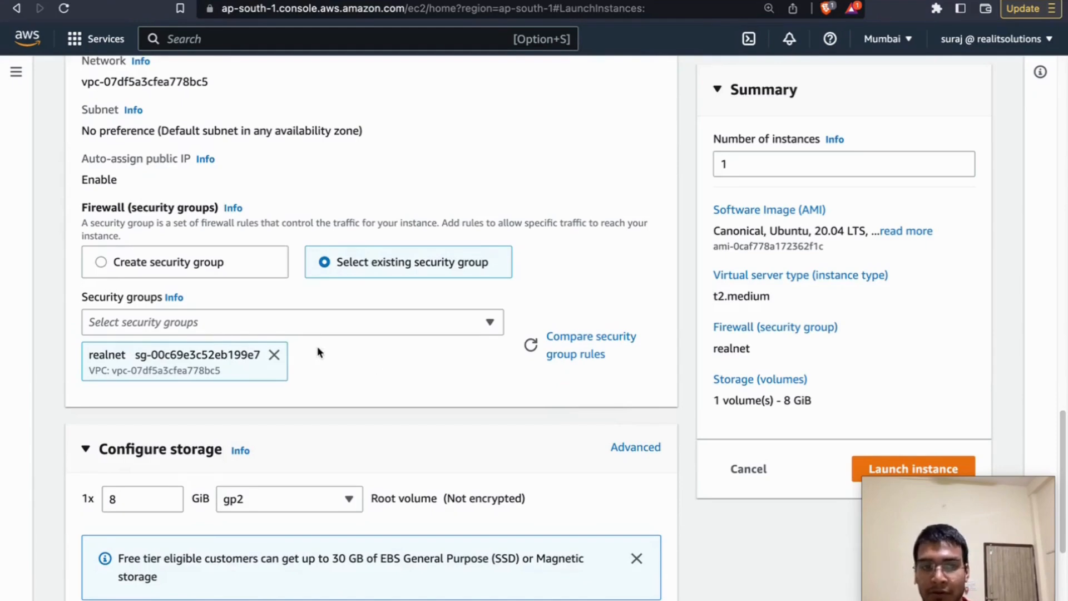
{"action": "mouse_move", "coordinate": [419, 361]}
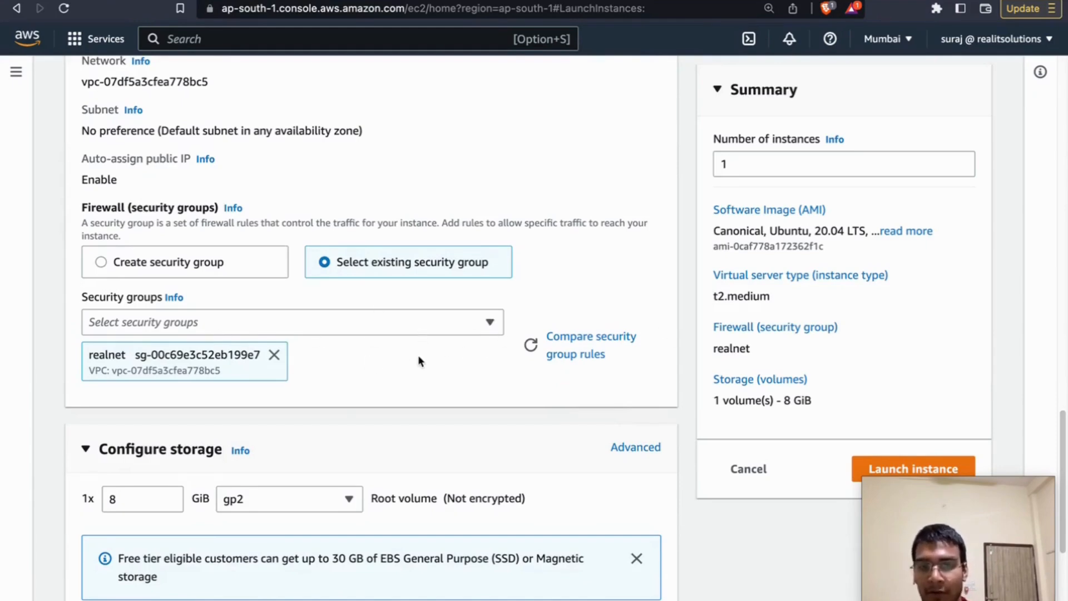
Enter 20 for Ubuntu 20.04 and change the root volume from 8 to 30 GiB.
{"action": "scroll", "scroll_direction": "down", "scroll_amount": 3}
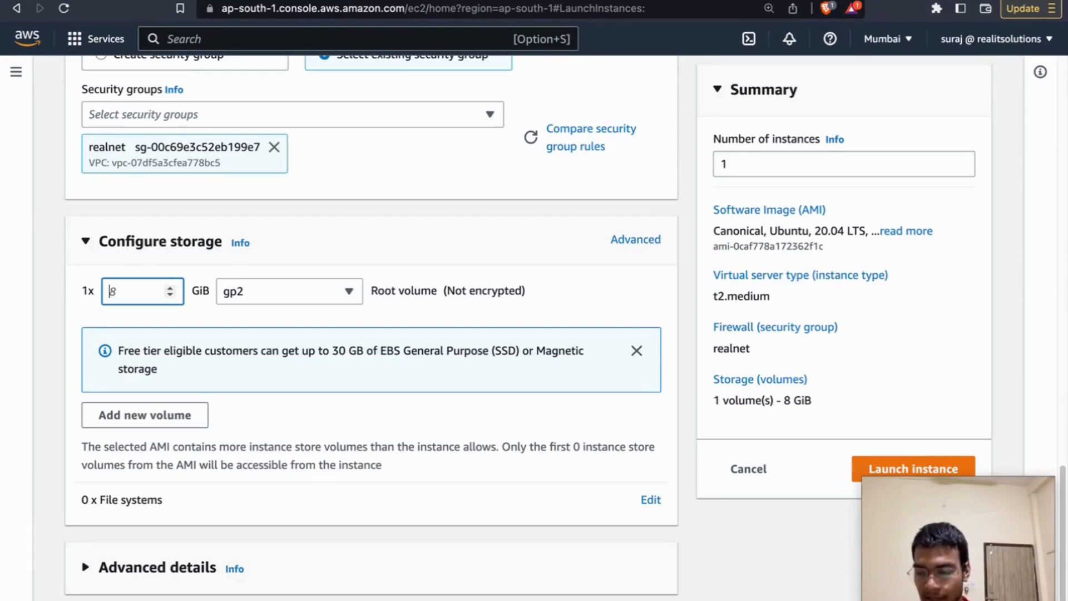
{"action": "type", "text": "20"}
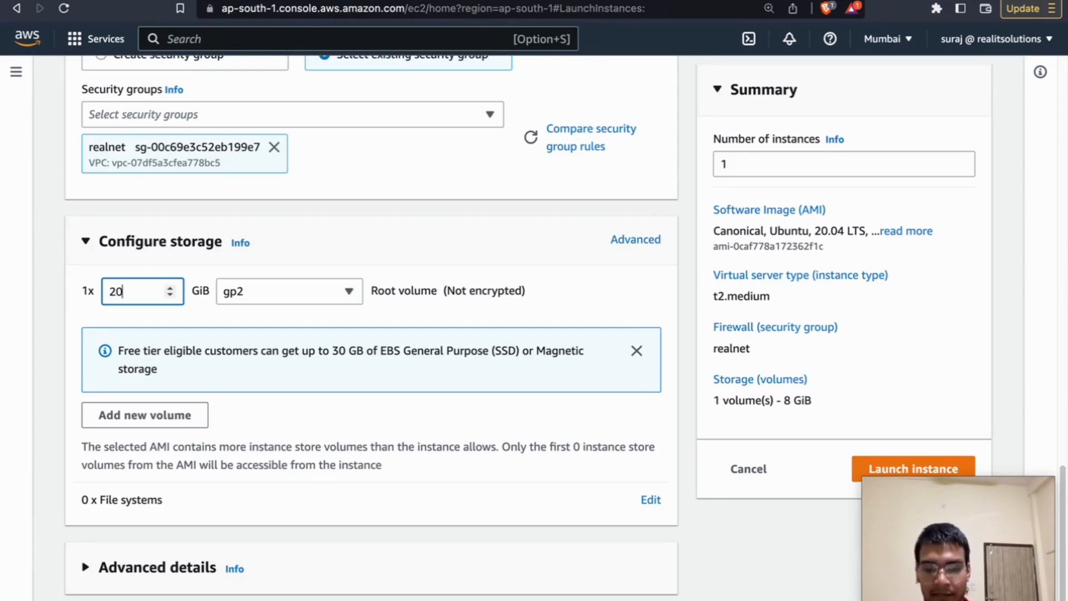
{"action": "type", "text": "8"}
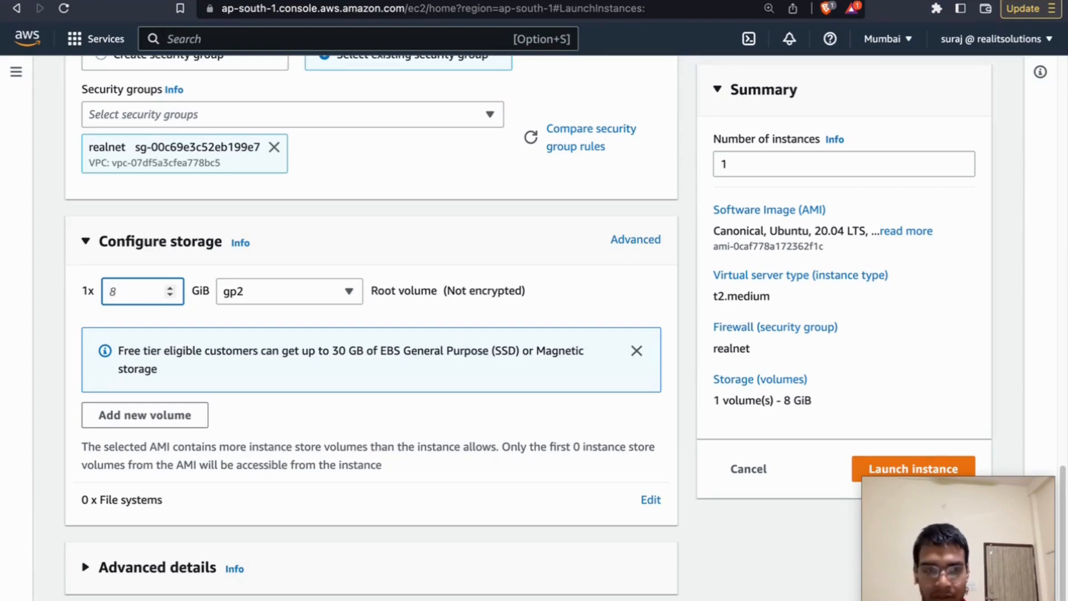
{"action": "type", "text": "30"}
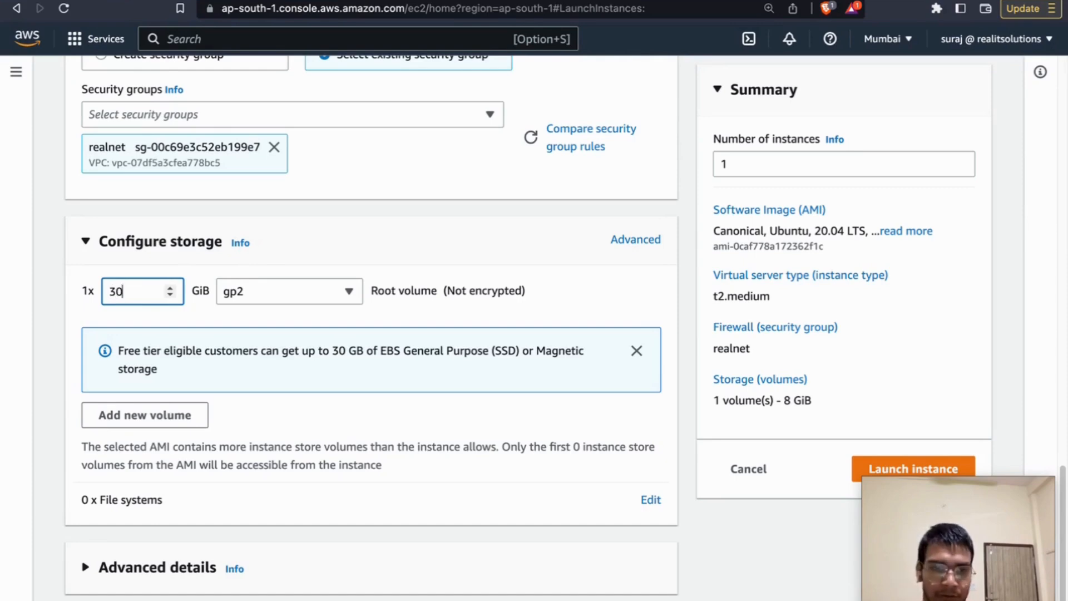
{"action": "mouse_move", "coordinate": [166, 346]}
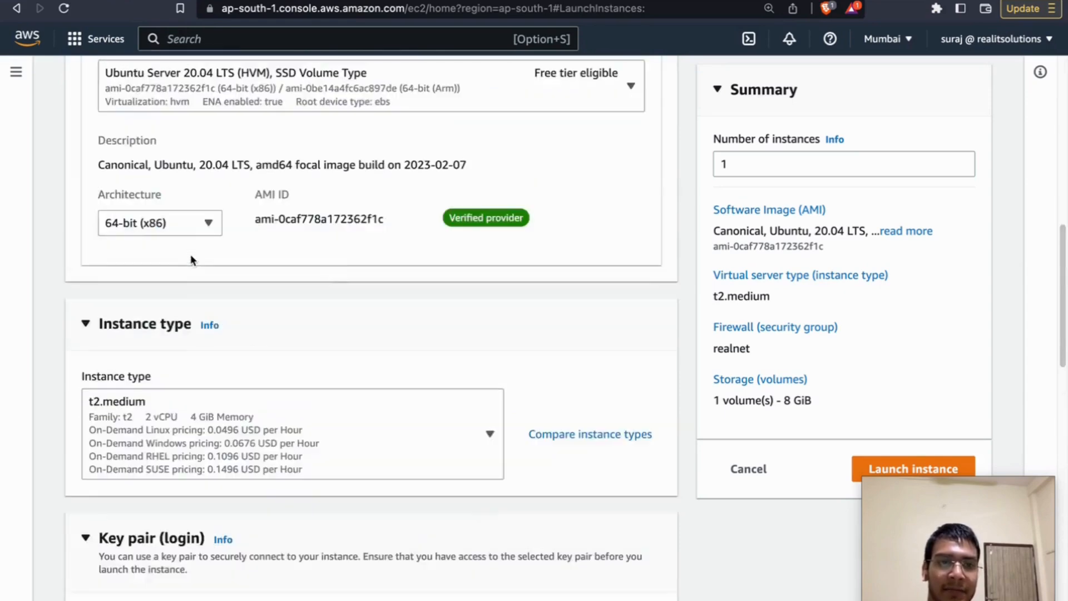
{"action": "scroll", "scroll_direction": "down", "scroll_amount": 3}
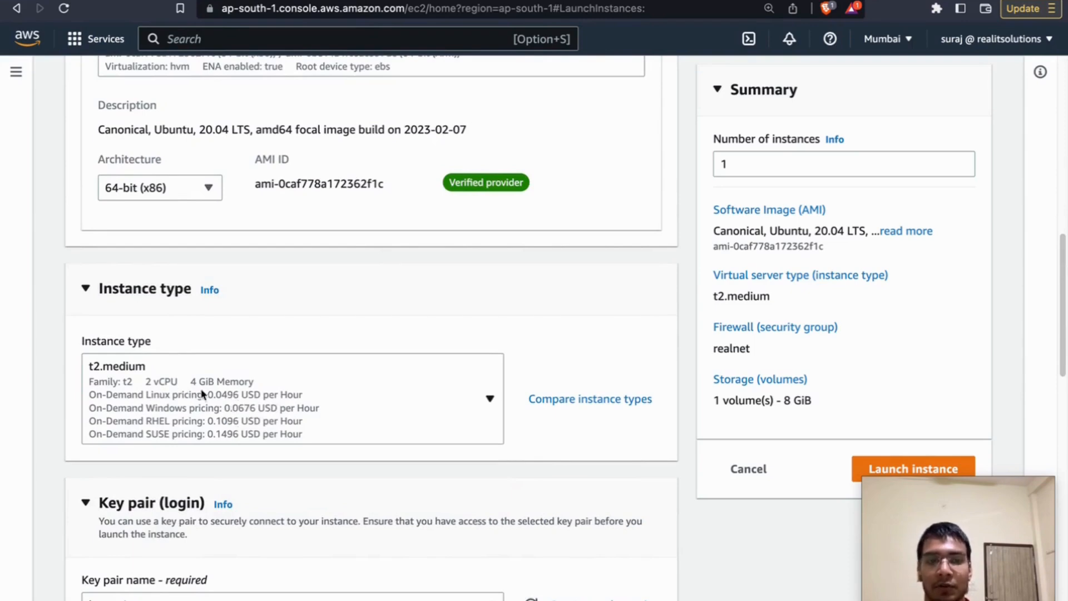
{"action": "mouse_move", "coordinate": [207, 408]}
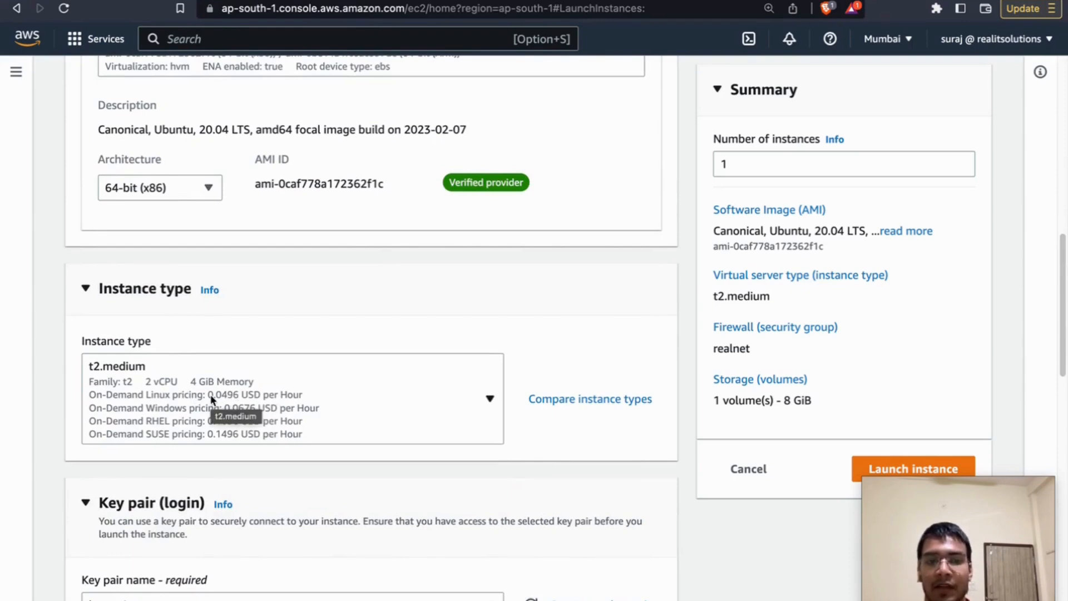
{"action": "mouse_move", "coordinate": [222, 406]}
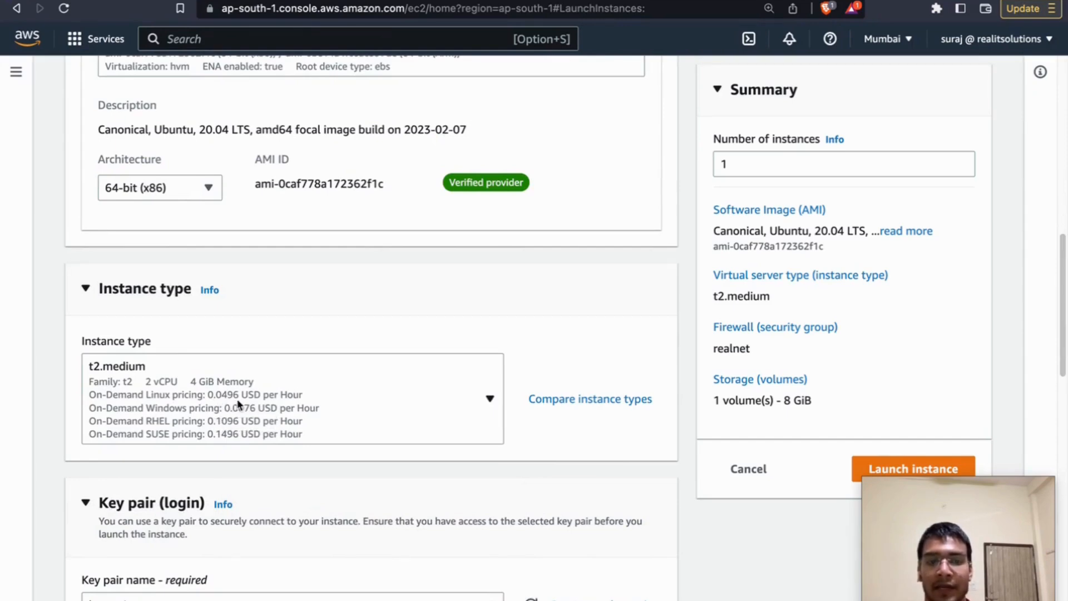
{"action": "scroll", "scroll_direction": "down", "scroll_amount": 3}
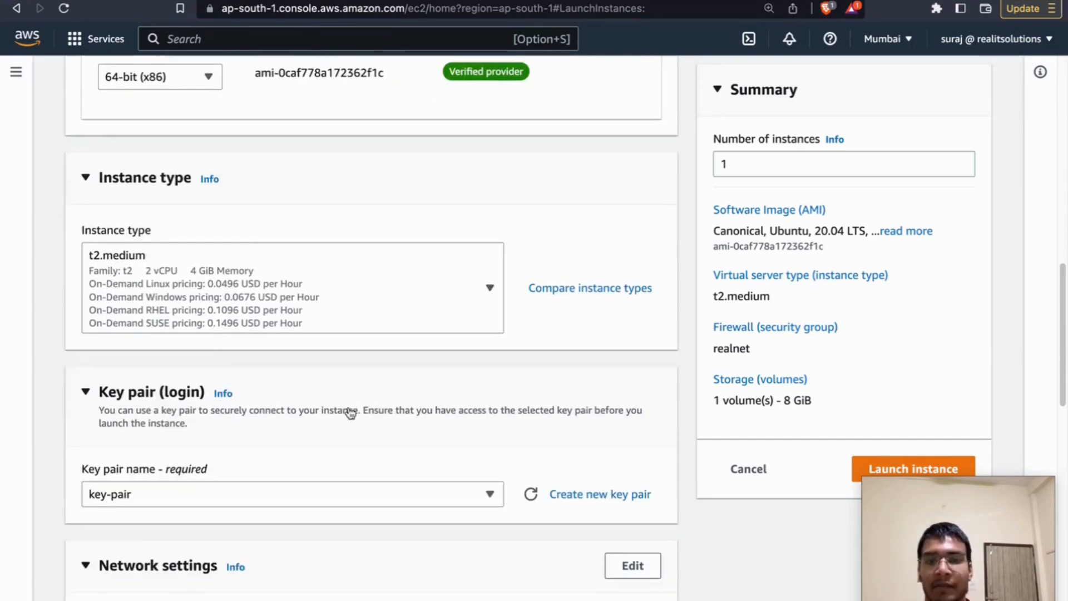
{"action": "mouse_move", "coordinate": [319, 380]}
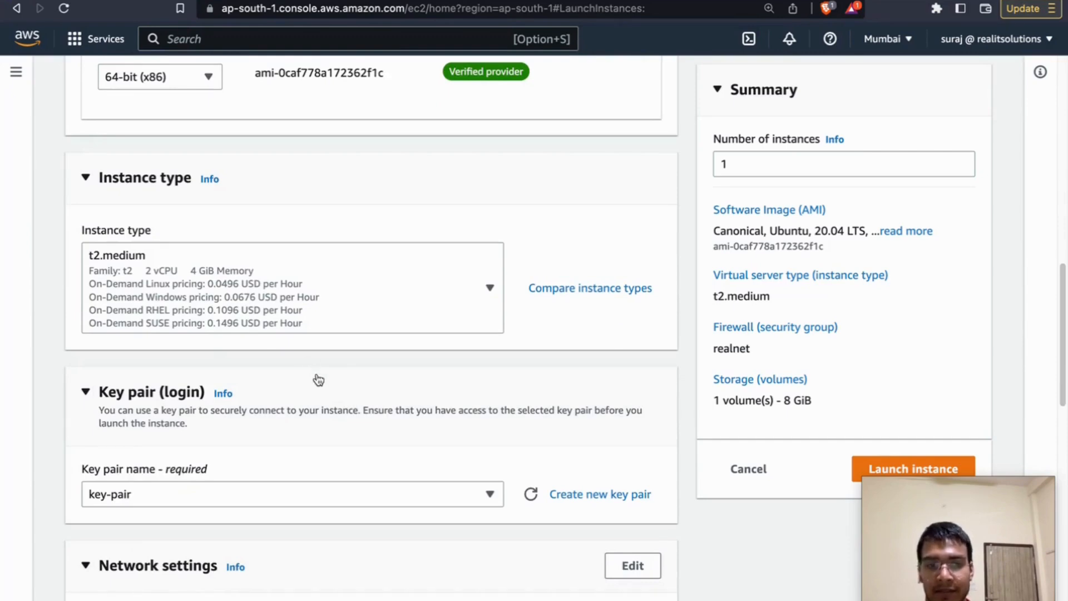
{"action": "scroll", "scroll_direction": "up", "scroll_amount": 3}
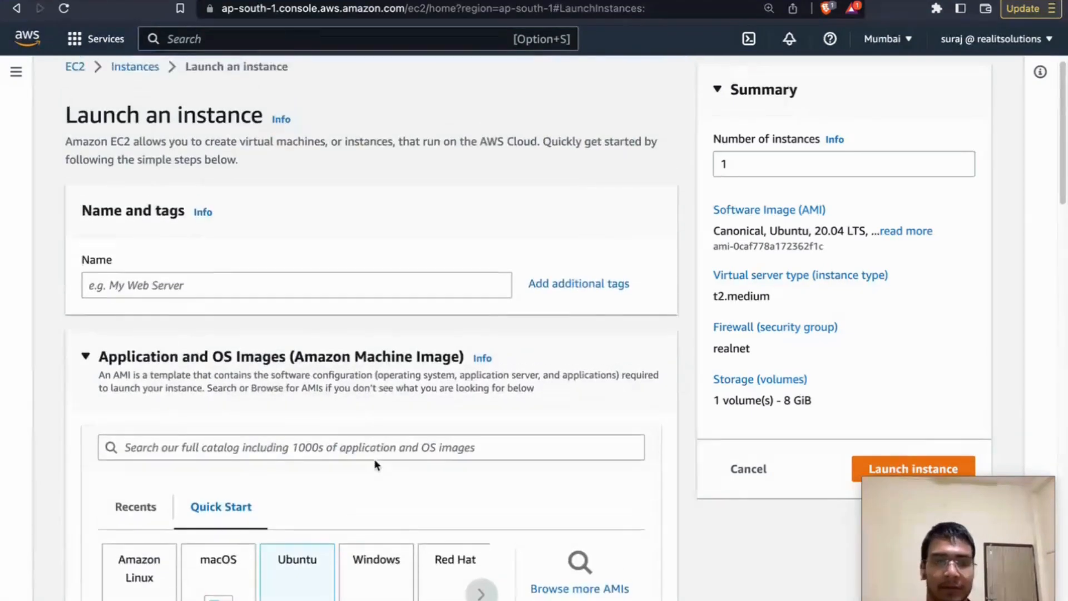
Scroll the launch form checking 2 instances, realnet and 30 GiB gp2 storage.
{"action": "scroll", "scroll_direction": "down", "scroll_amount": 3}
{"action": "type", "text": "2"}
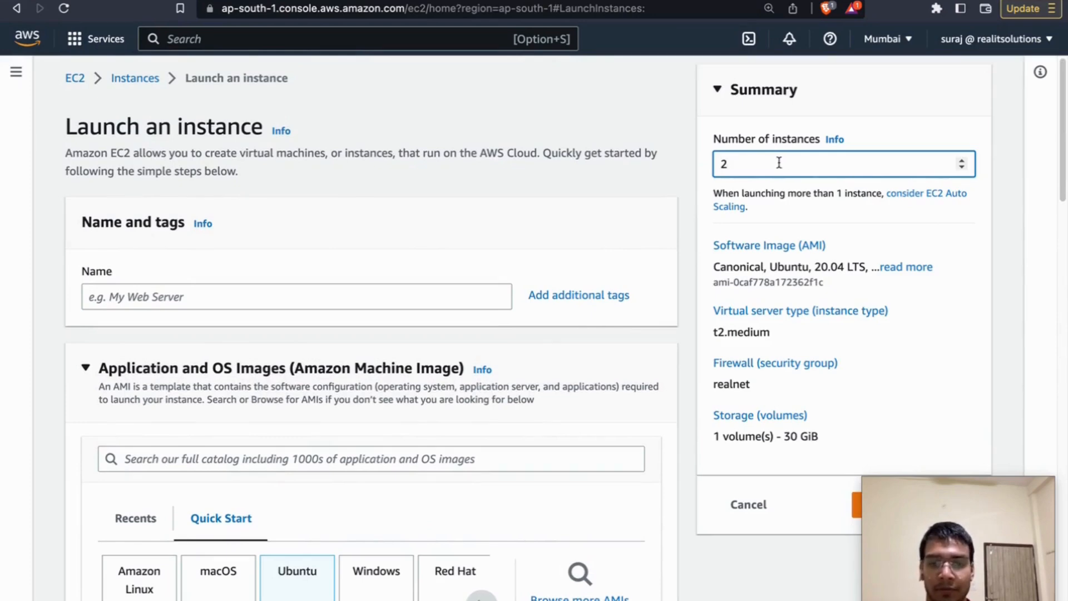
{"action": "scroll", "scroll_direction": "down", "scroll_amount": 3}
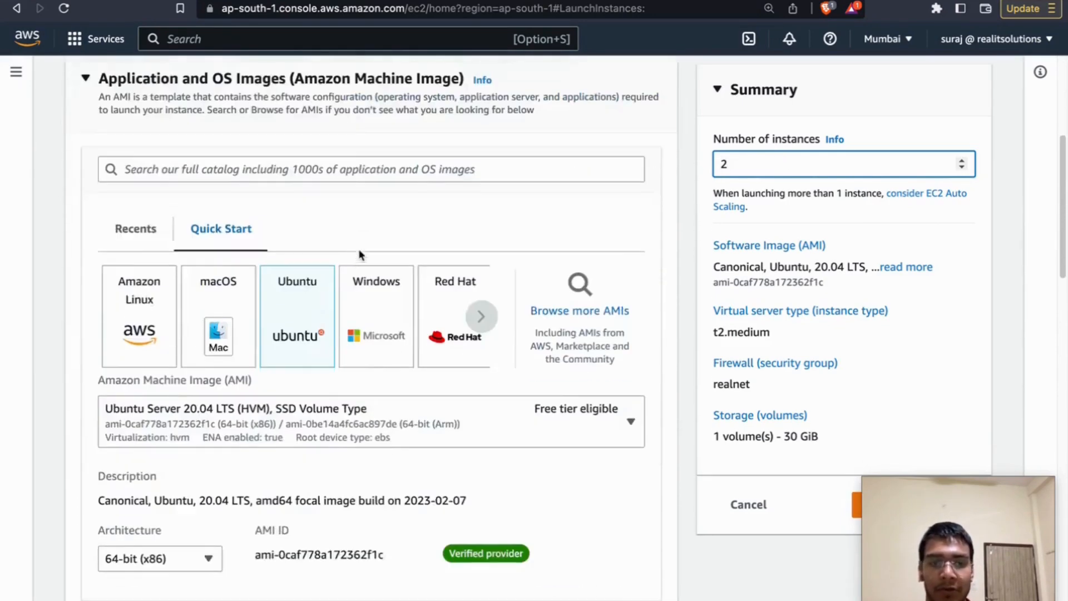
{"action": "scroll", "scroll_direction": "down", "scroll_amount": 3}
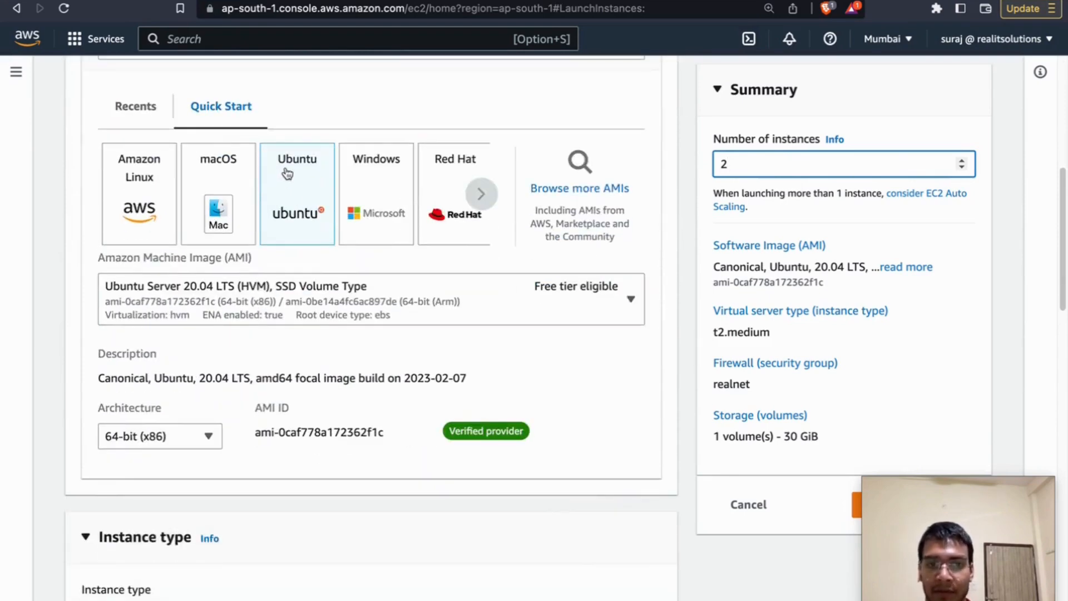
{"action": "scroll", "scroll_direction": "down", "scroll_amount": 3}
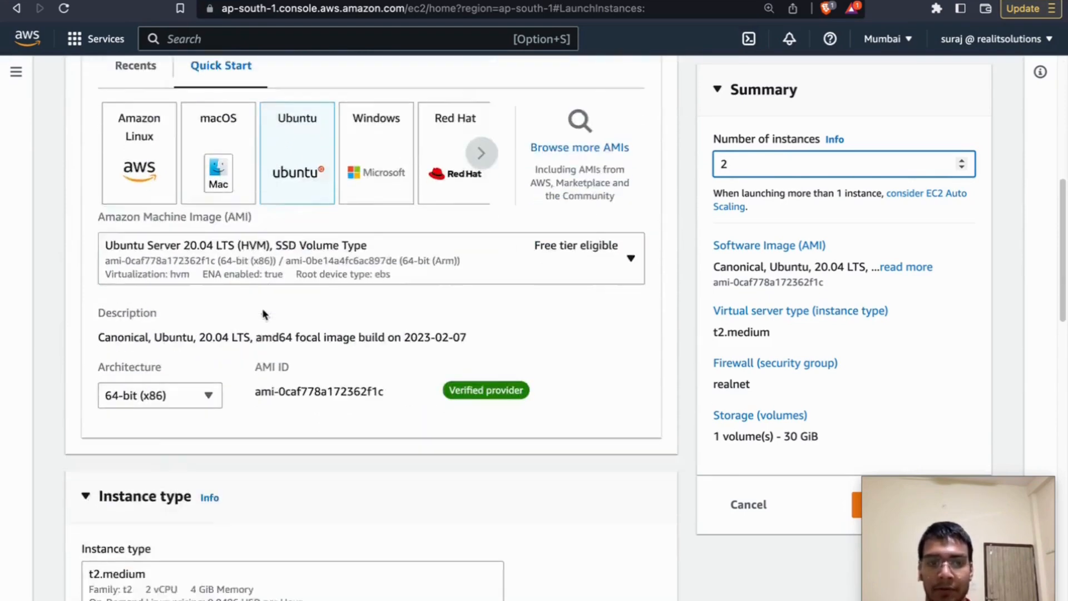
{"action": "scroll", "scroll_direction": "down", "scroll_amount": 3}
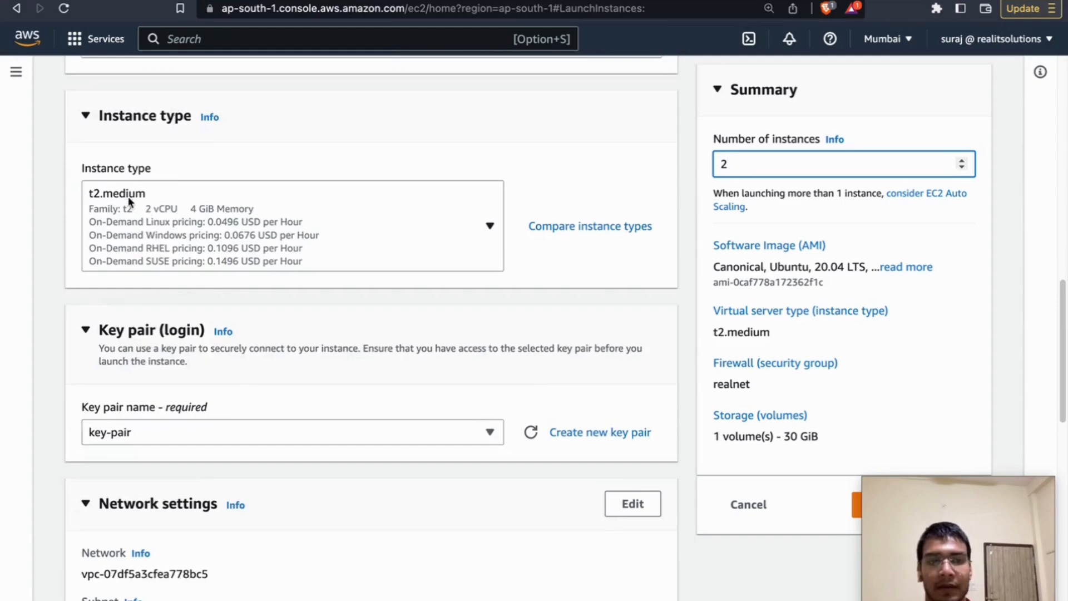
{"action": "scroll", "scroll_direction": "down", "scroll_amount": 3}
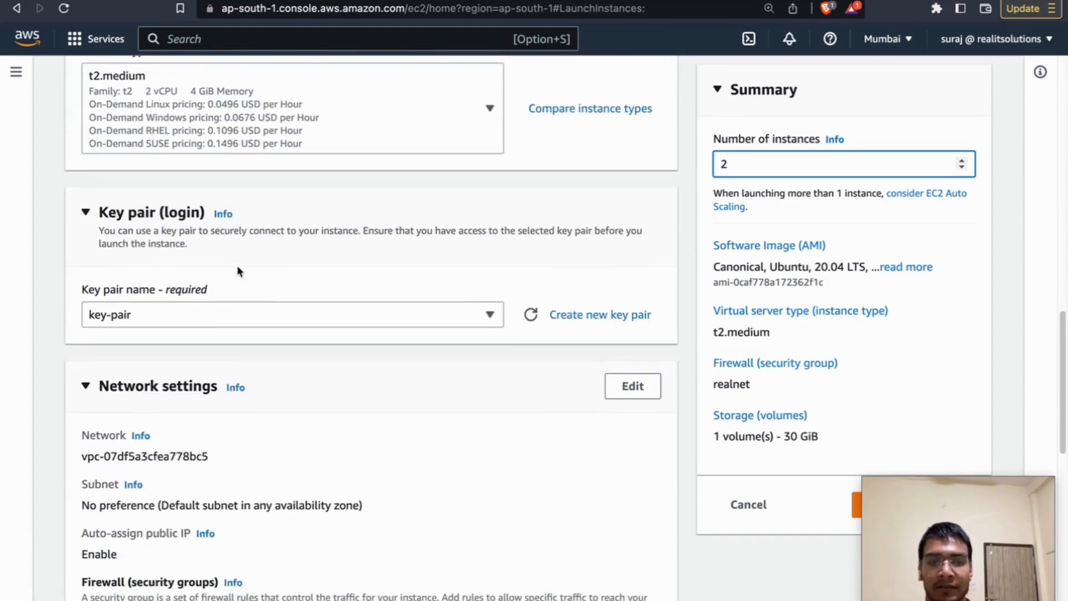
{"action": "scroll", "scroll_direction": "down", "scroll_amount": 3}
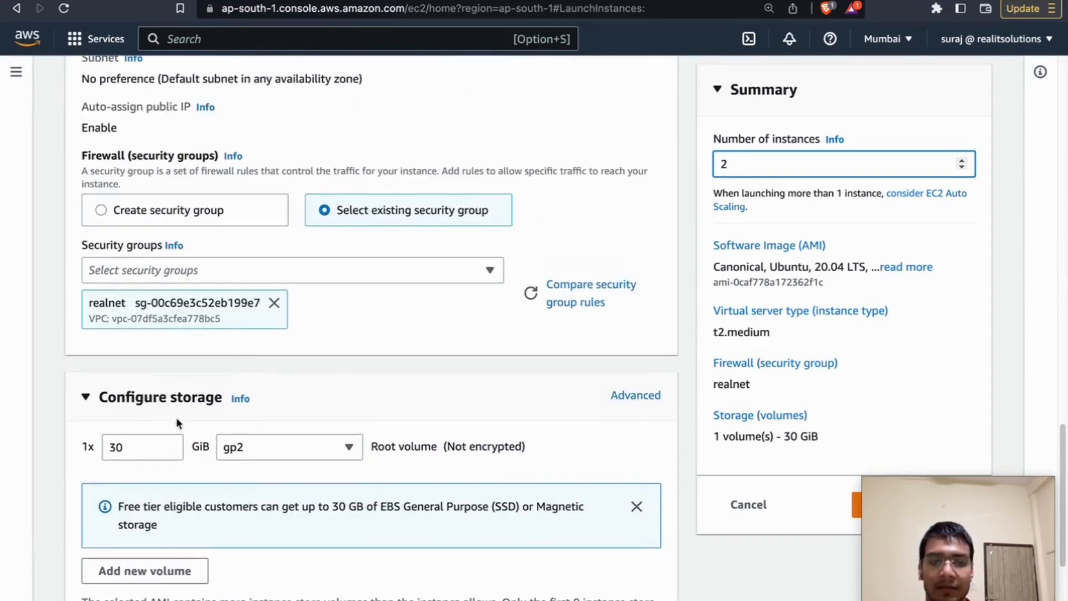
{"action": "scroll", "scroll_direction": "down", "scroll_amount": 3}
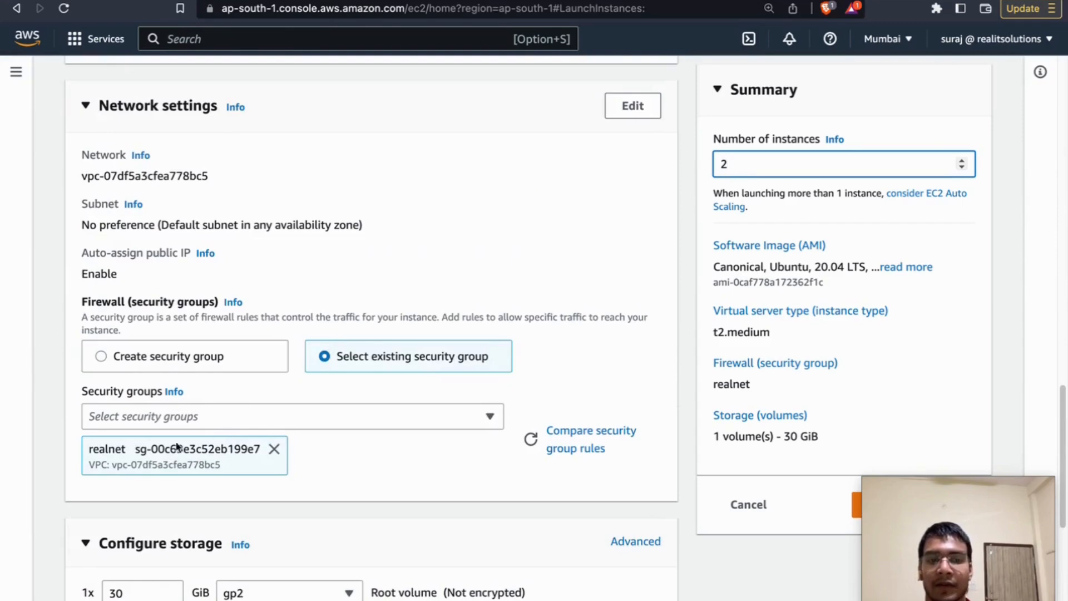
{"action": "mouse_move", "coordinate": [398, 446]}
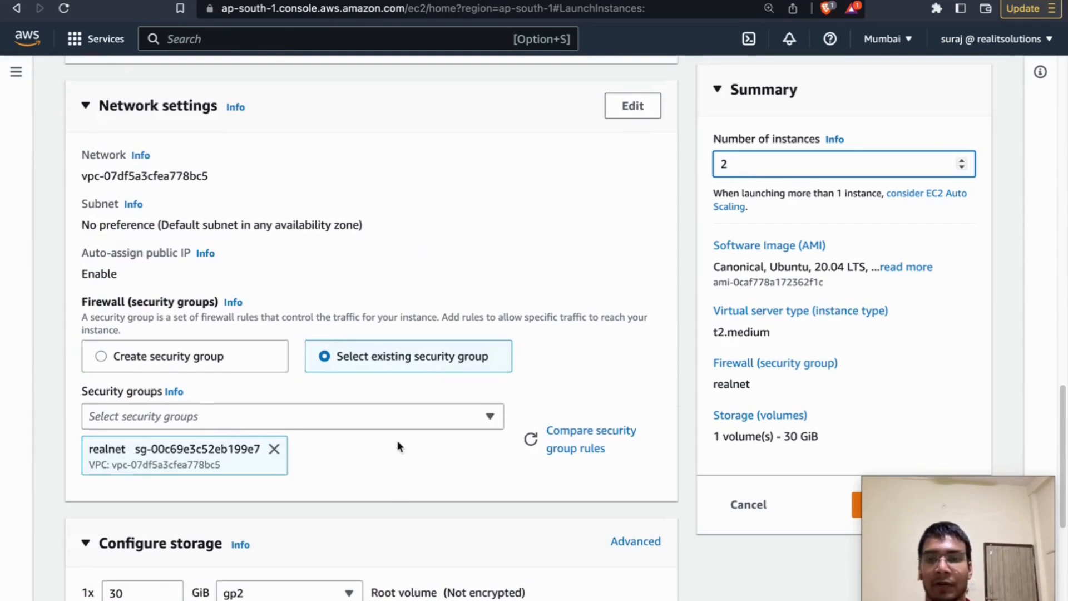
{"action": "mouse_move", "coordinate": [684, 360]}
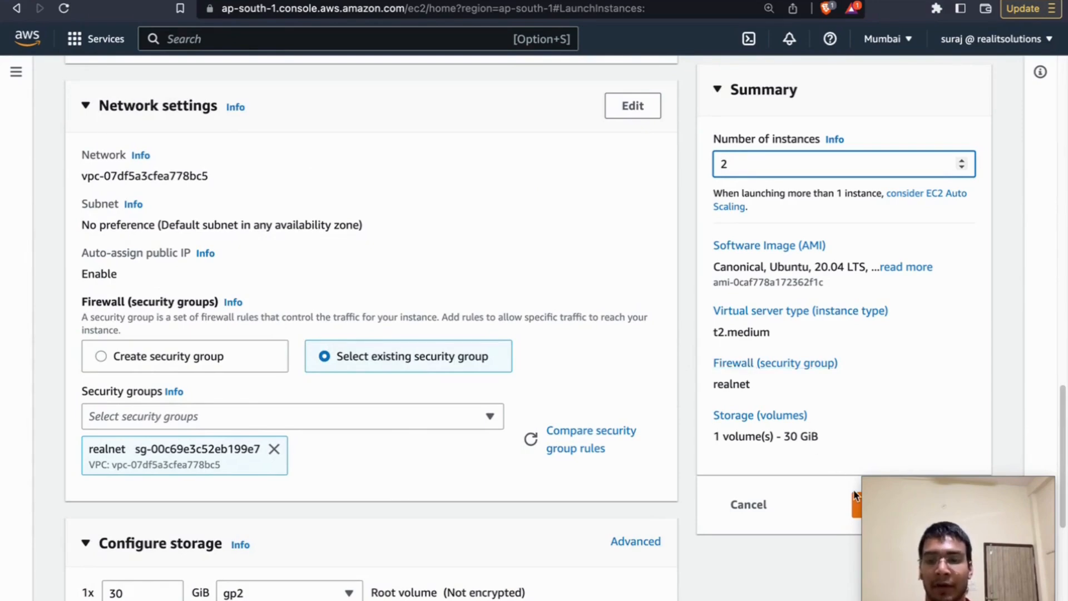
{"action": "mouse_move", "coordinate": [834, 468]}
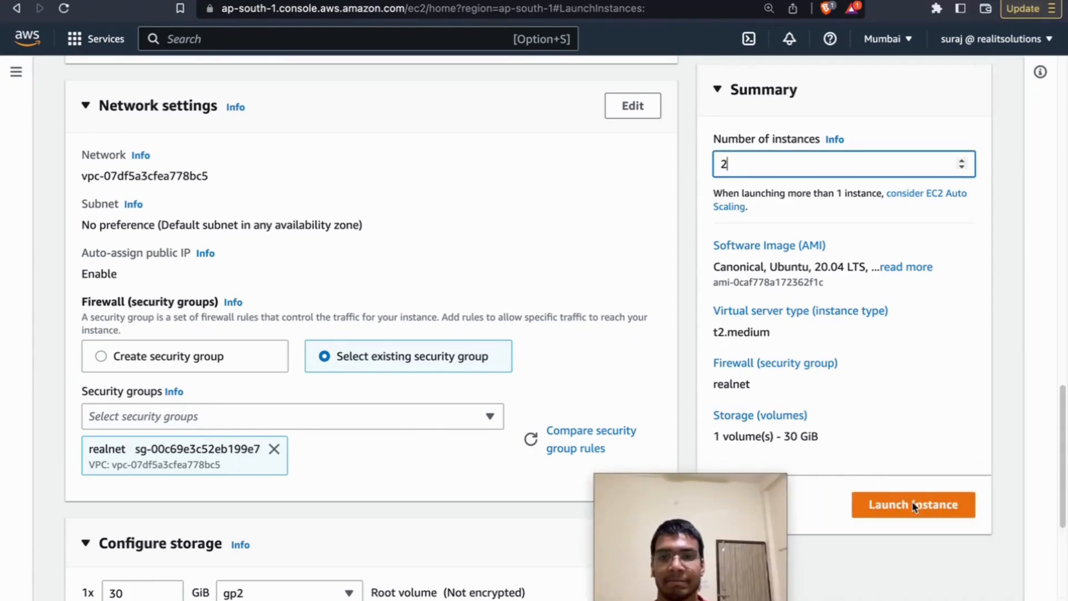
Launch the two configured t2.medium instances and view them pending in the Instances list.
{"action": "left_click", "coordinate": [913, 505]}
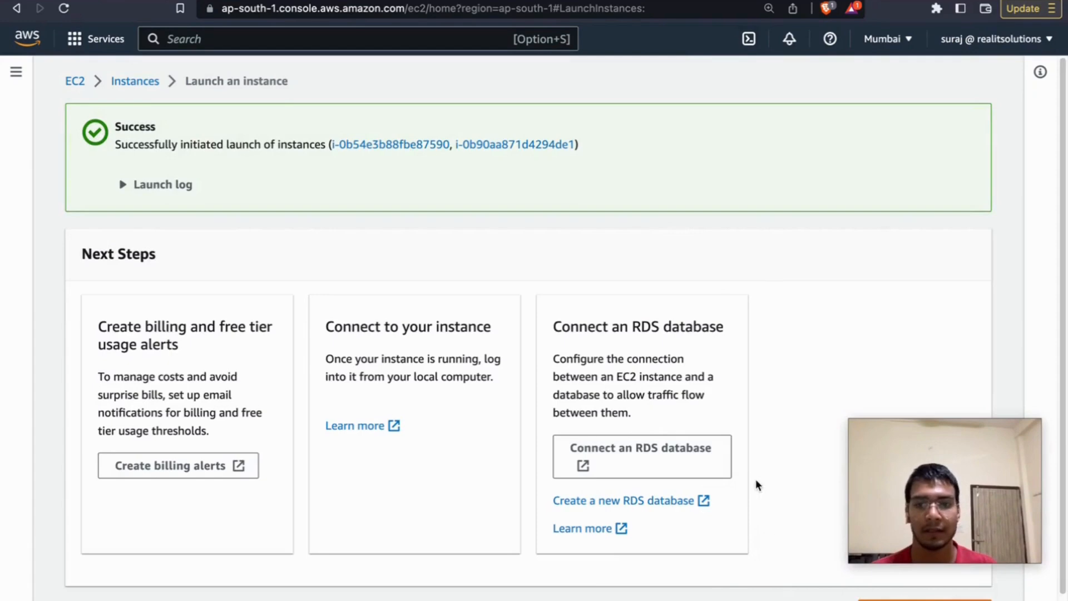
{"action": "left_click", "coordinate": [134, 80]}
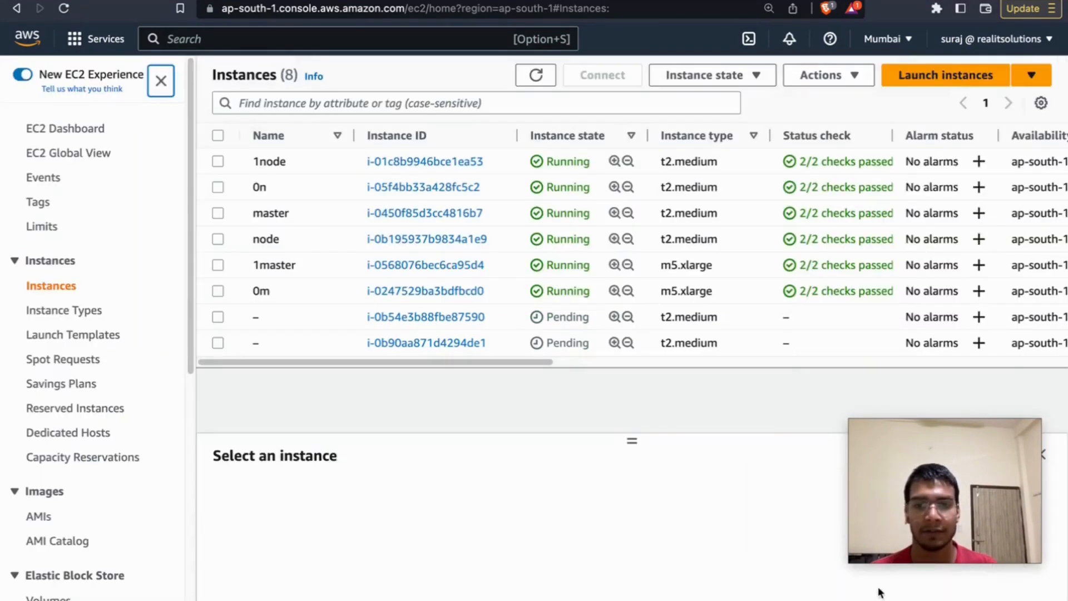
{"action": "mouse_move", "coordinate": [1007, 504]}
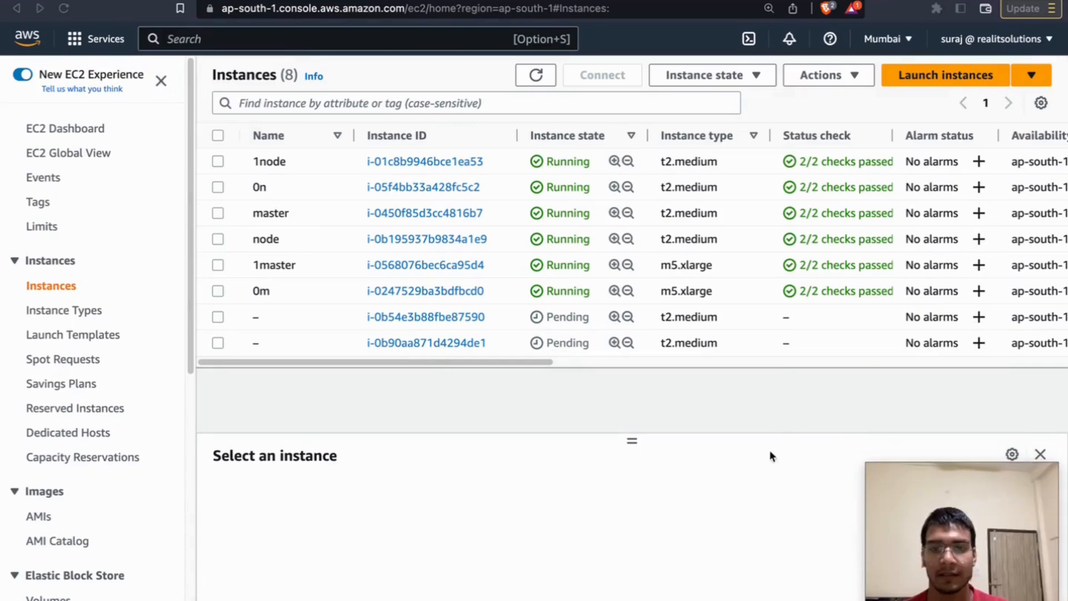
{"action": "mouse_move", "coordinate": [713, 312]}
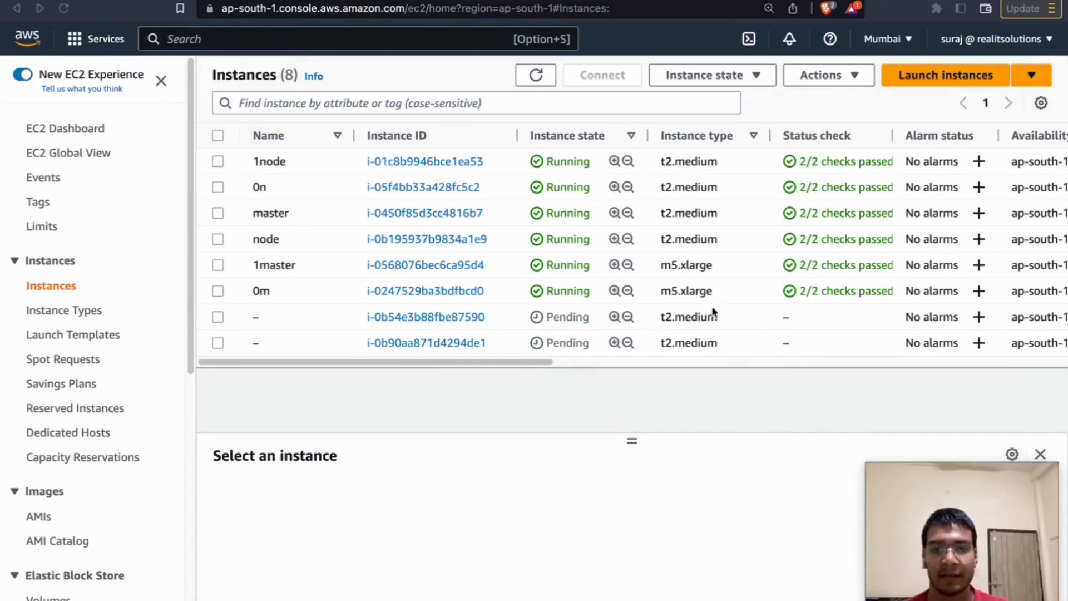
{"action": "mouse_move", "coordinate": [574, 148]}
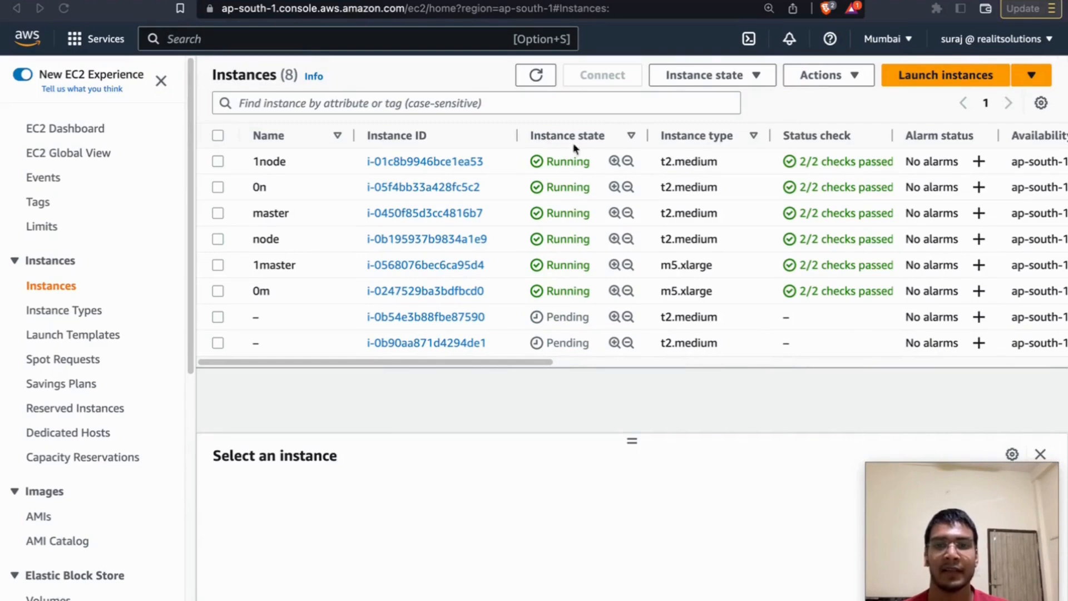
Refresh the Instances table until both new t2.medium instances show Running.
{"action": "left_click", "coordinate": [535, 75]}
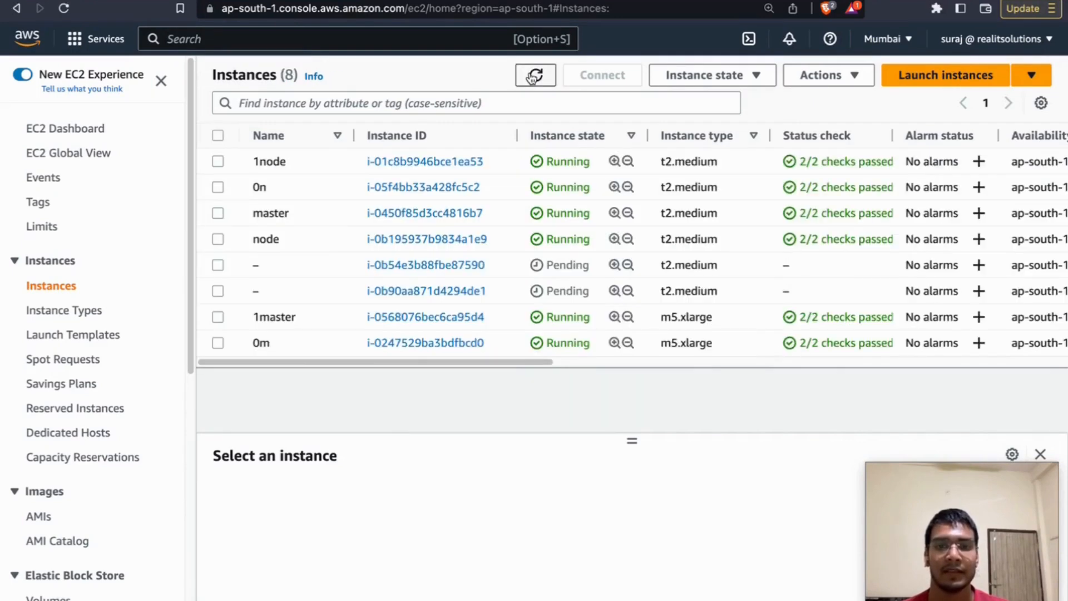
{"action": "left_click", "coordinate": [535, 75]}
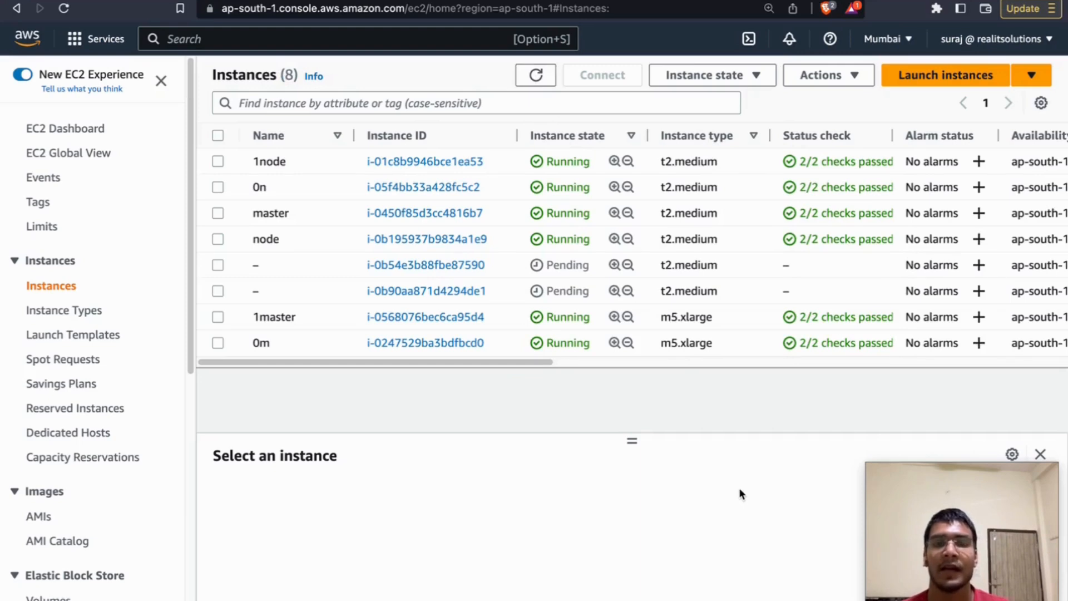
{"action": "mouse_move", "coordinate": [754, 508]}
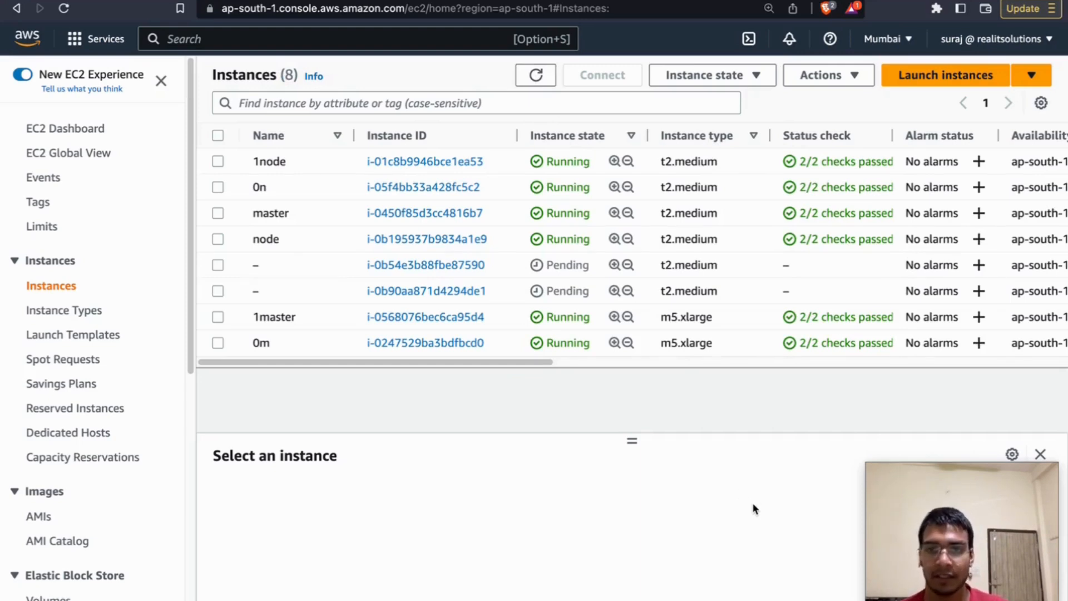
{"action": "mouse_move", "coordinate": [768, 513]}
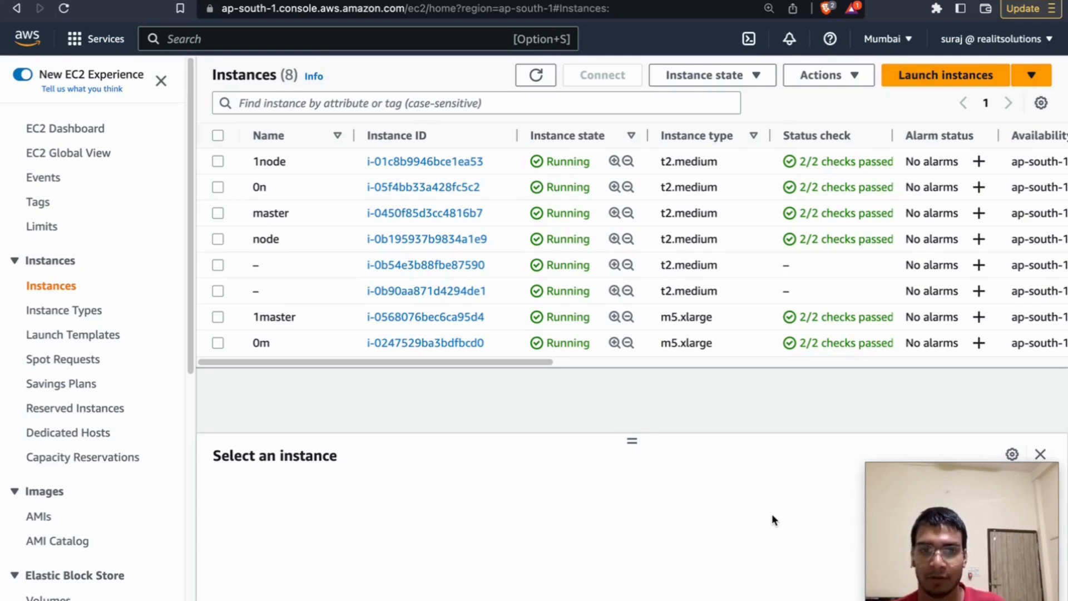
{"action": "mouse_move", "coordinate": [767, 506]}
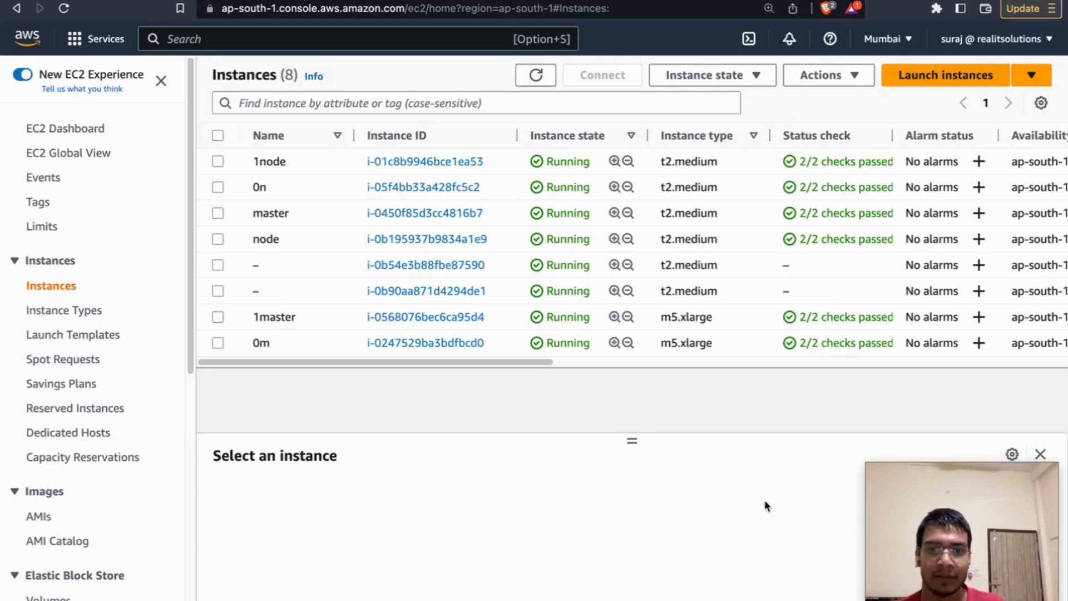
{"action": "mouse_move", "coordinate": [775, 507]}
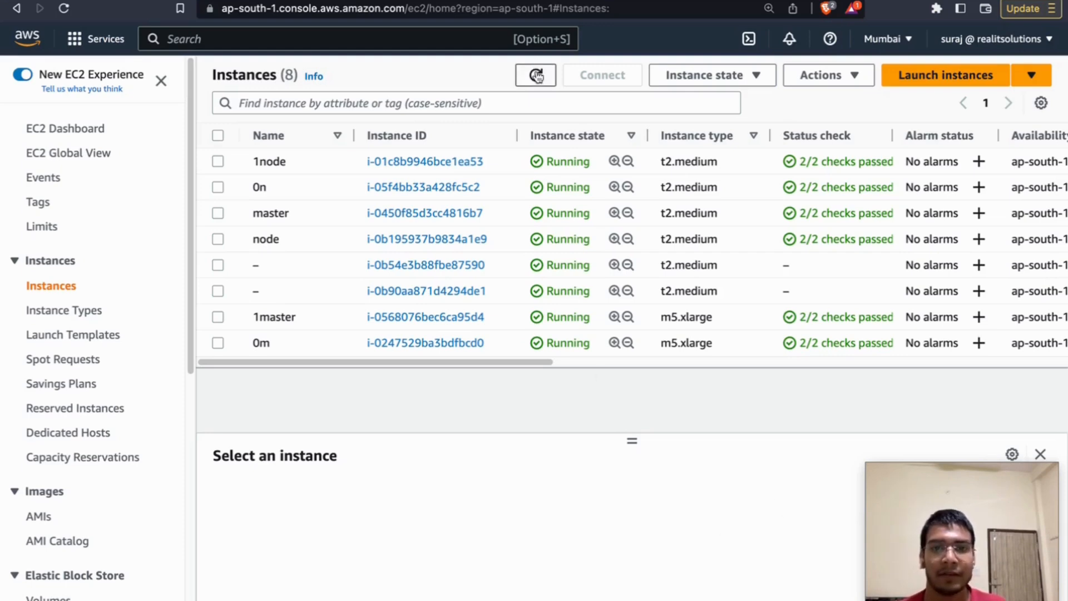
{"action": "left_click", "coordinate": [535, 76]}
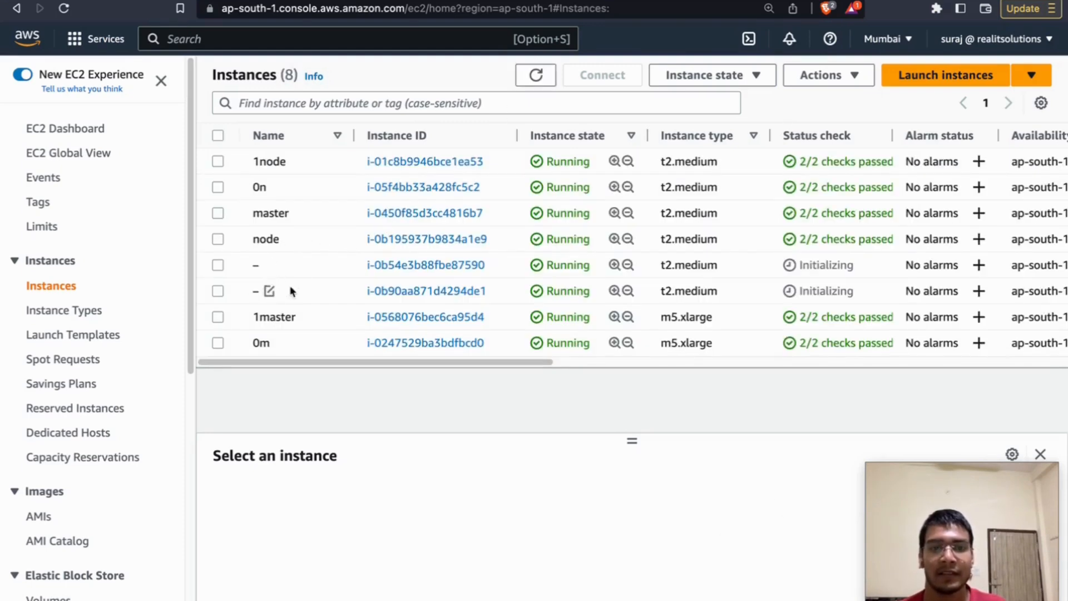
Select the old master and node instances and confirm terminating them.
{"action": "left_click", "coordinate": [219, 239]}
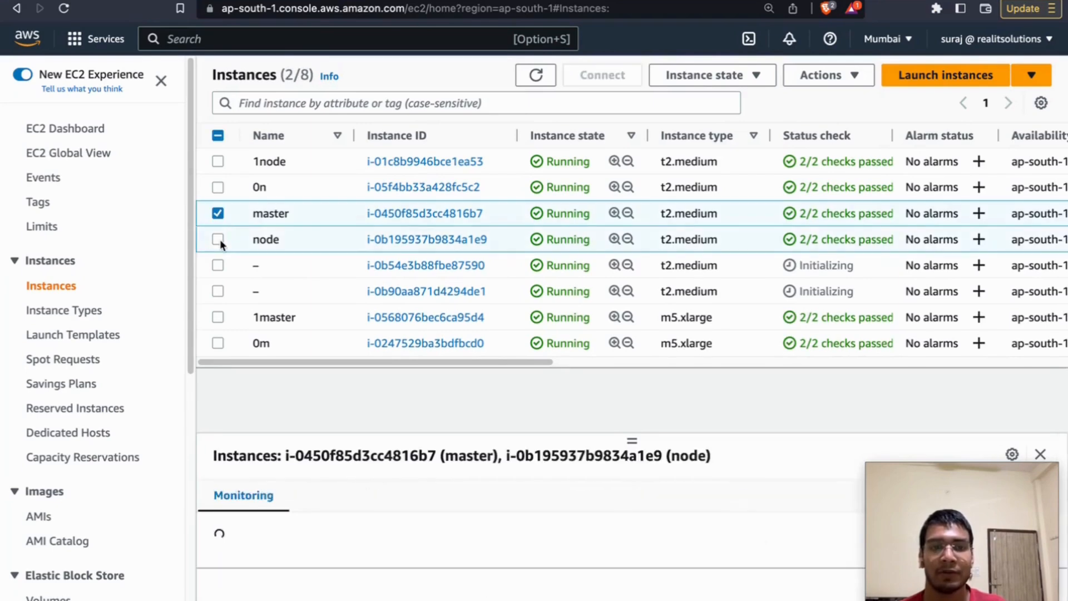
{"action": "left_click", "coordinate": [218, 239]}
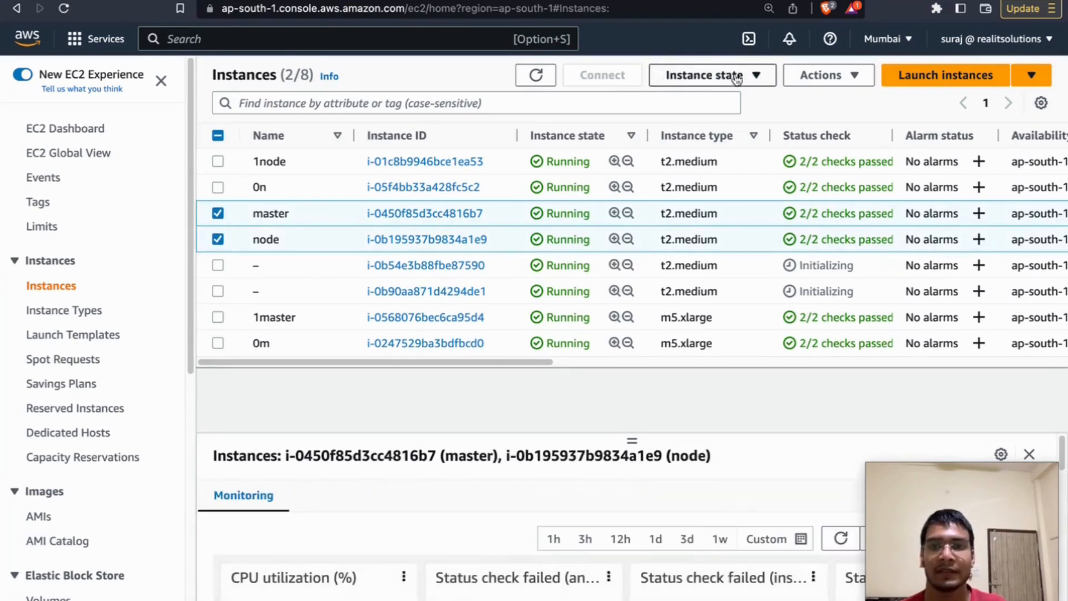
{"action": "left_click", "coordinate": [704, 75]}
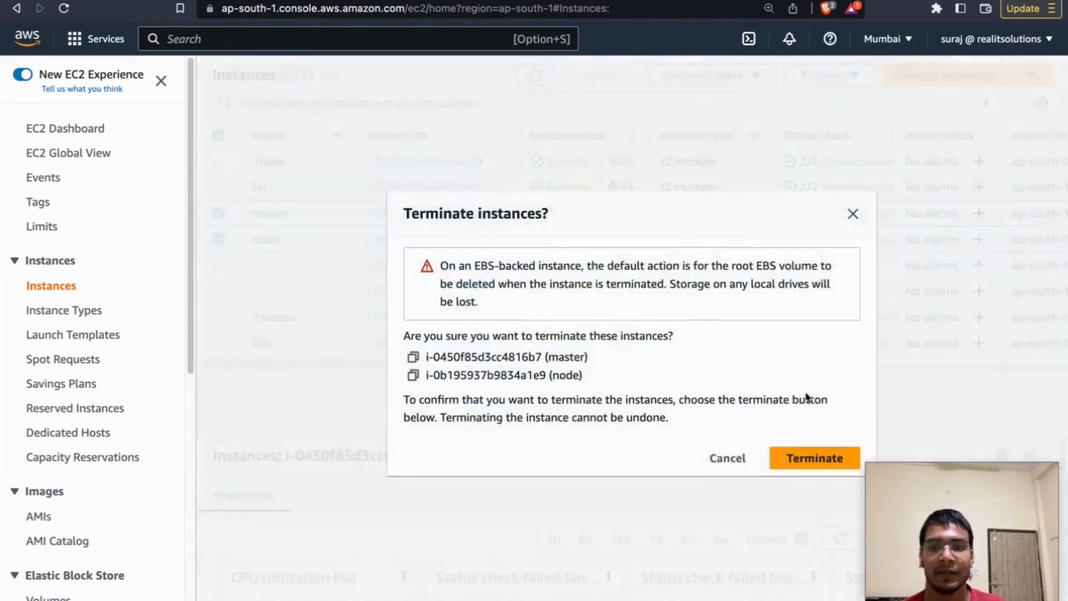
{"action": "left_click", "coordinate": [814, 457]}
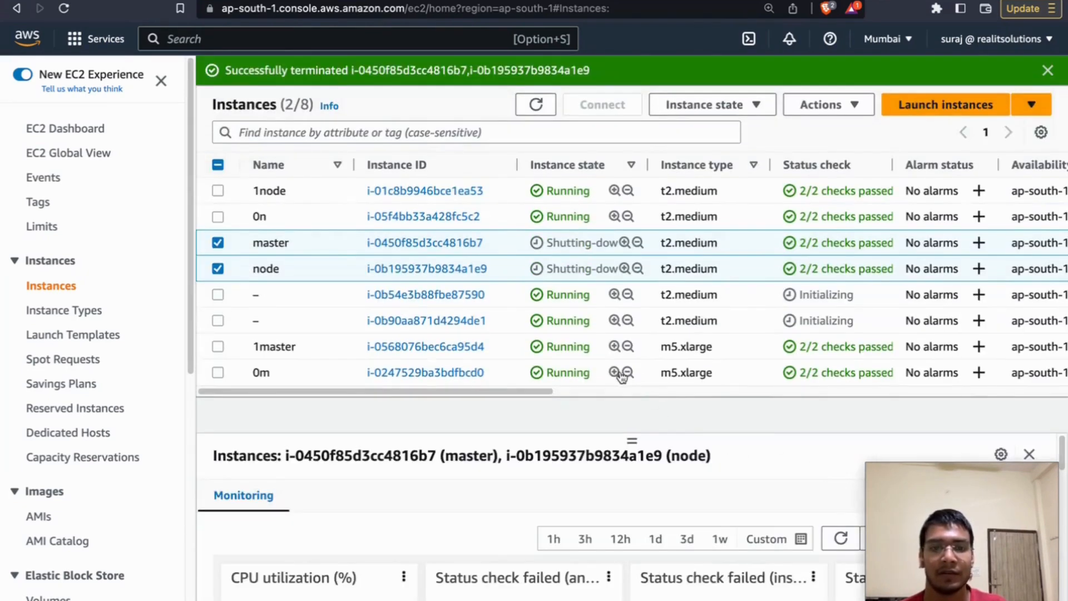
Filter to running instances and name the first new instance master.
{"action": "left_click", "coordinate": [66, 128]}
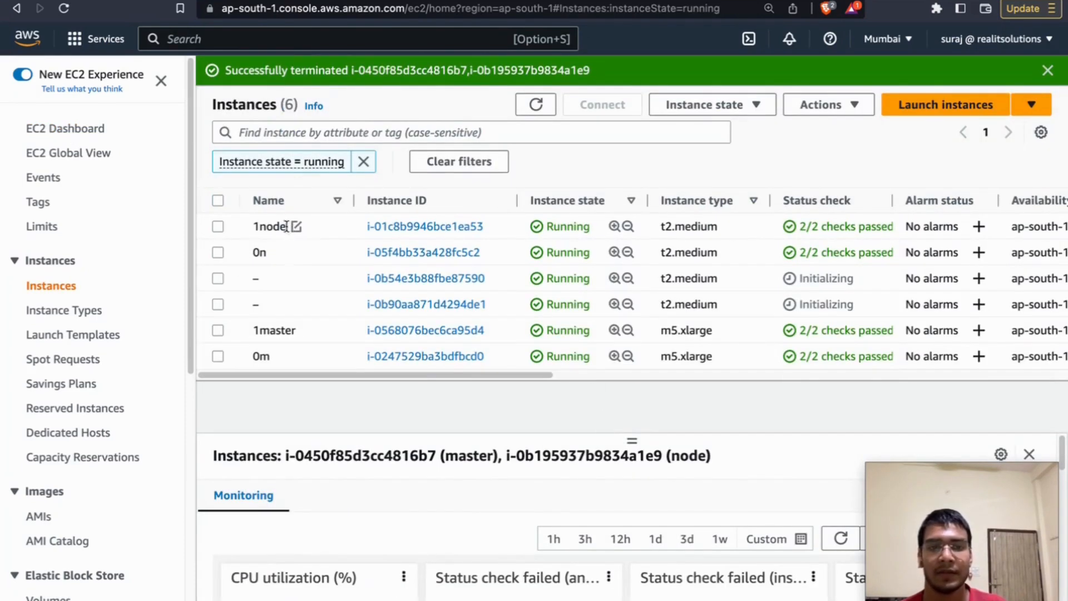
{"action": "left_click", "coordinate": [295, 278]}
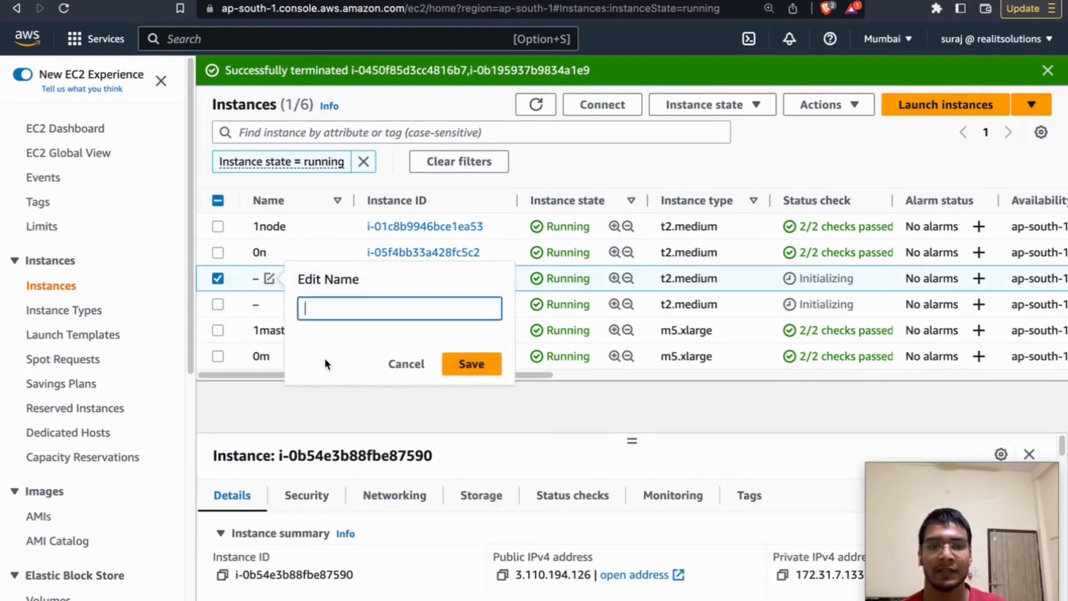
{"action": "type", "text": "ma"}
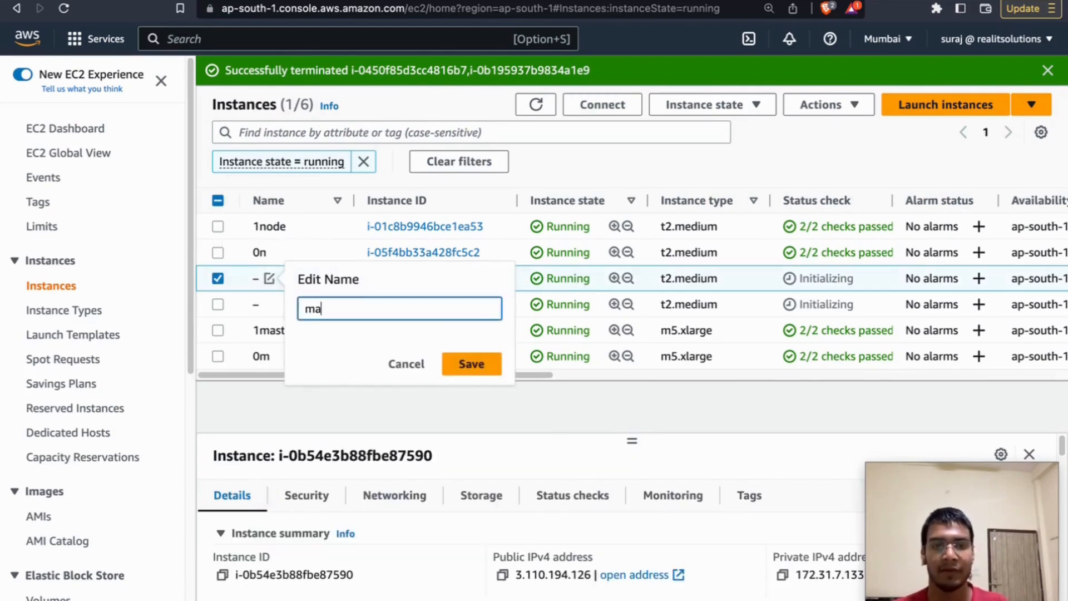
{"action": "left_click", "coordinate": [470, 364]}
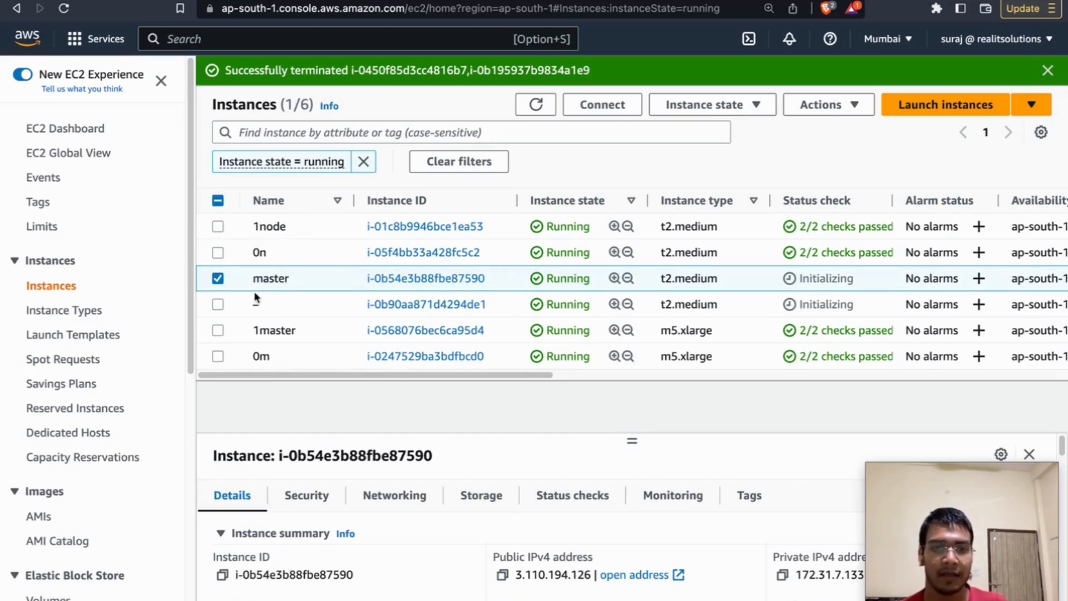
Name the second new instance node and bring up its Connect to instance page.
{"action": "left_click", "coordinate": [271, 304]}
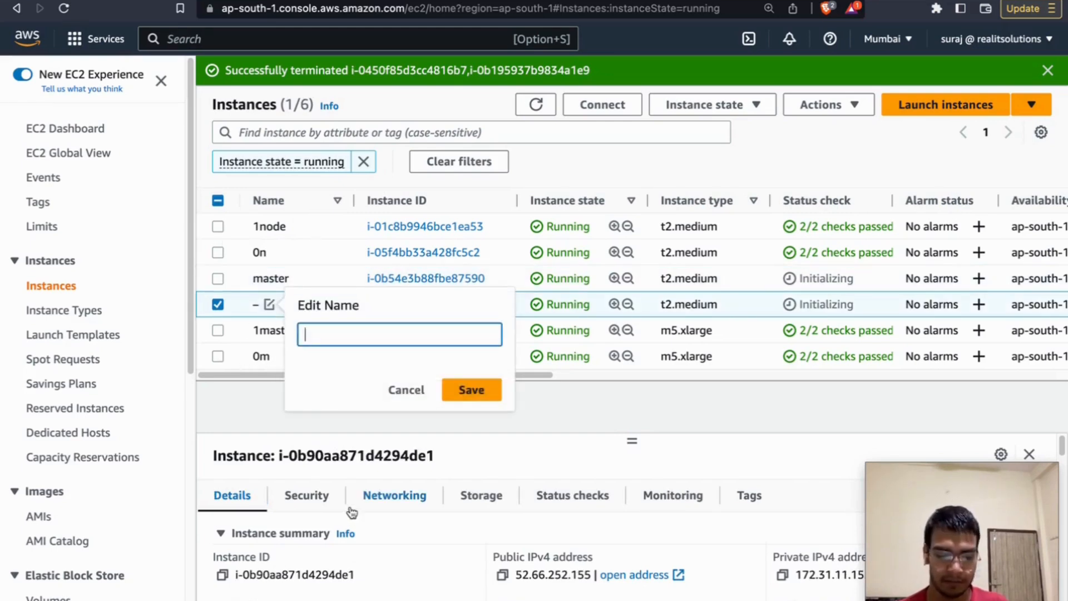
{"action": "type", "text": "no"}
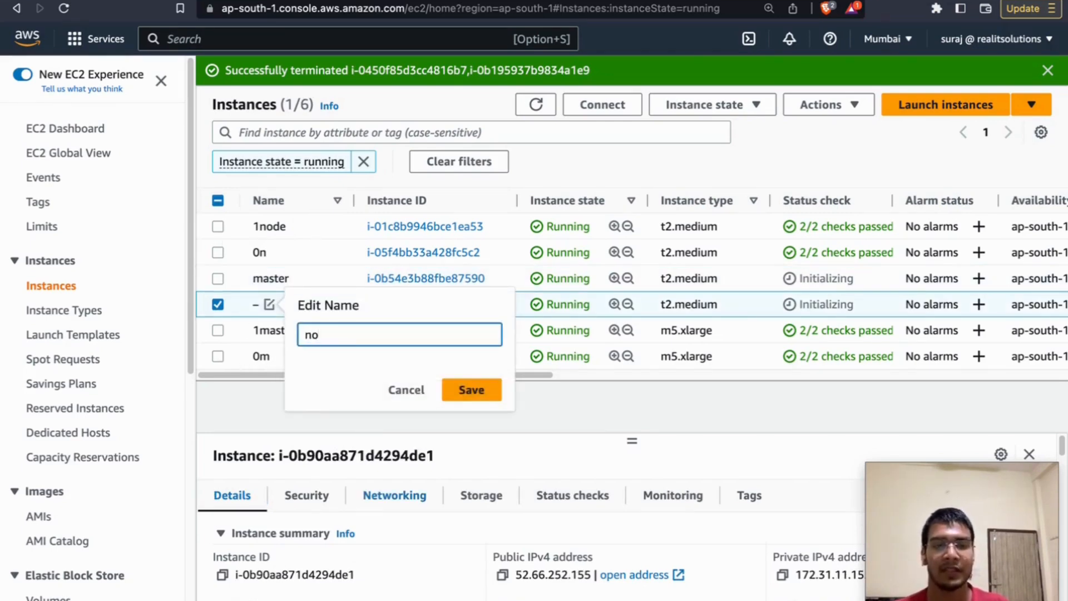
{"action": "left_click", "coordinate": [471, 390]}
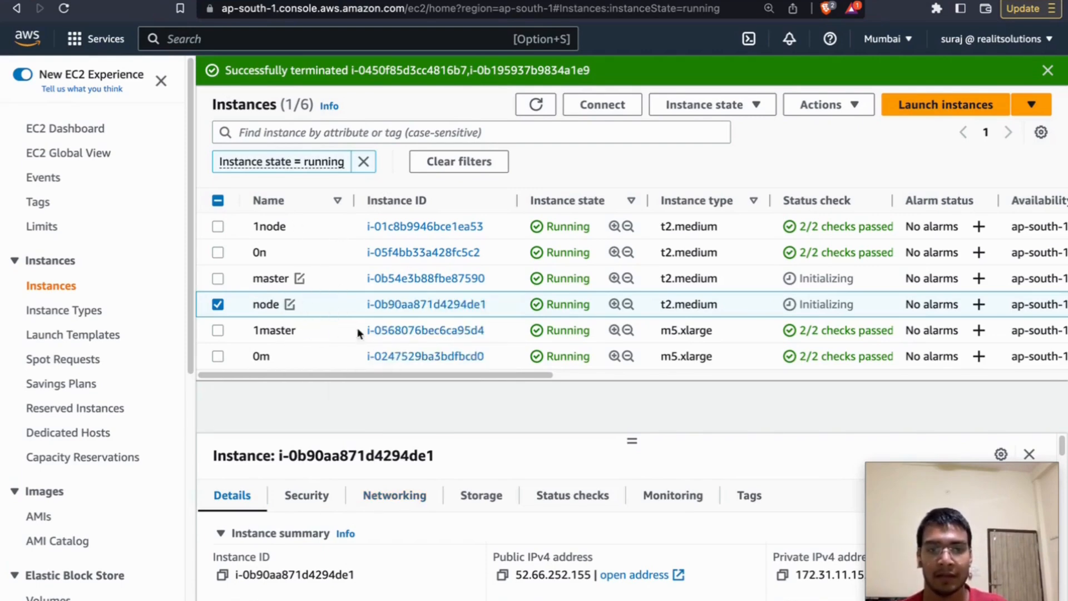
{"action": "mouse_move", "coordinate": [337, 343]}
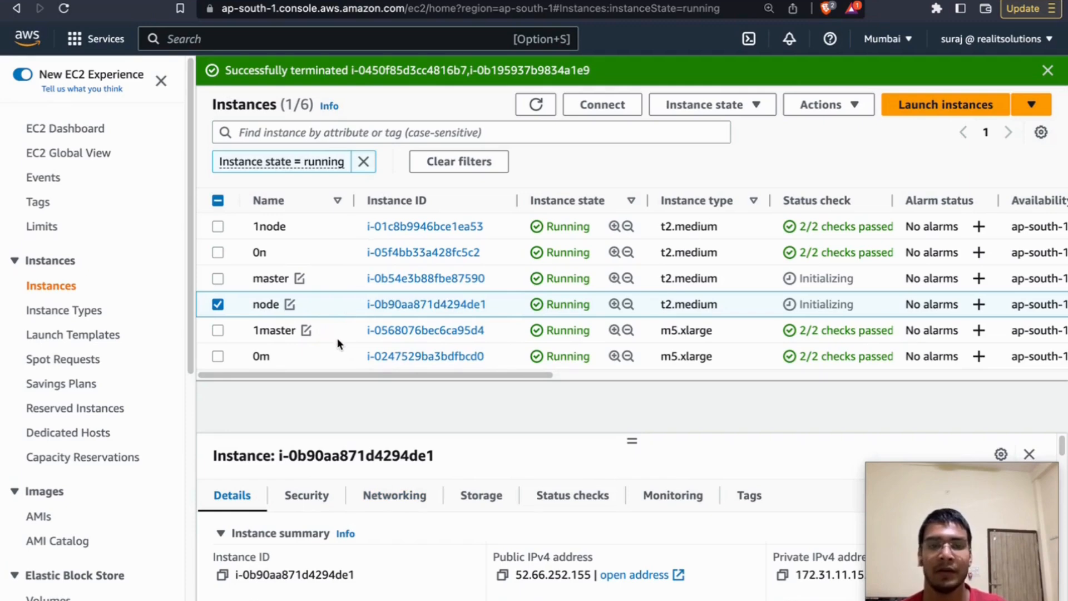
{"action": "mouse_move", "coordinate": [340, 322]}
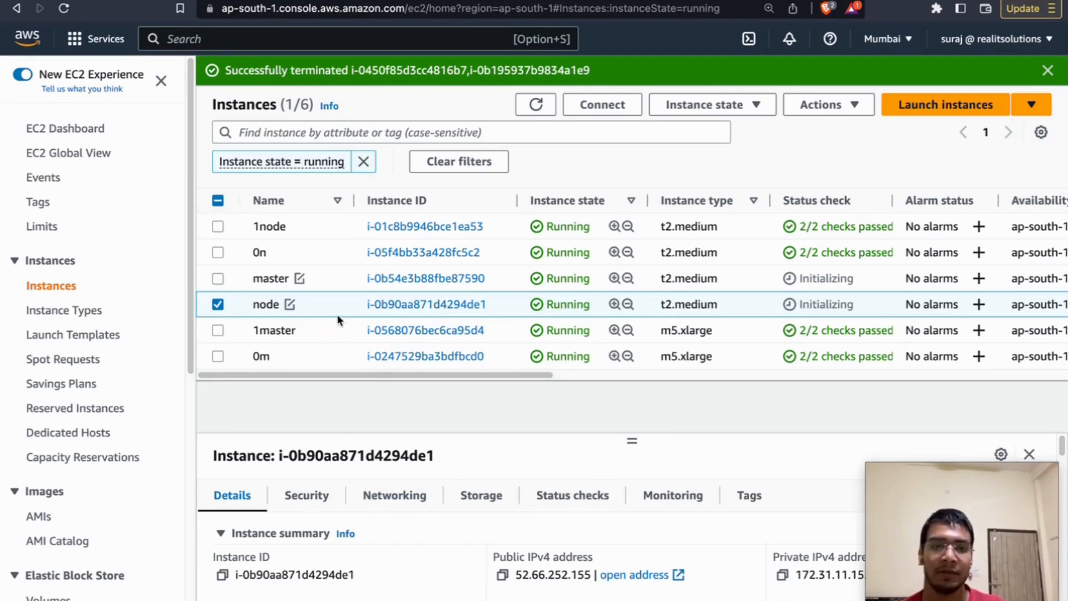
{"action": "mouse_move", "coordinate": [351, 325]}
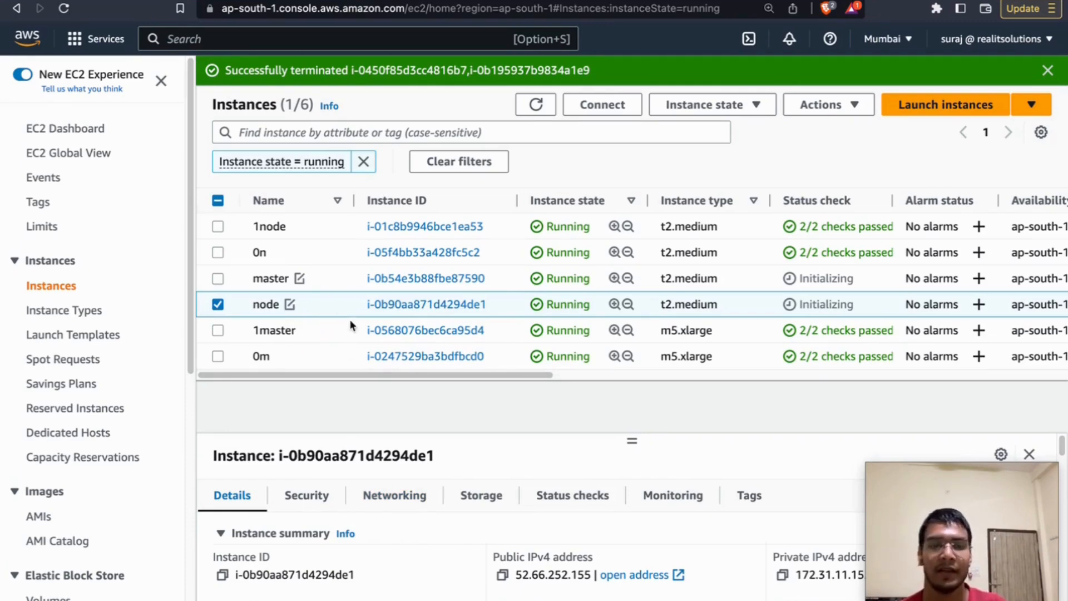
{"action": "mouse_move", "coordinate": [303, 287]}
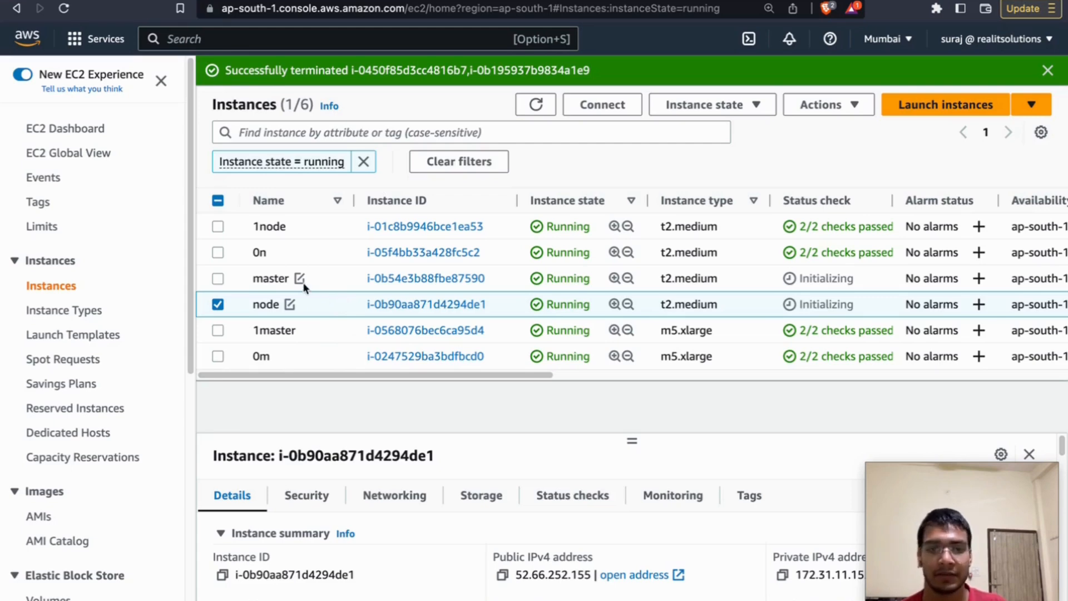
{"action": "left_click", "coordinate": [601, 104]}
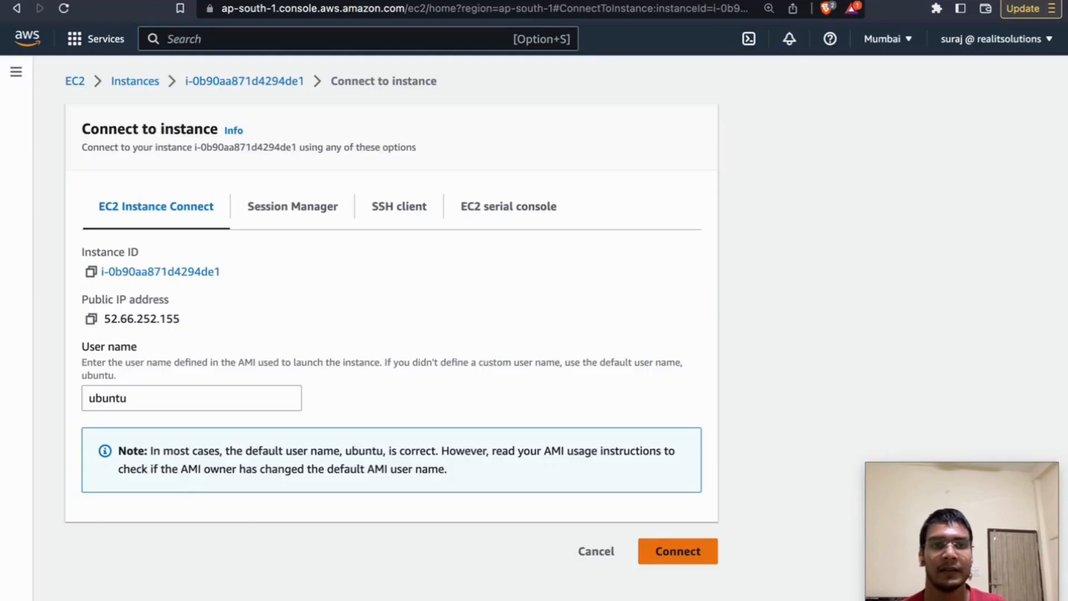
Cancel the node connection, select the new master instance, and connect to it.
{"action": "left_click", "coordinate": [595, 551]}
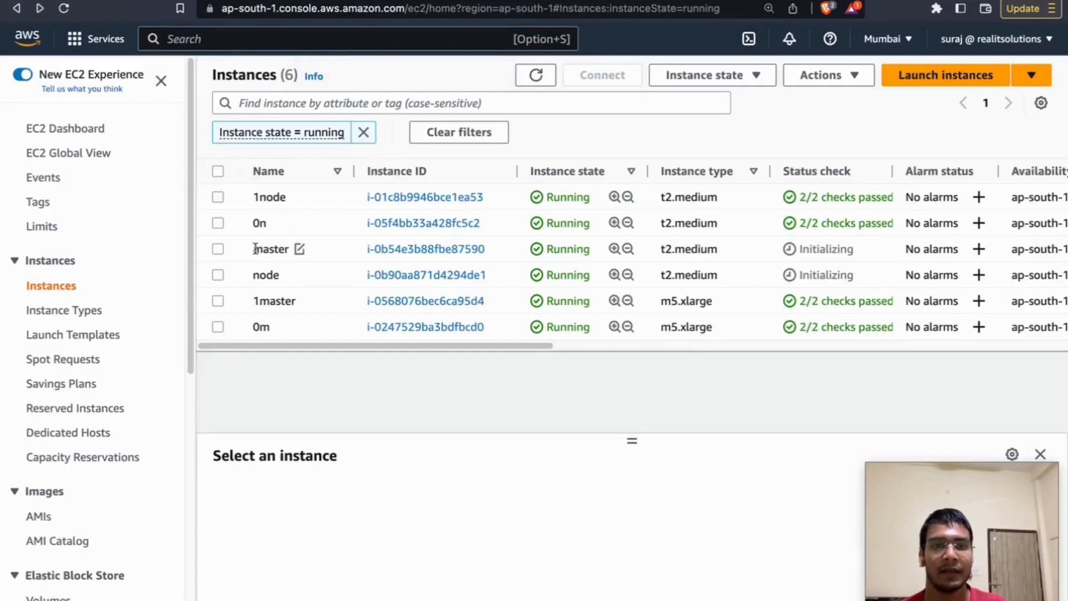
{"action": "left_click", "coordinate": [218, 249]}
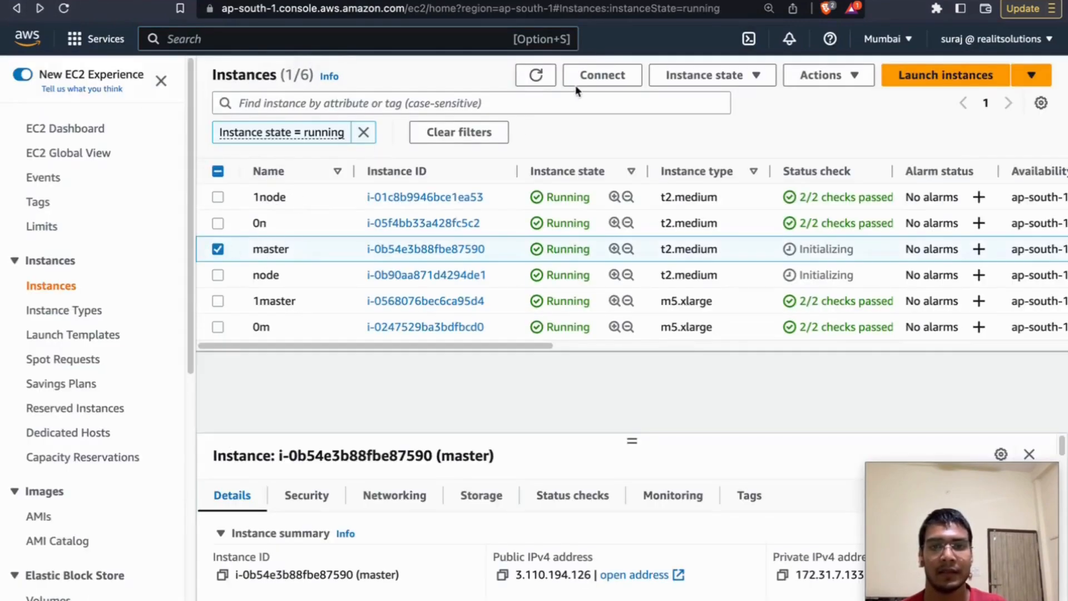
{"action": "left_click", "coordinate": [601, 75]}
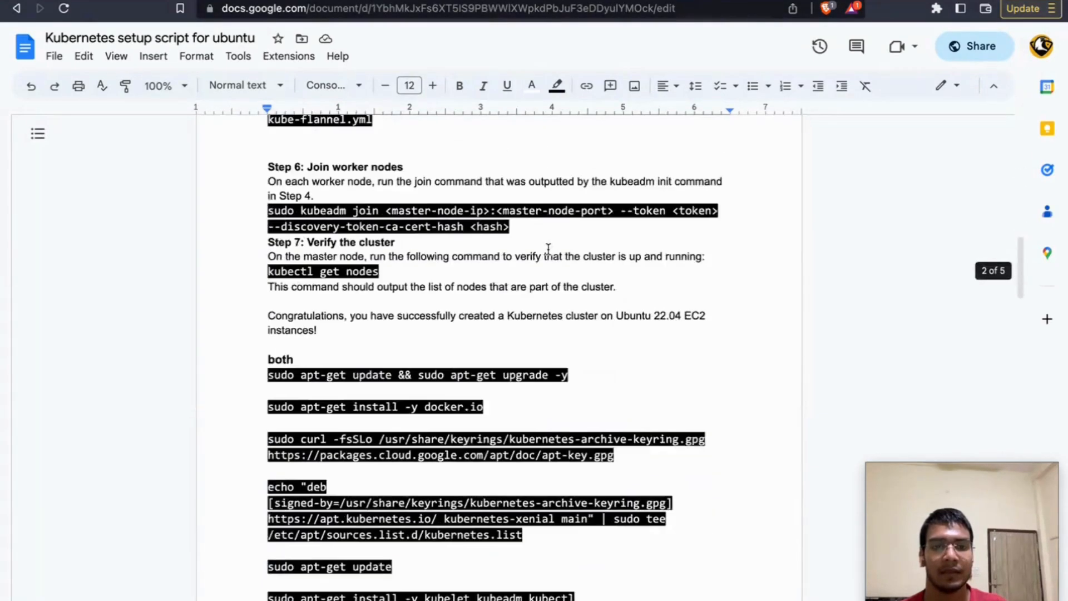
Scroll the setup script down to the 'both' and 'master' command sections.
{"action": "scroll", "scroll_direction": "down", "scroll_amount": 3}
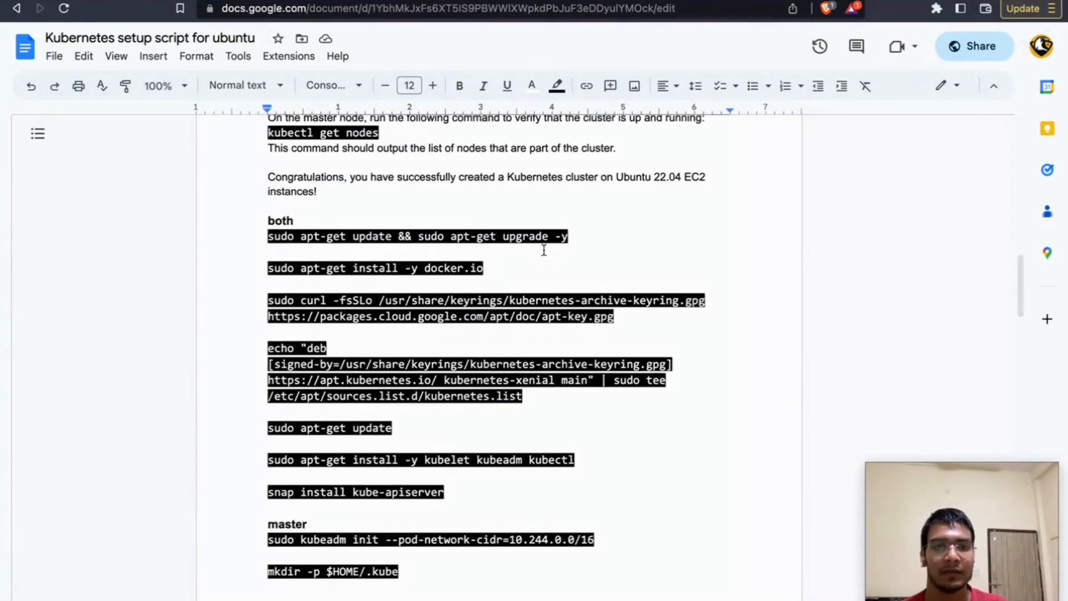
{"action": "scroll", "scroll_direction": "down", "scroll_amount": 3}
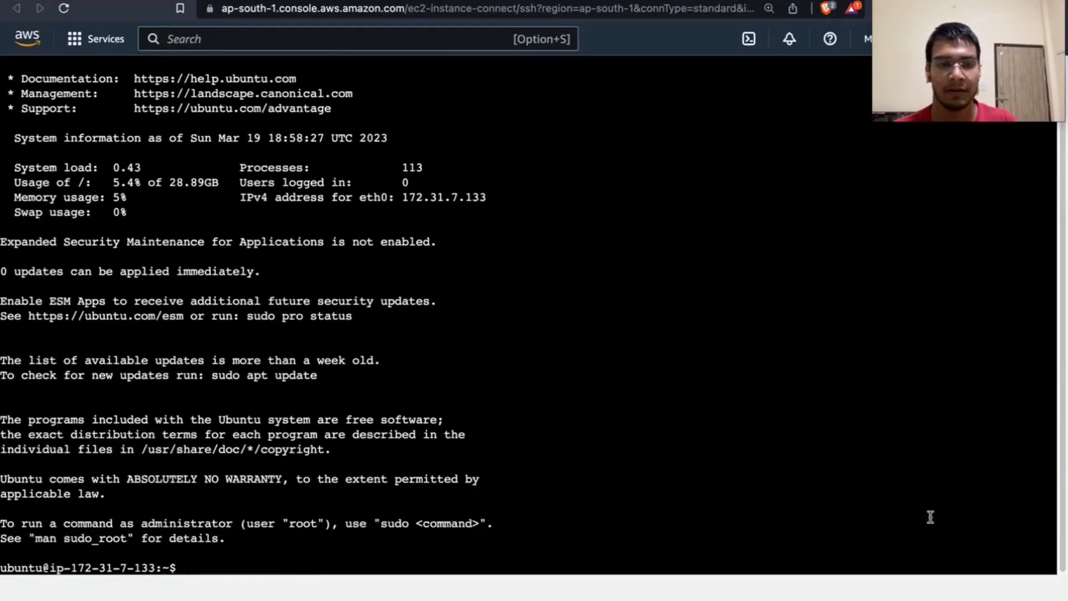
{"action": "mouse_move", "coordinate": [886, 596]}
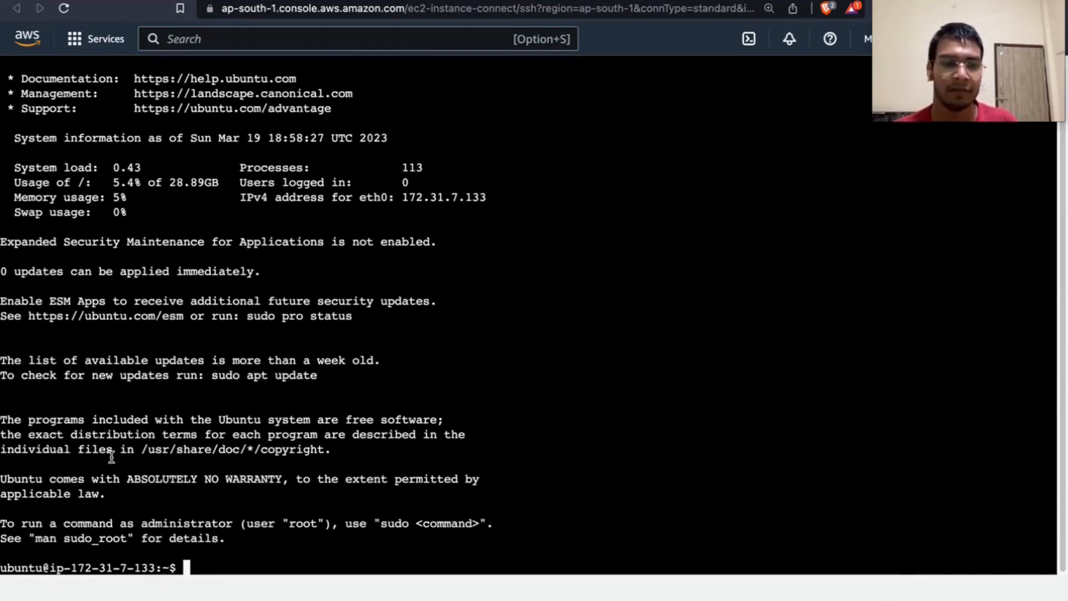
{"action": "mouse_move", "coordinate": [196, 318]}
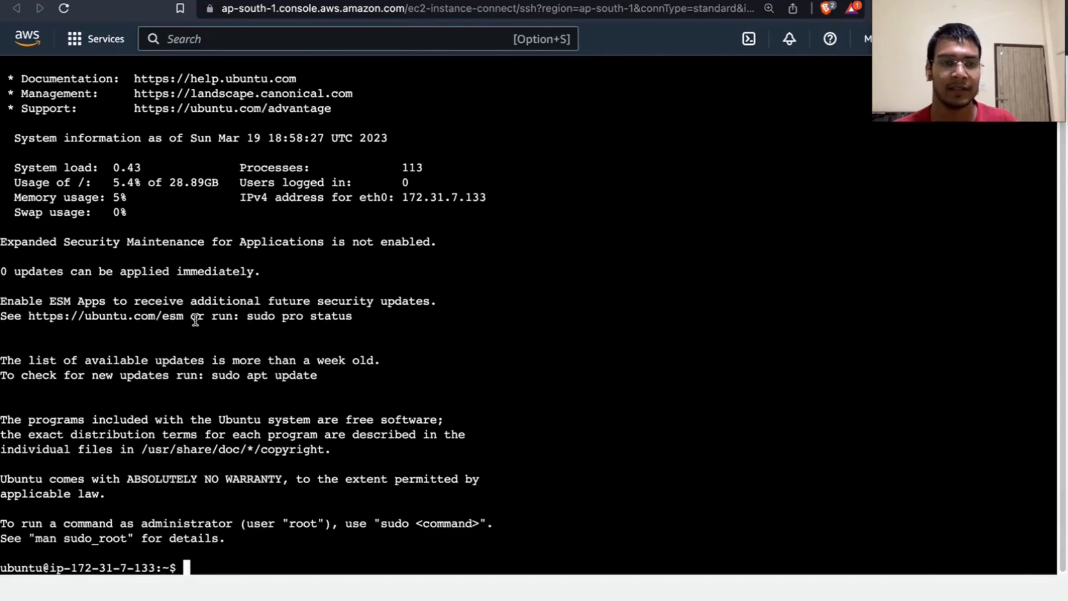
{"action": "mouse_move", "coordinate": [264, 330]}
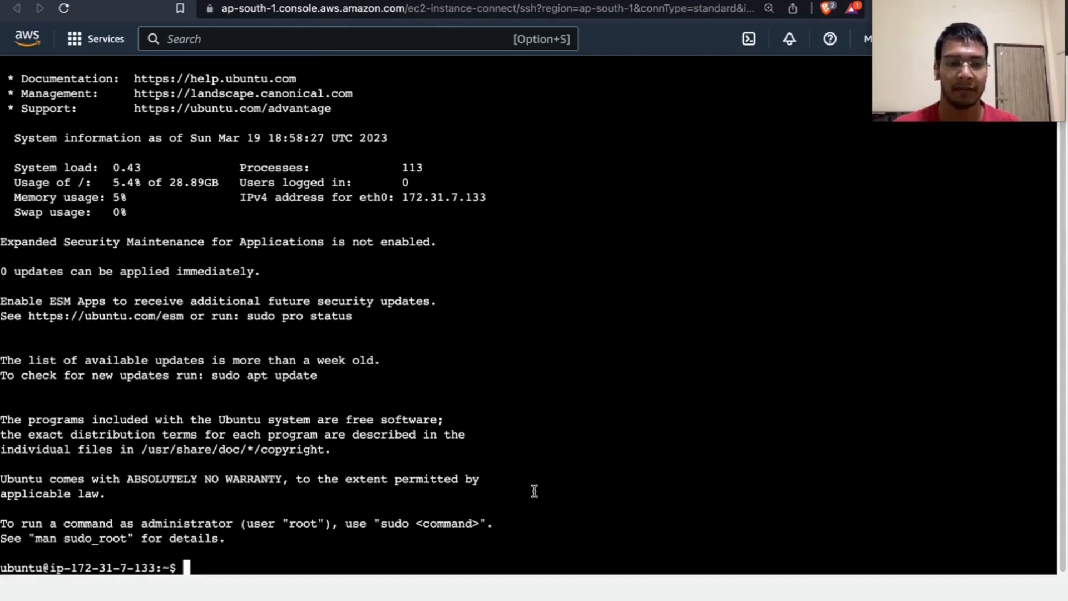
Run sudo su on master and set its hostname to master.
{"action": "type", "text": "sudo su"}
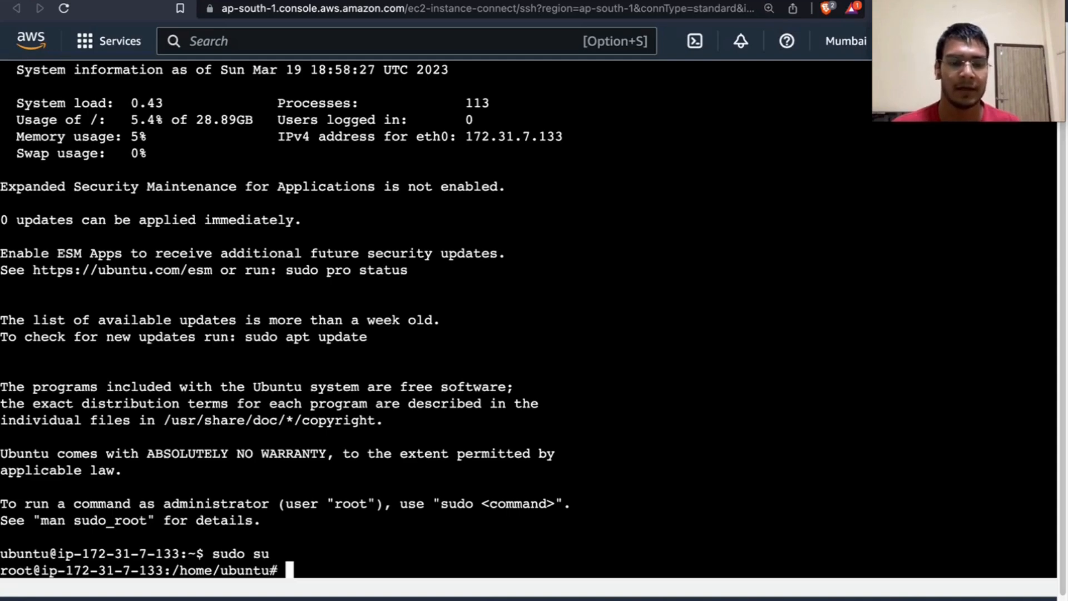
{"action": "type", "text": "hostname master"}
{"action": "type", "text": "bash"}
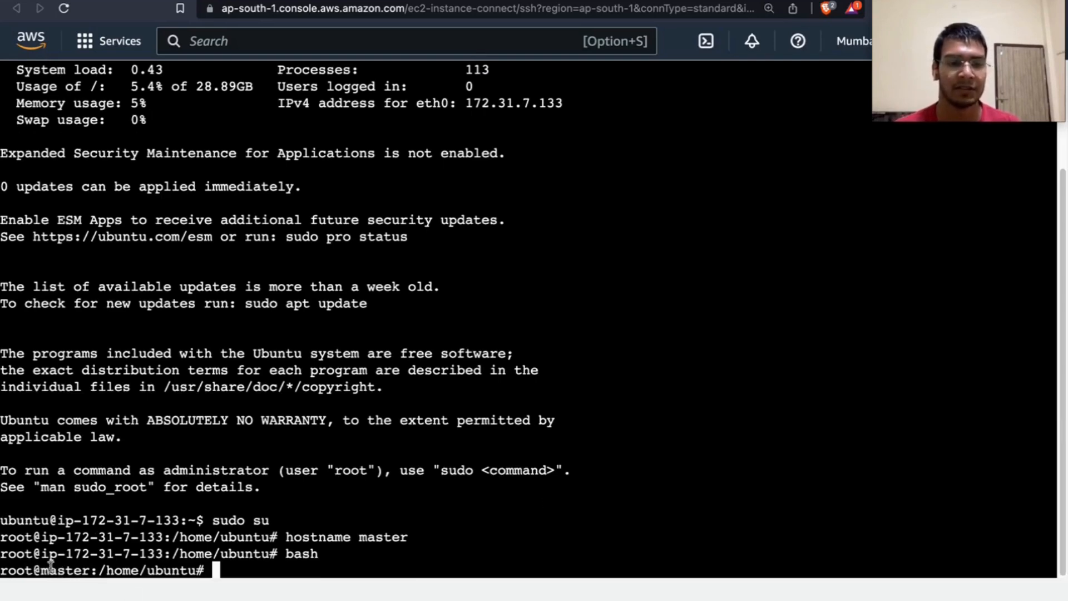
{"action": "mouse_move", "coordinate": [1031, 427]}
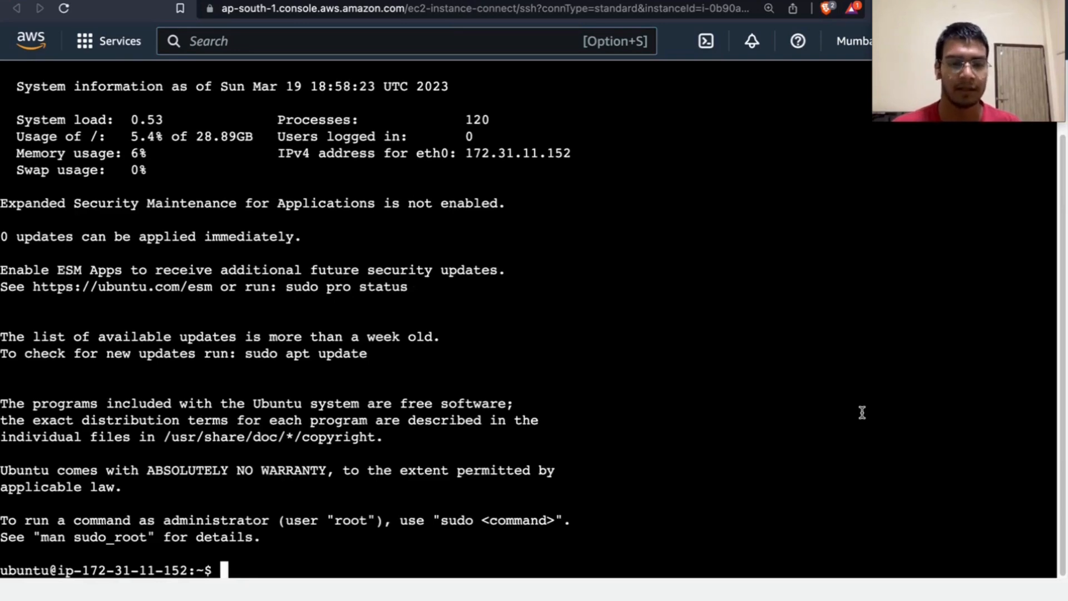
Become root on the node instance with sudo su and begin setting its hostname.
{"action": "type", "text": "sudo su"}
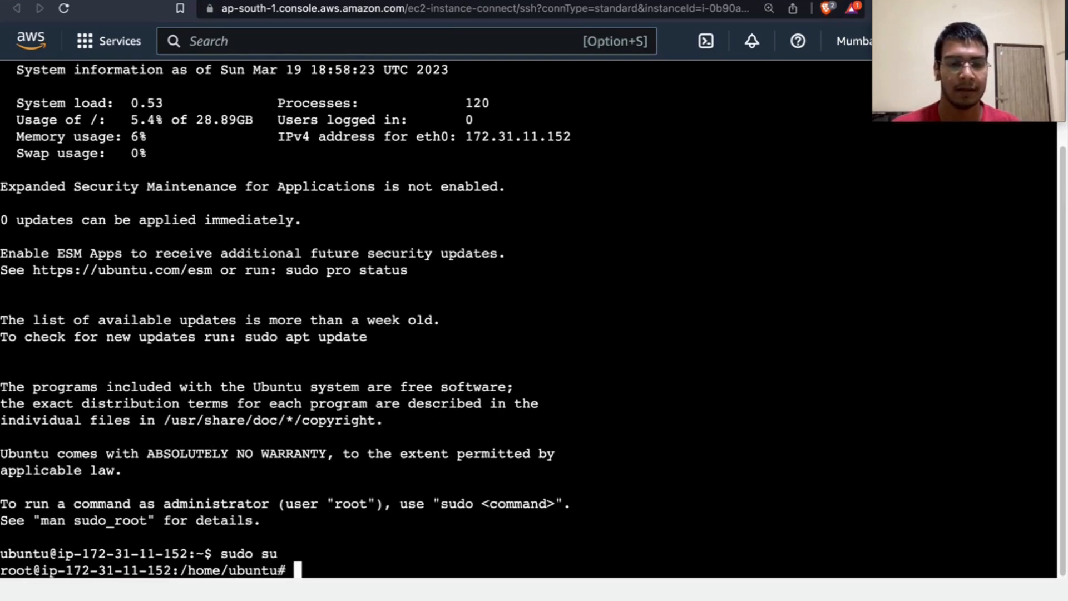
{"action": "type", "text": "hostname"}
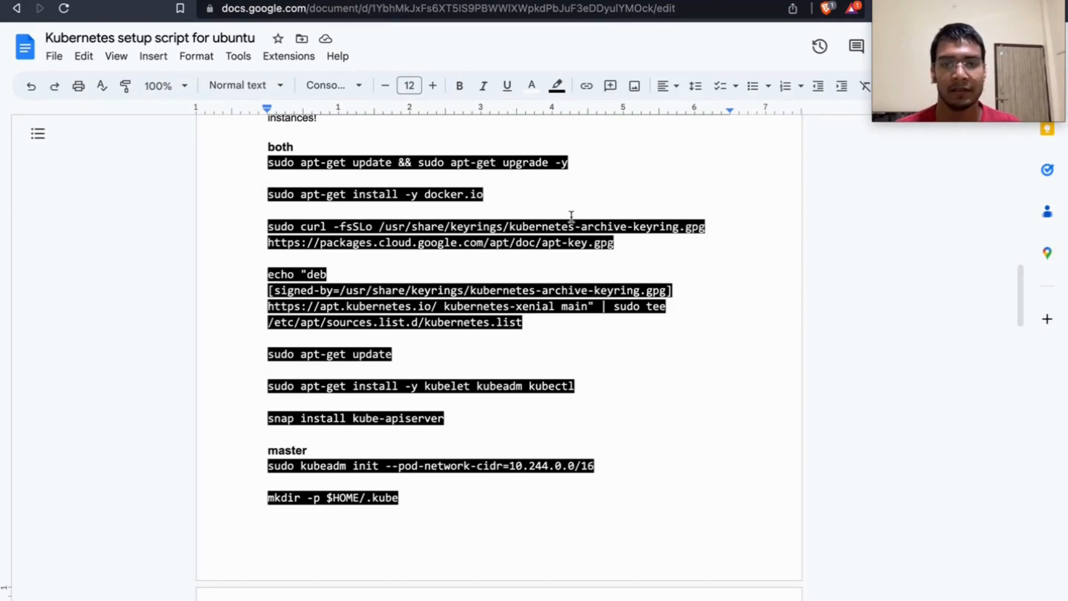
{"action": "mouse_move", "coordinate": [279, 193]}
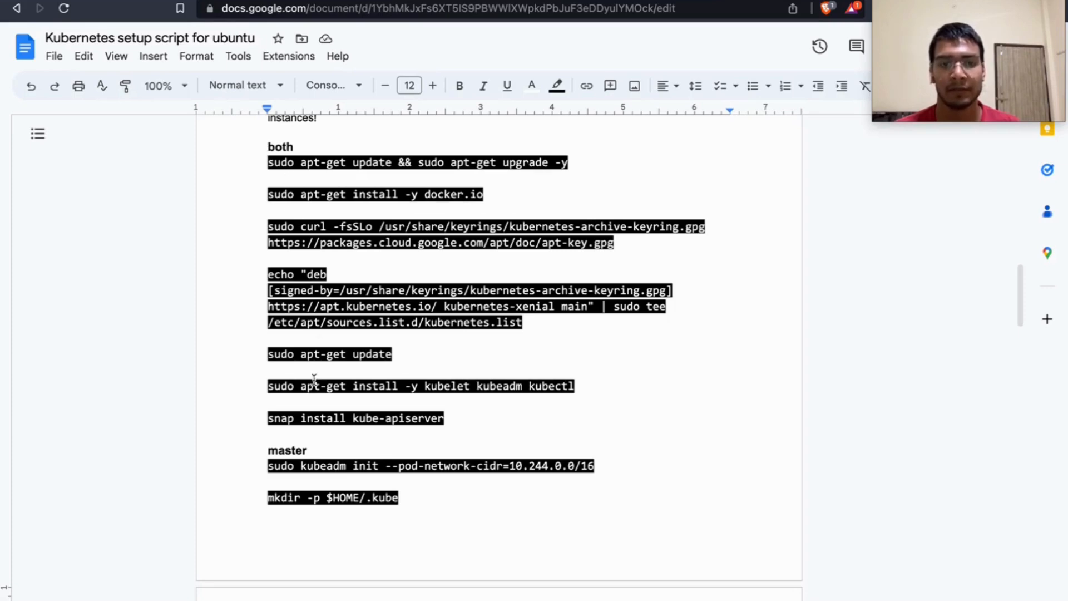
Add a 'Node' heading with the line 'Paste the token' below the kube-flannel.yml command.
{"action": "scroll", "scroll_direction": "down", "scroll_amount": 3}
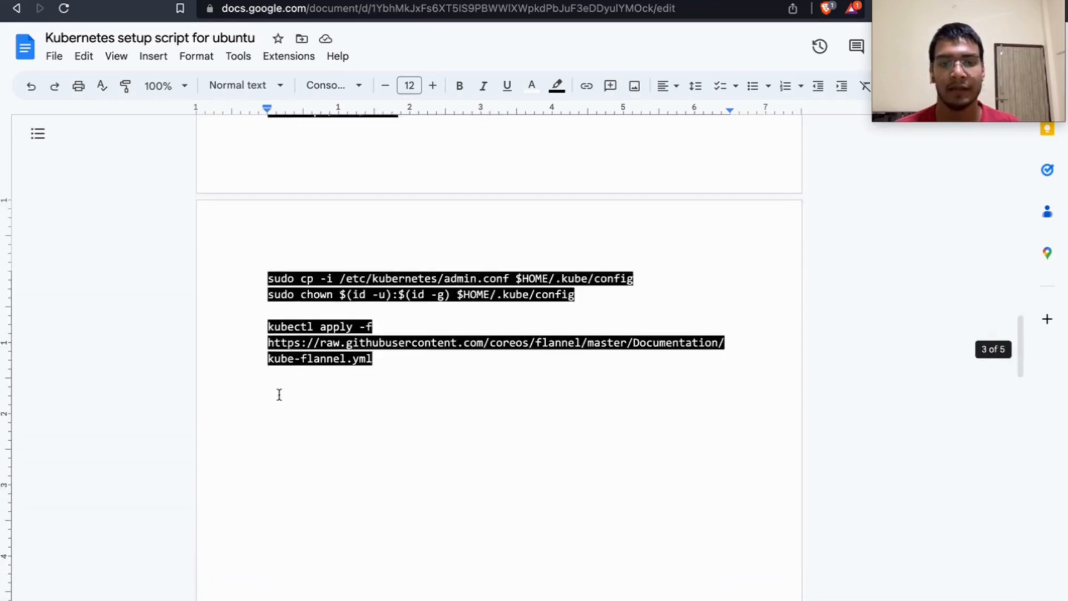
{"action": "left_click", "coordinate": [268, 392]}
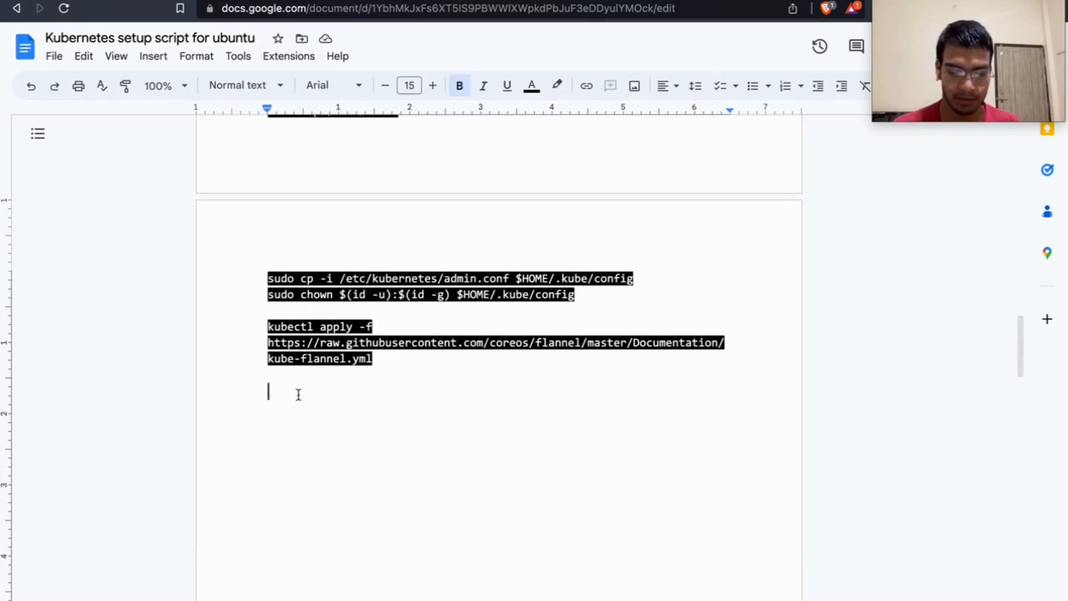
{"action": "type", "text": "Node"}
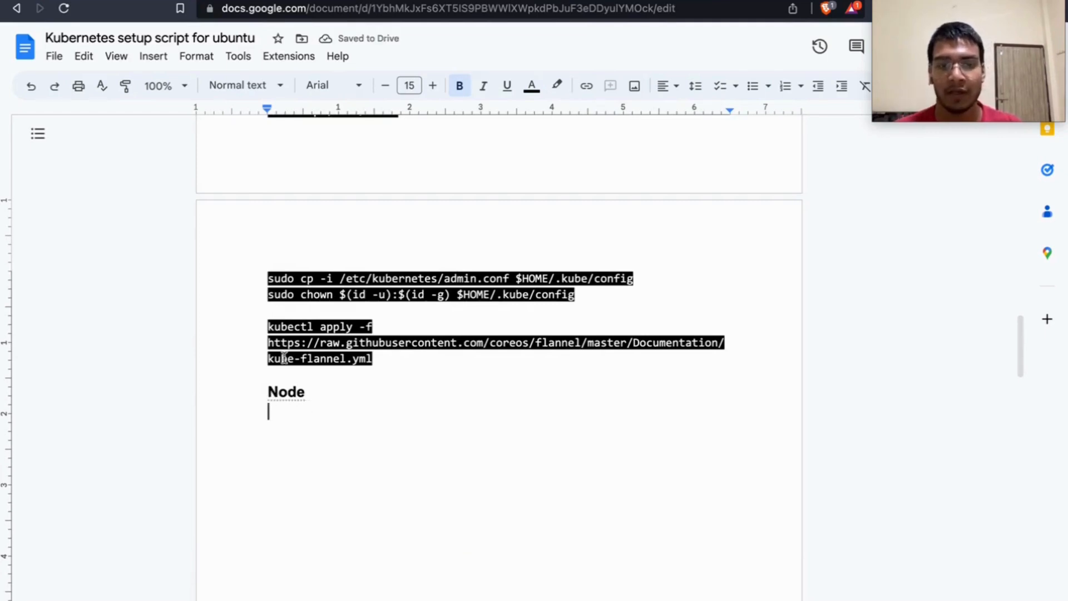
{"action": "type", "text": "pas"}
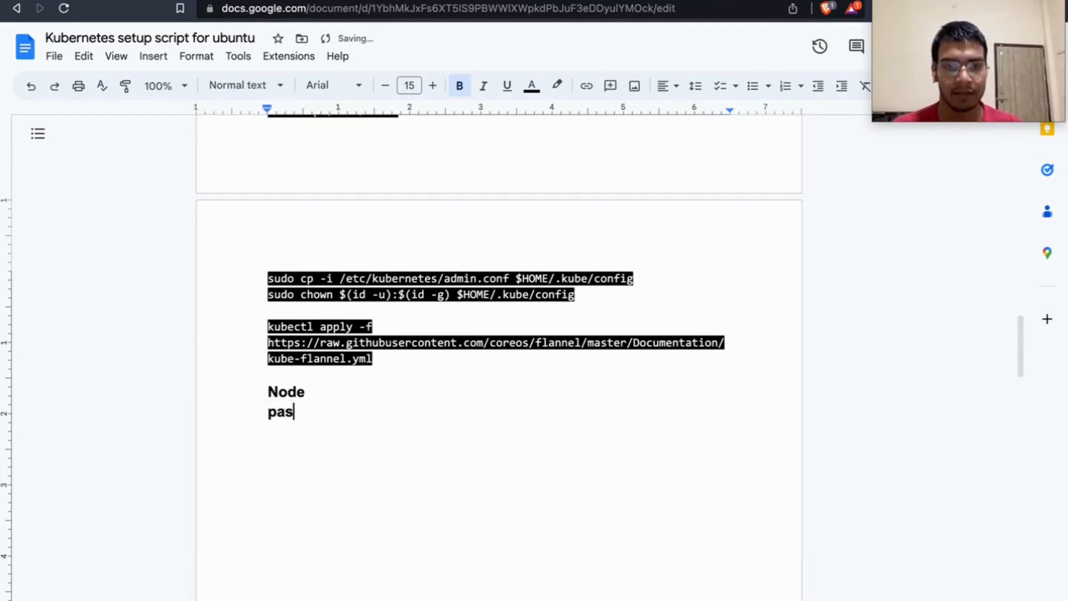
{"action": "type", "text": "Paste the t"}
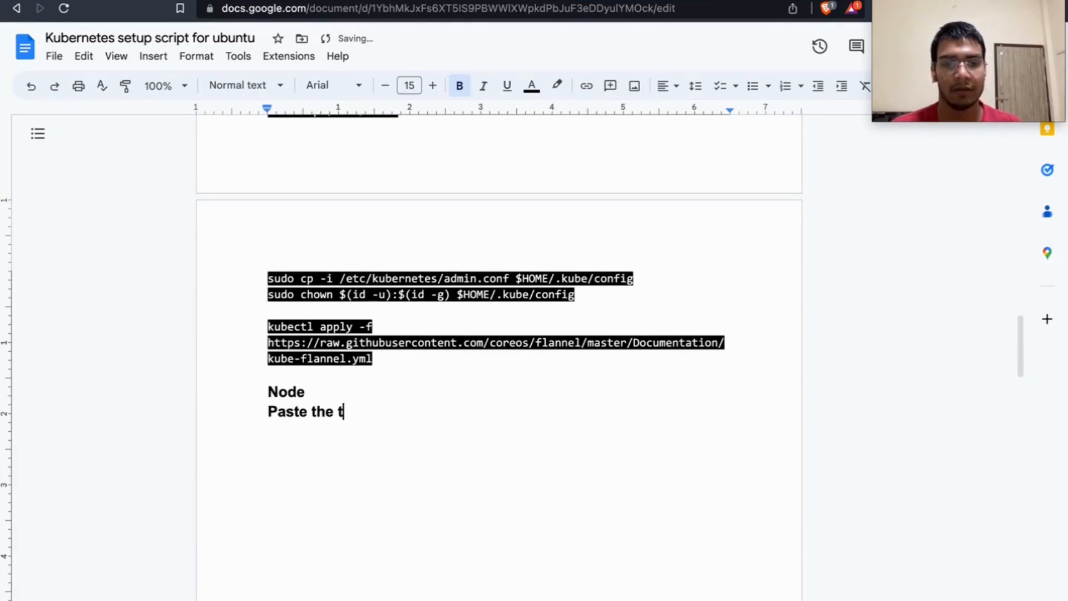
{"action": "type", "text": "oken"}
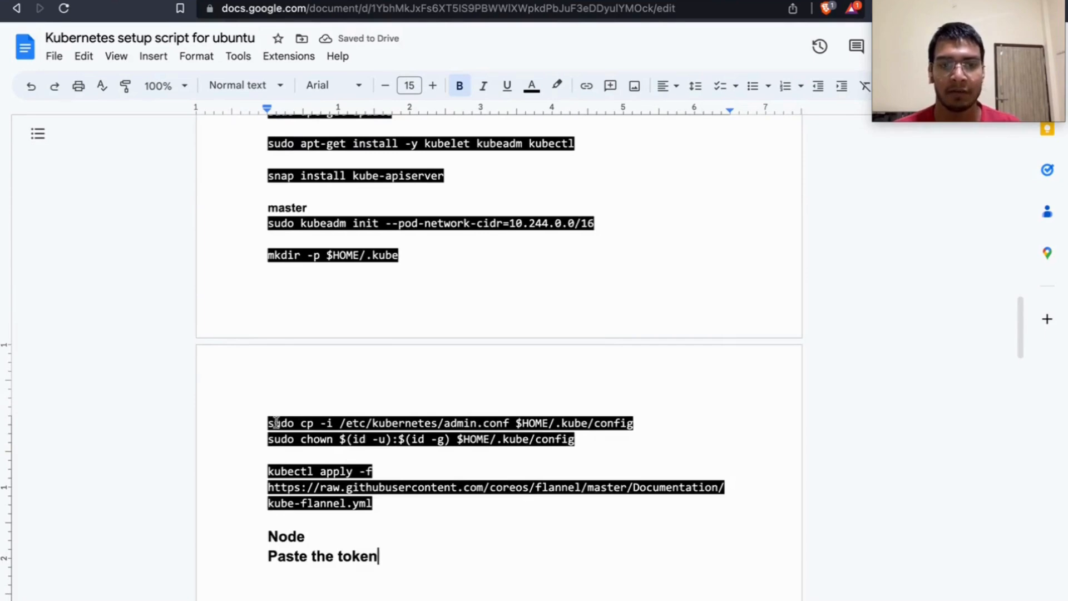
{"action": "scroll", "scroll_direction": "down", "scroll_amount": 3}
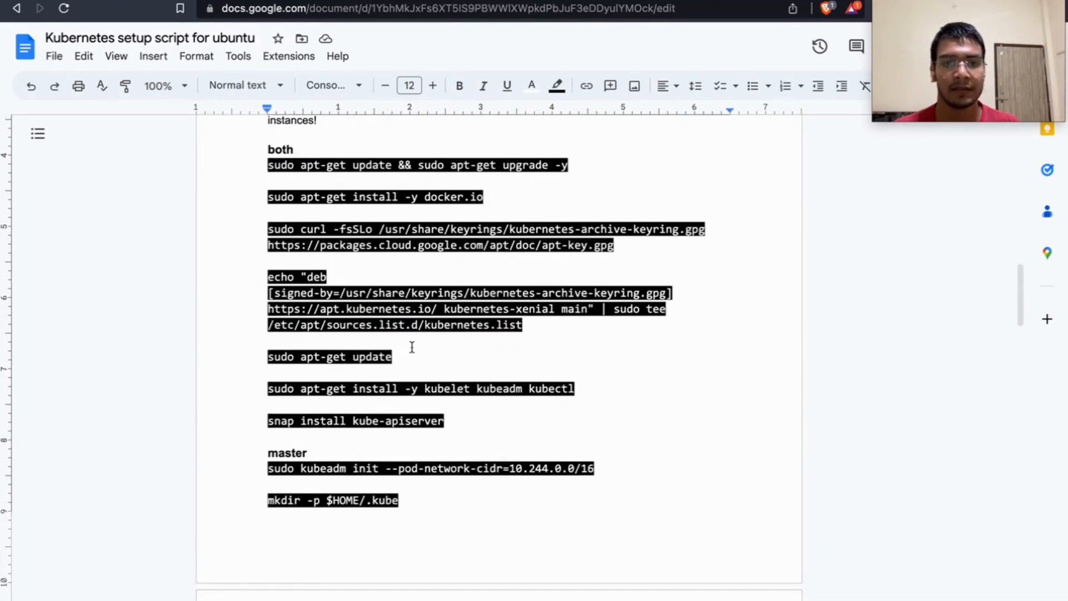
{"action": "double_click", "coordinate": [371, 168]}
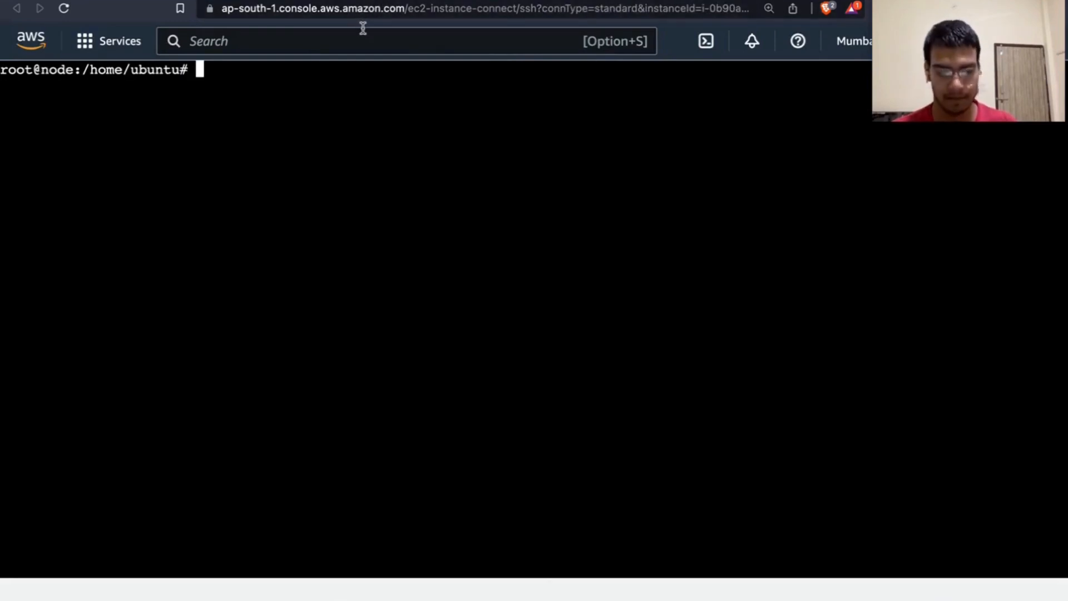
Run 'sudo apt-get update && sudo apt-get upgrade -y' in the node root shell.
{"action": "type", "text": "sudo apt-get update && sudo apt-get upgrade -y"}
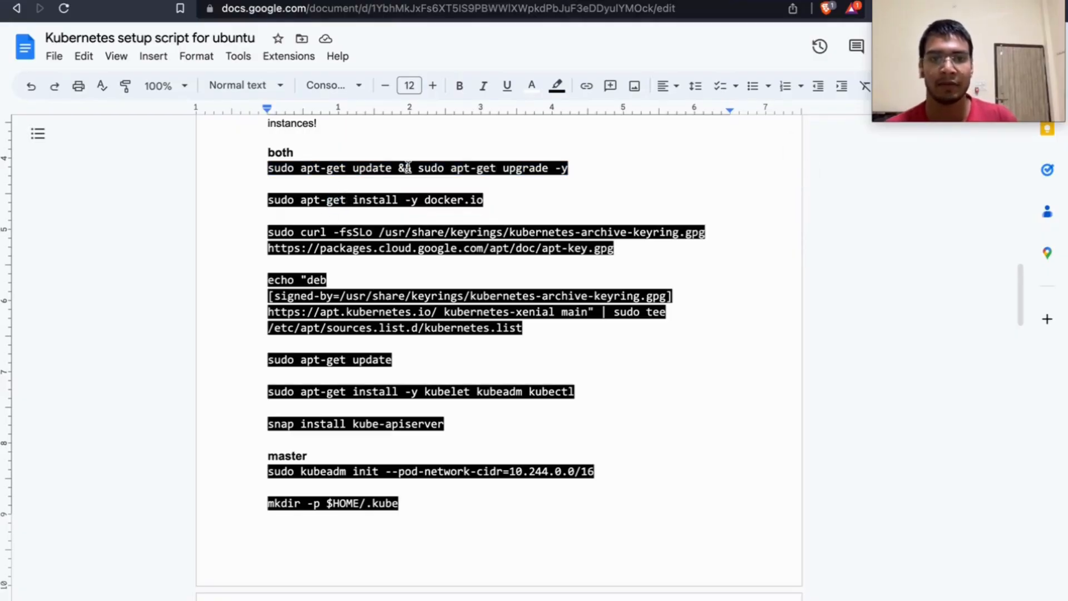
{"action": "double_click", "coordinate": [374, 200]}
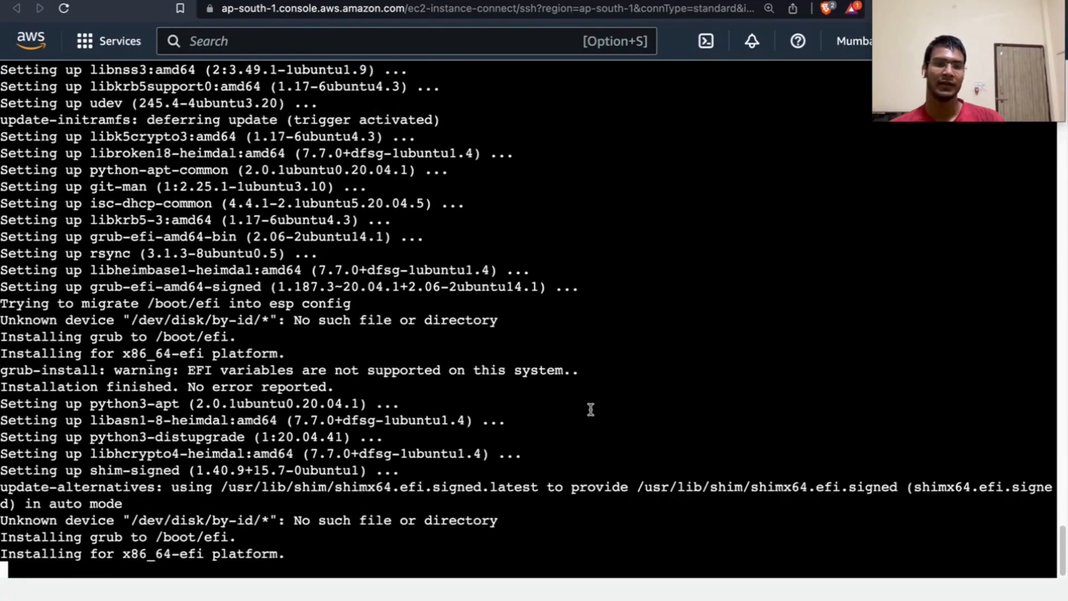
Install docker.io with apt-get on both the master and node instances.
{"action": "scroll", "scroll_direction": "down", "scroll_amount": 3}
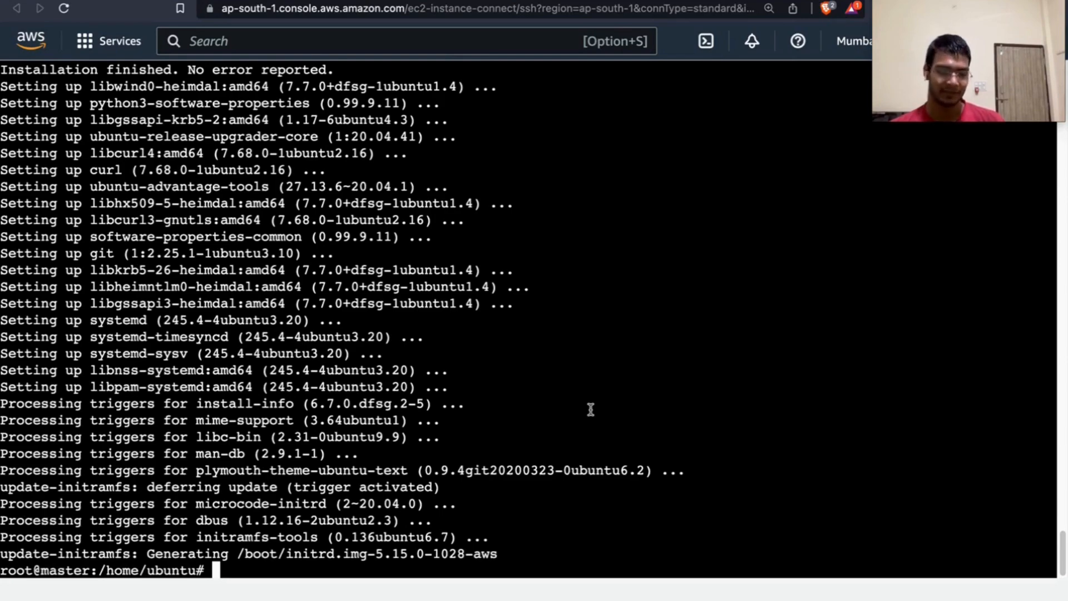
{"action": "type", "text": "sudo apt-get install -y docker.io"}
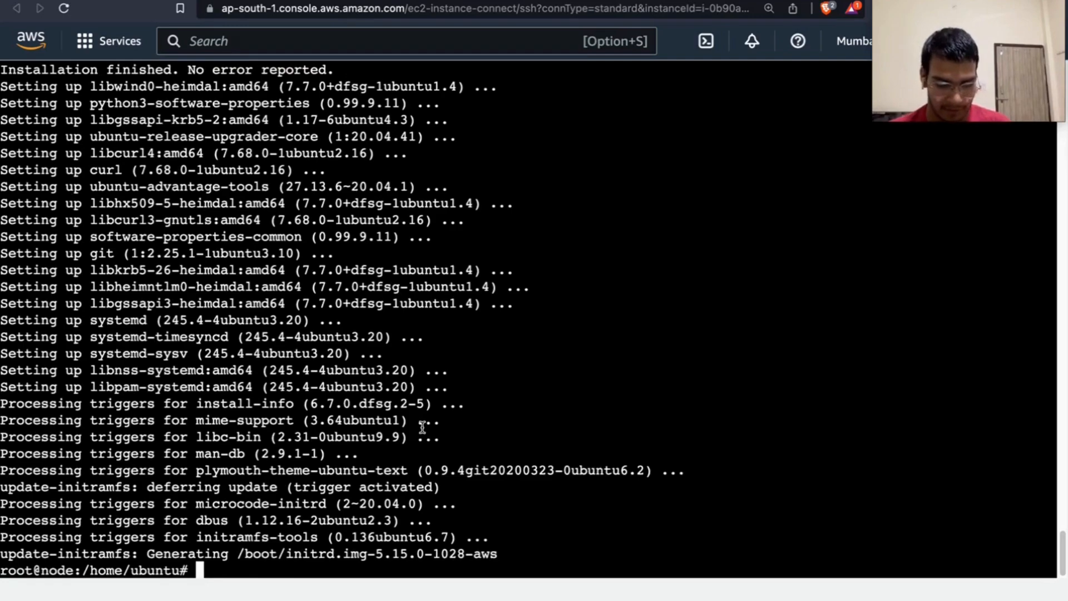
{"action": "type", "text": "sudo apt-get install -y docker.io"}
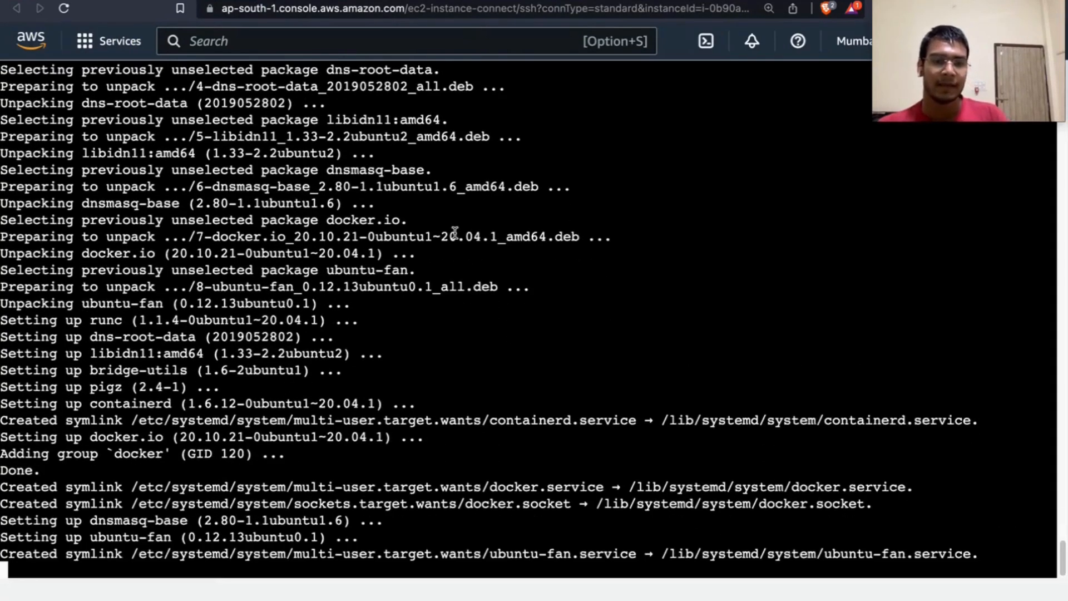
Paste the curl command fetching the Kubernetes archive keyring into /usr/share/keyrings.
{"action": "scroll", "scroll_direction": "down", "scroll_amount": 3}
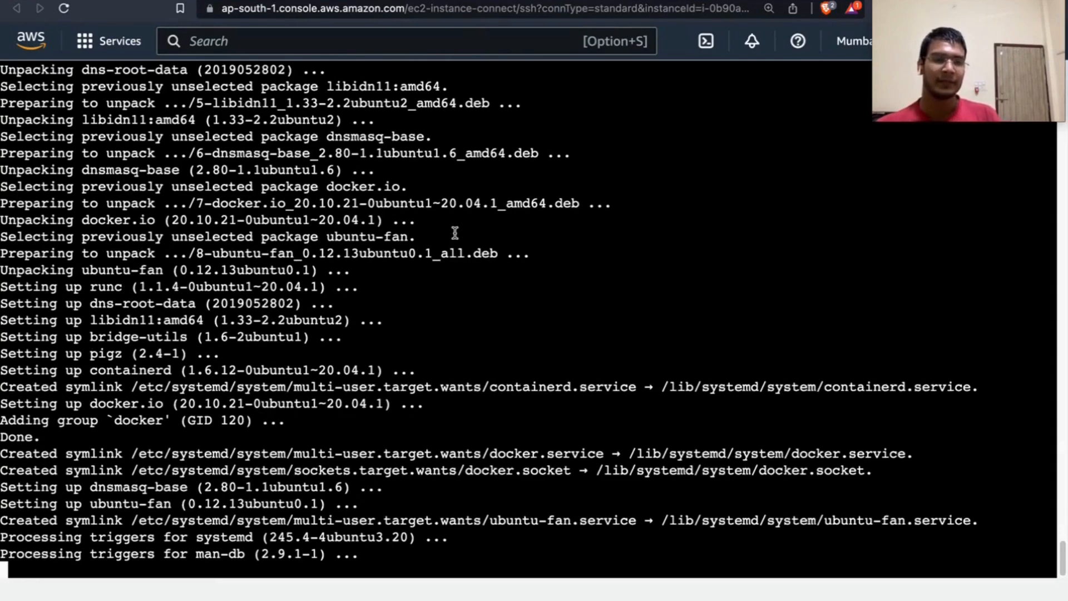
{"action": "scroll", "scroll_direction": "down", "scroll_amount": 3}
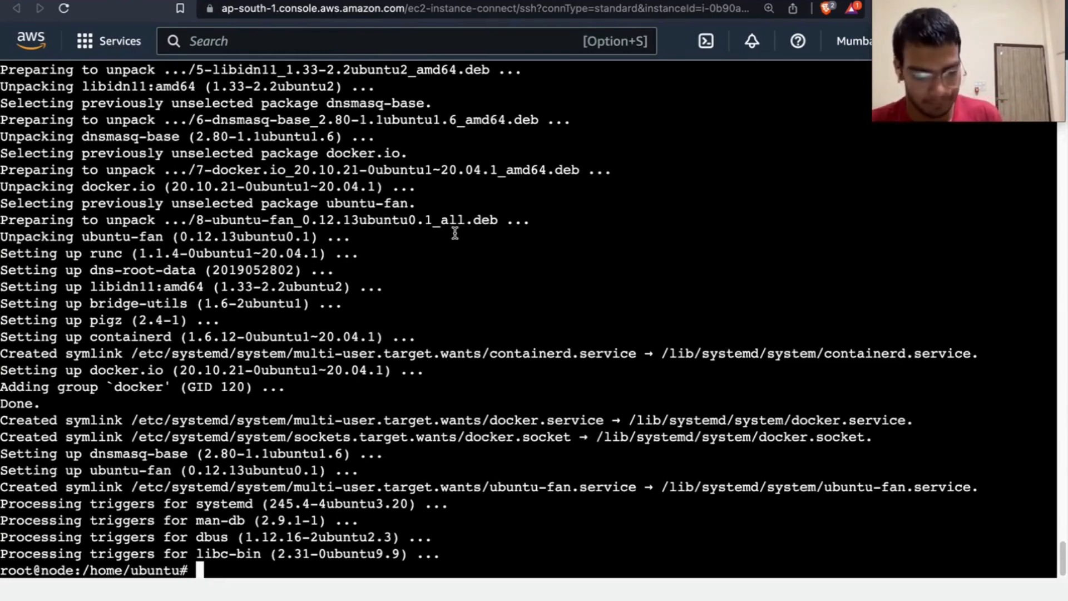
{"action": "type", "text": "sudo curl -fsSLo /usr/share/keyrings/kubernetes-archive-keyring.gpg https://packages.cloud.google.com/apt/doc/apt-key.gpg"}
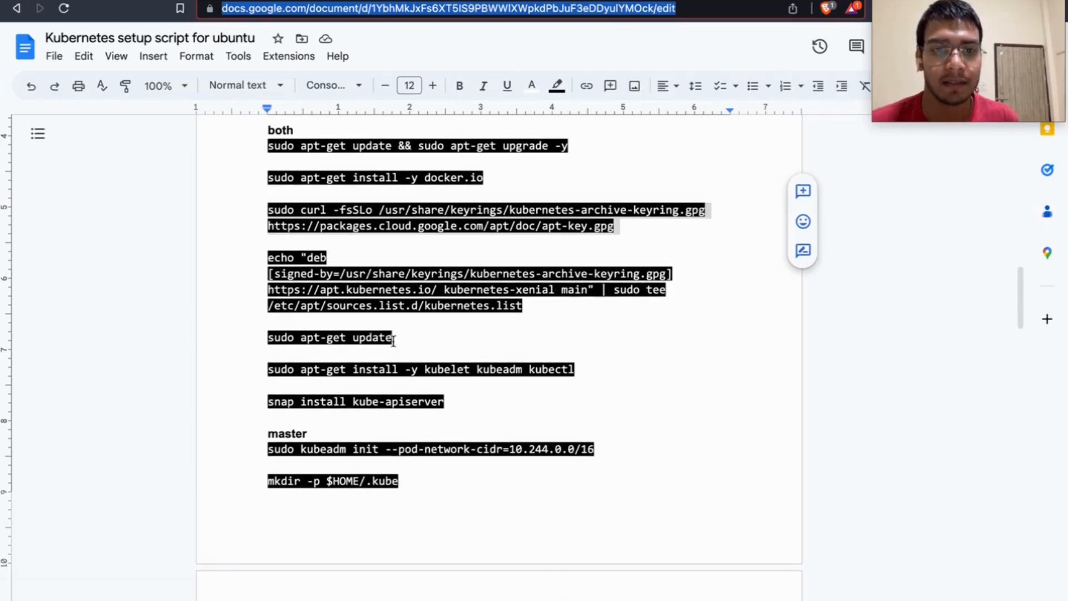
Scroll the setup script to the apt-get update and kubelet, kubeadm, kubectl install commands.
{"action": "scroll", "scroll_direction": "down", "scroll_amount": 3}
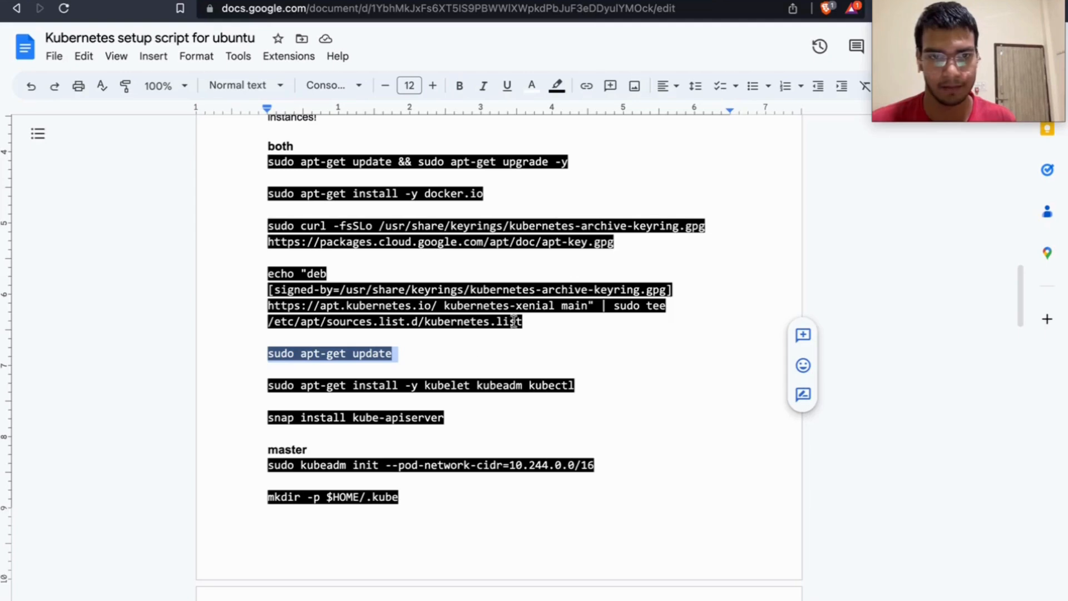
{"action": "scroll", "scroll_direction": "down", "scroll_amount": 3}
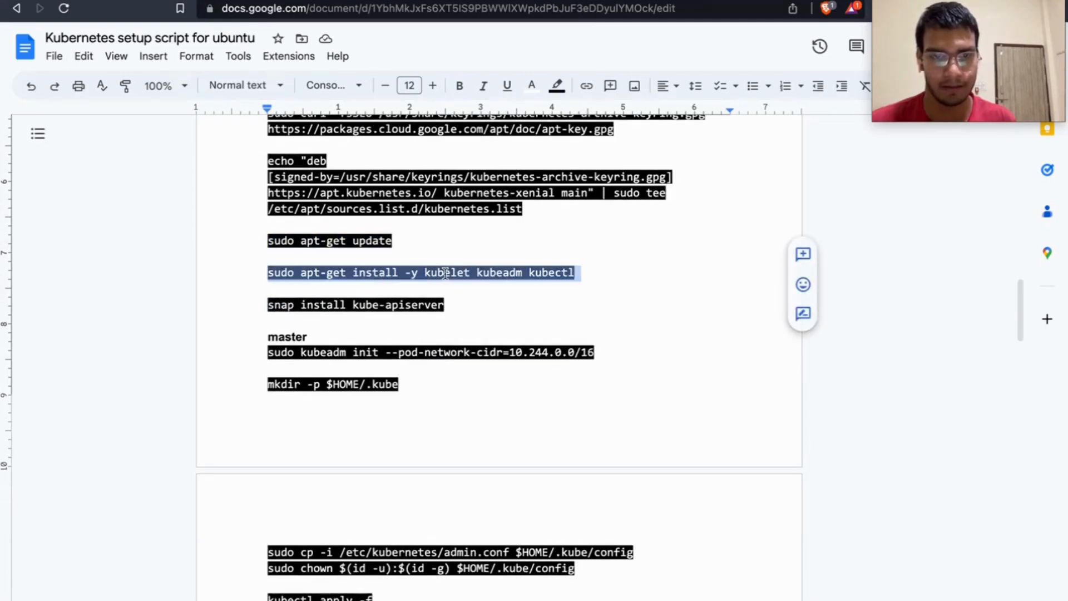
{"action": "mouse_move", "coordinate": [447, 282]}
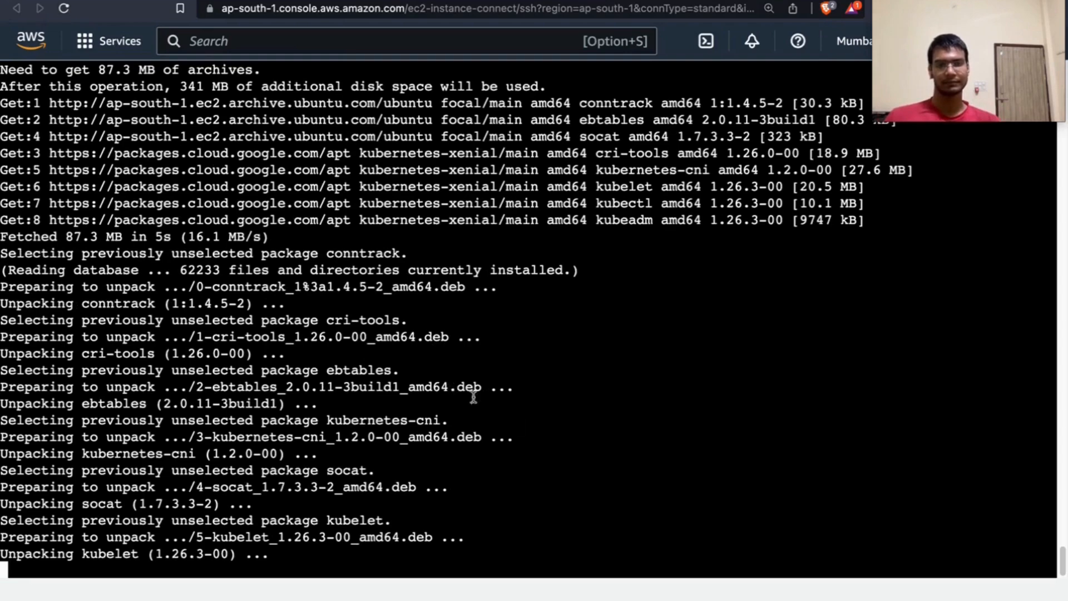
Let kubelet, kubeadm and kubectl 1.26.3 finish installing, then run snap install kube-apiserver.
{"action": "scroll", "scroll_direction": "down", "scroll_amount": 3}
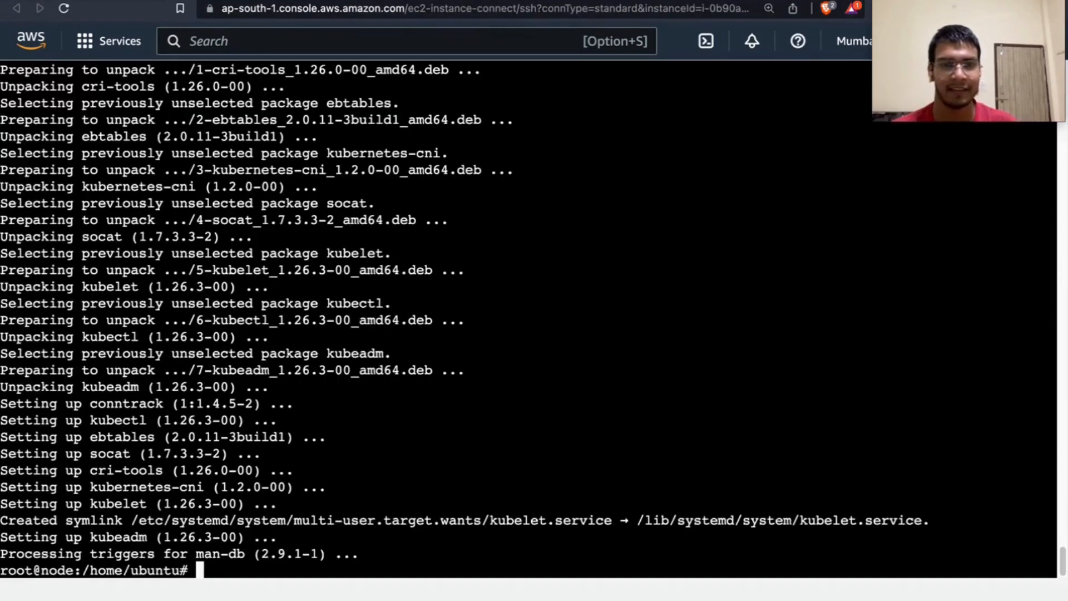
{"action": "type", "text": "snap install kube-apiserver"}
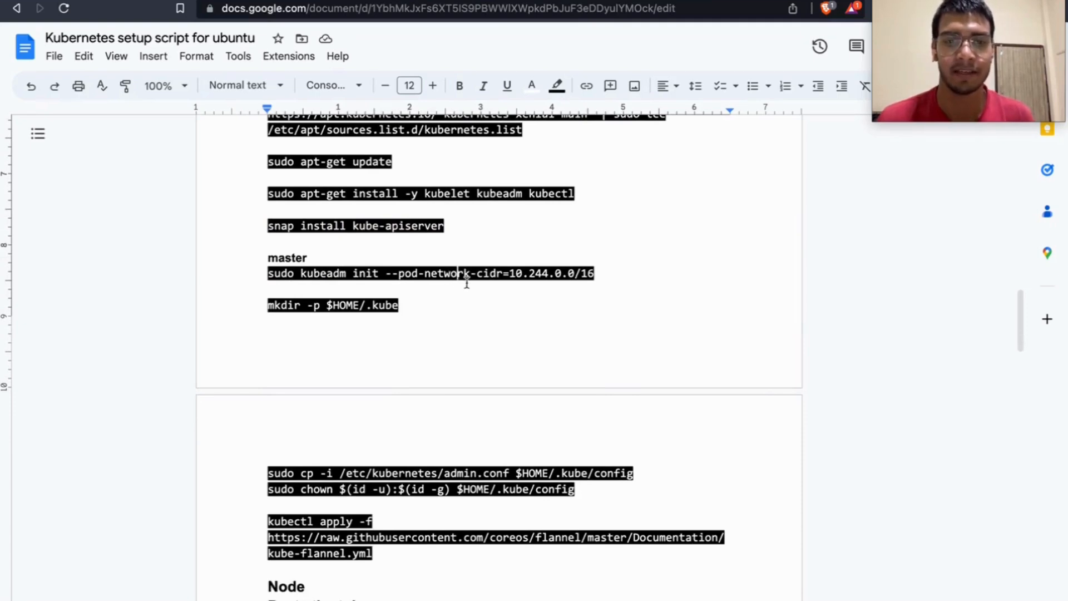
{"action": "mouse_move", "coordinate": [487, 300]}
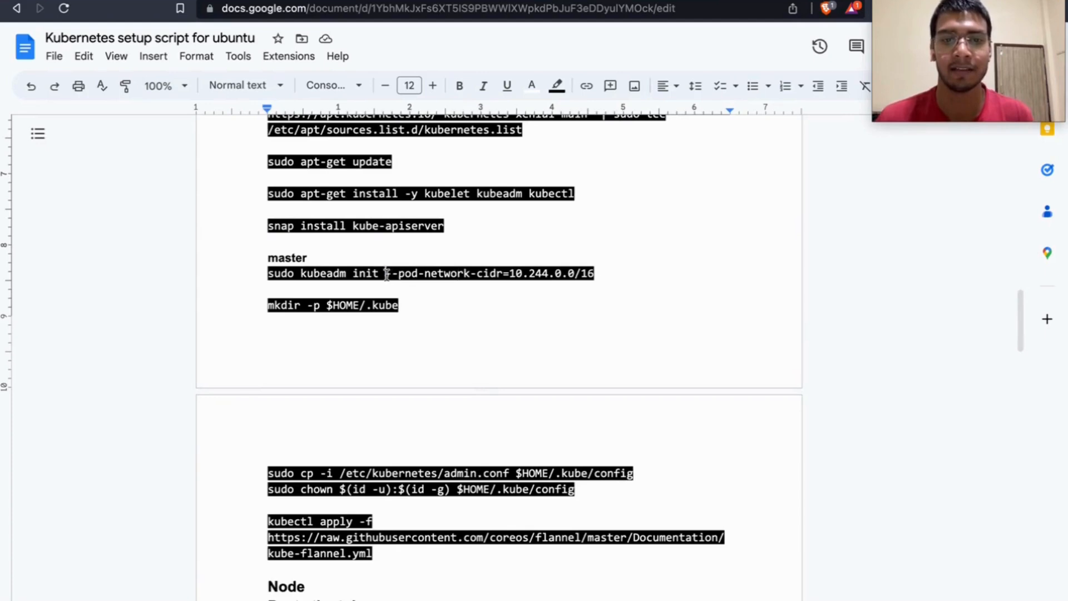
{"action": "left_click_drag", "start_coordinate": [386, 273], "coordinate": [593, 273]}
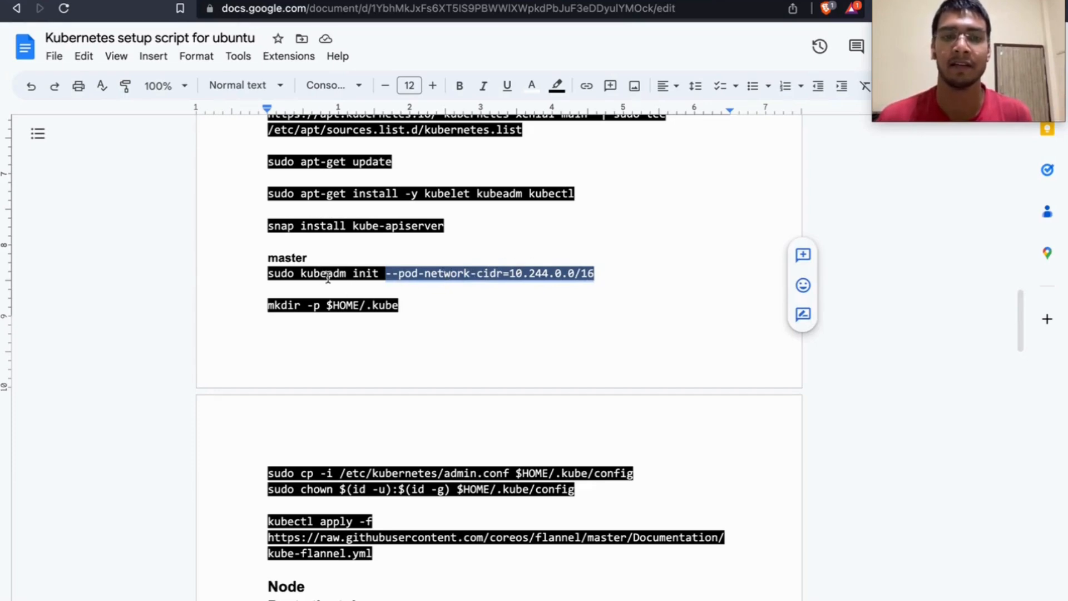
{"action": "mouse_move", "coordinate": [504, 283]}
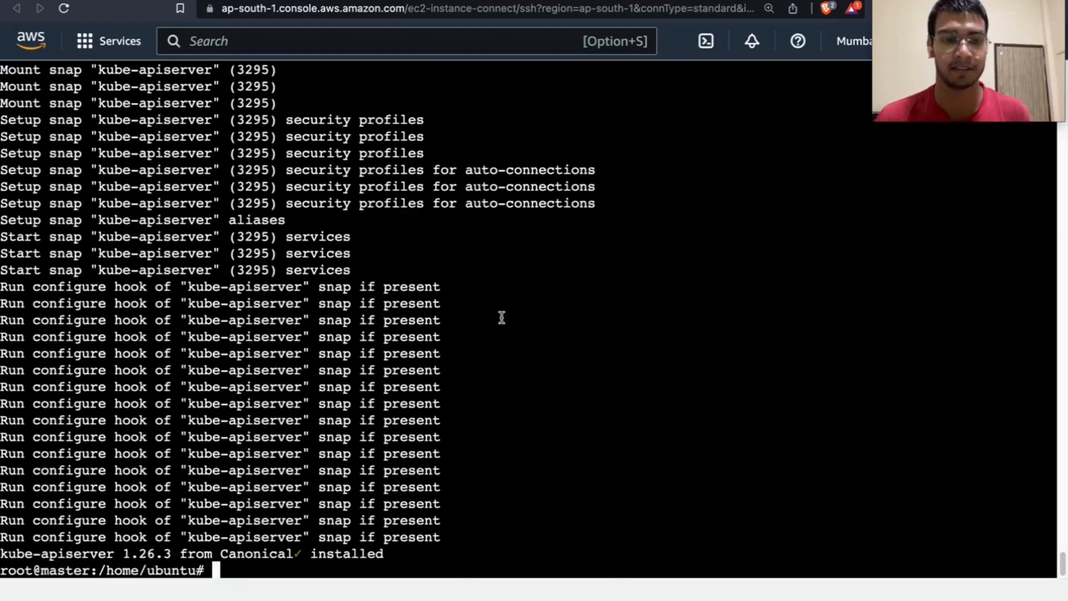
Run sudo kubeadm init with pod network CIDR 10.244.0.0/16 and scroll to the join token.
{"action": "type", "text": "sudo kubeadm init --pod-network-cidr=10.244.0.0/16"}
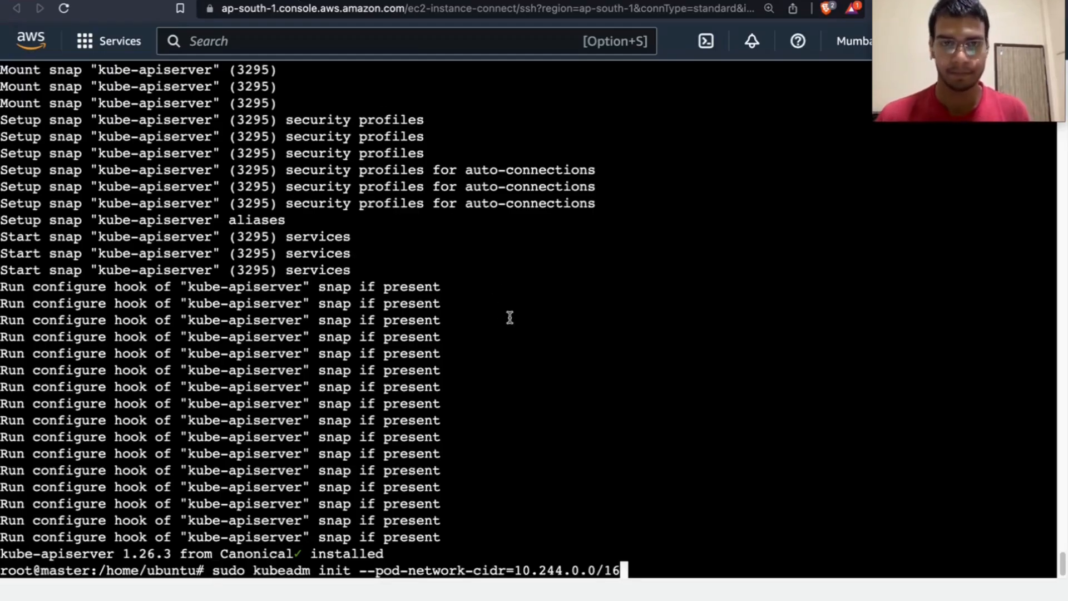
{"action": "mouse_move", "coordinate": [633, 23]}
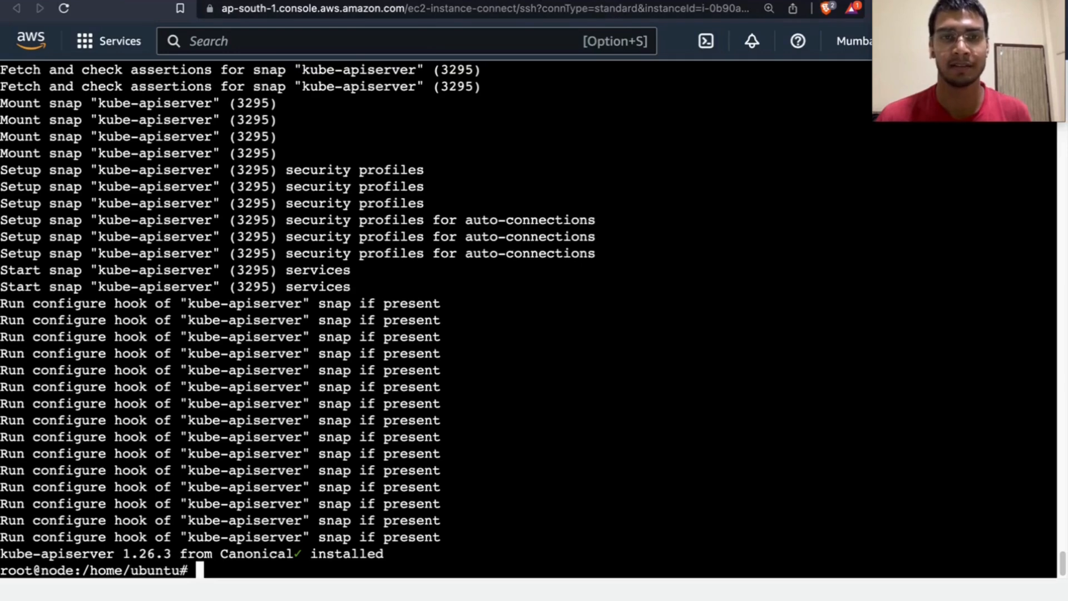
{"action": "mouse_move", "coordinate": [534, 347]}
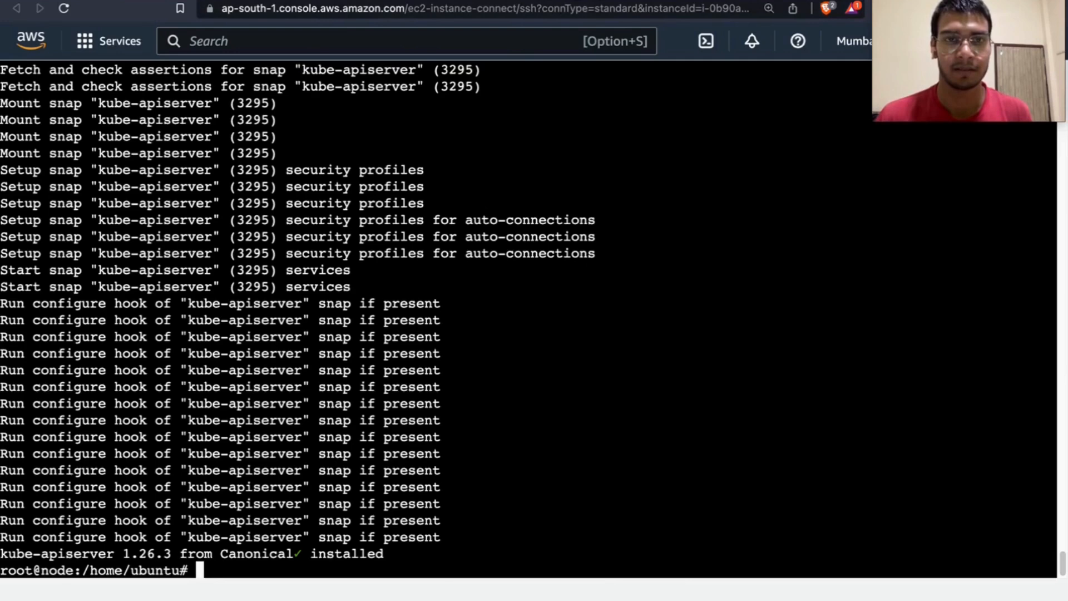
{"action": "type", "text": "sudo kubeadm init --pod-network-cidr=10.244.0.0/16"}
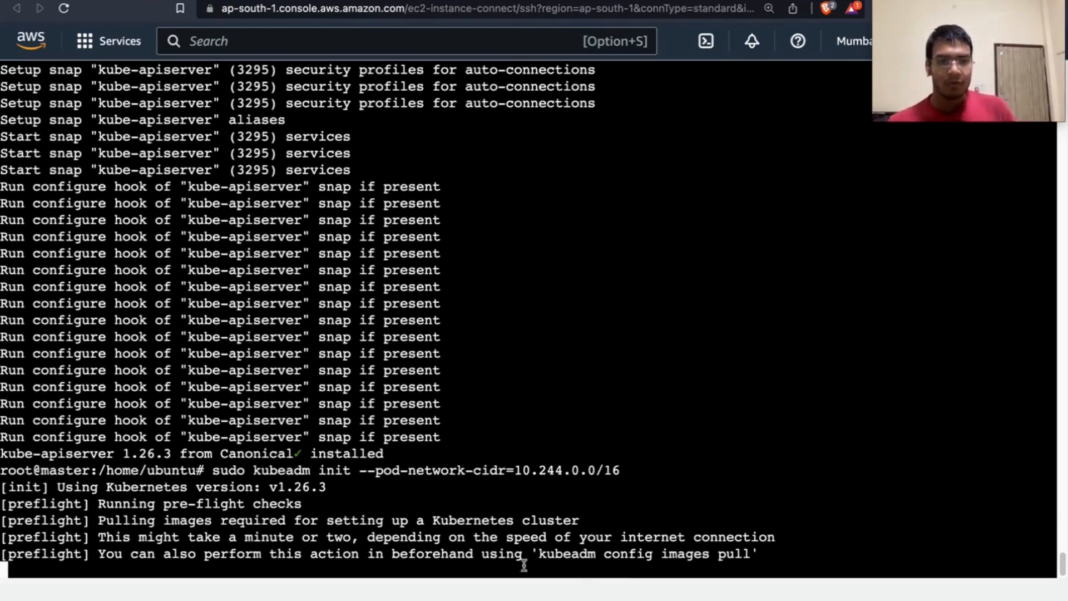
{"action": "mouse_move", "coordinate": [276, 484]}
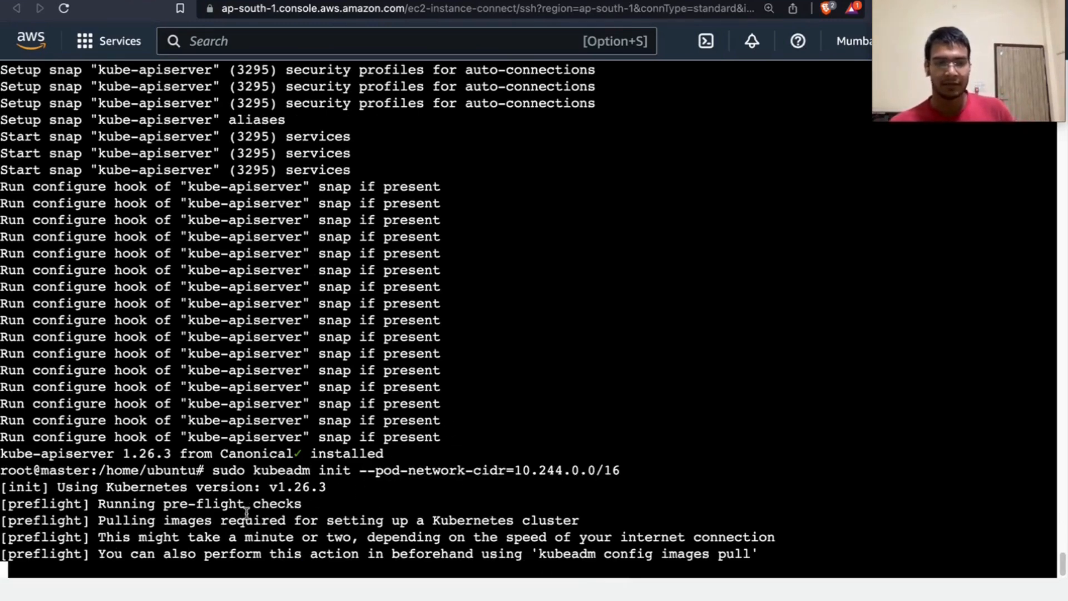
{"action": "mouse_move", "coordinate": [385, 477]}
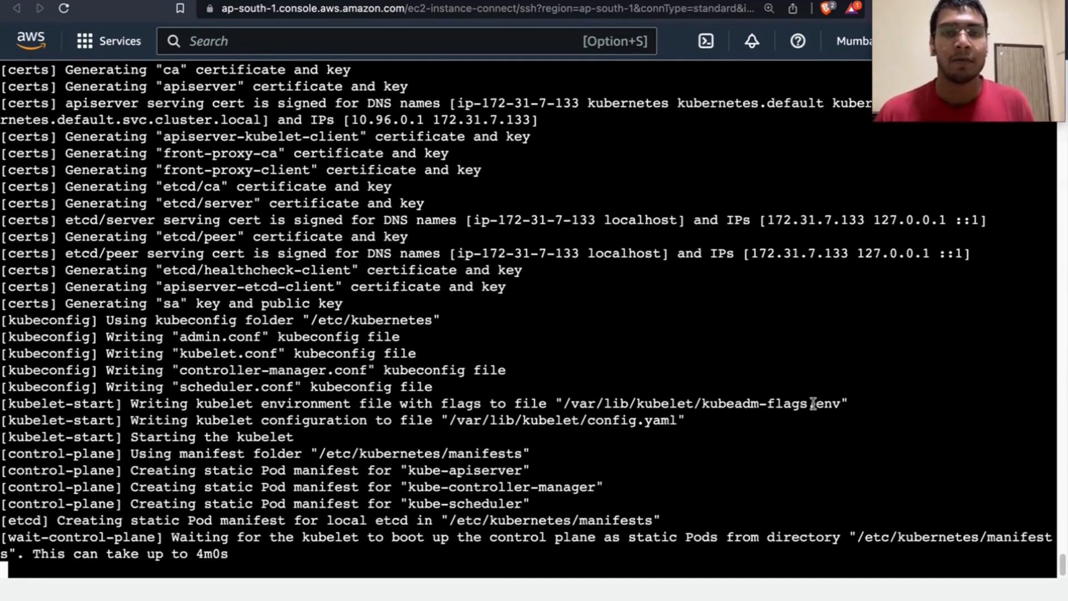
{"action": "scroll", "scroll_direction": "down", "scroll_amount": 3}
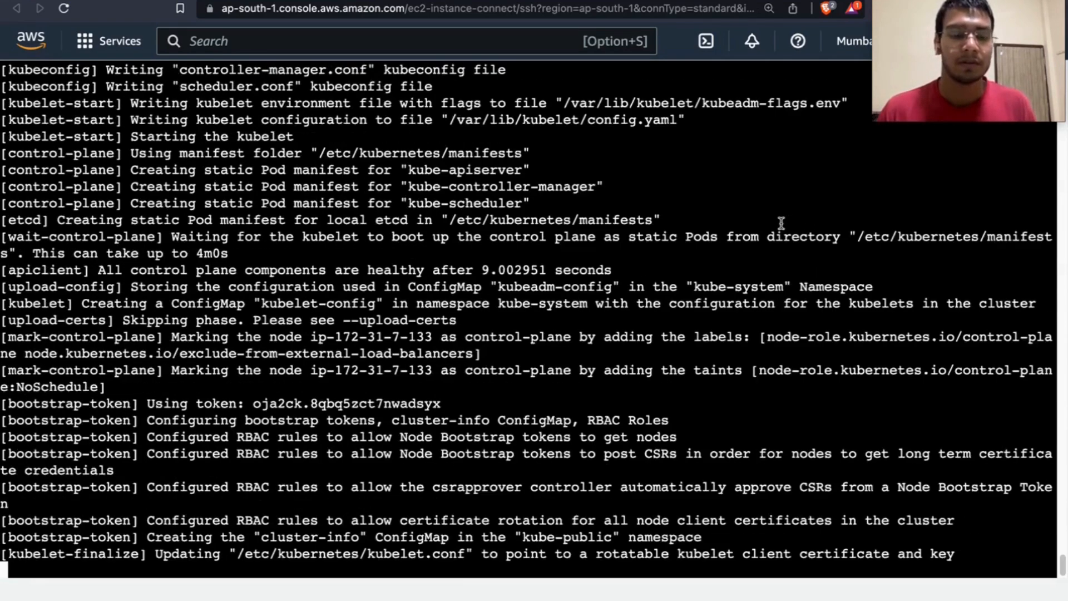
{"action": "scroll", "scroll_direction": "down", "scroll_amount": 3}
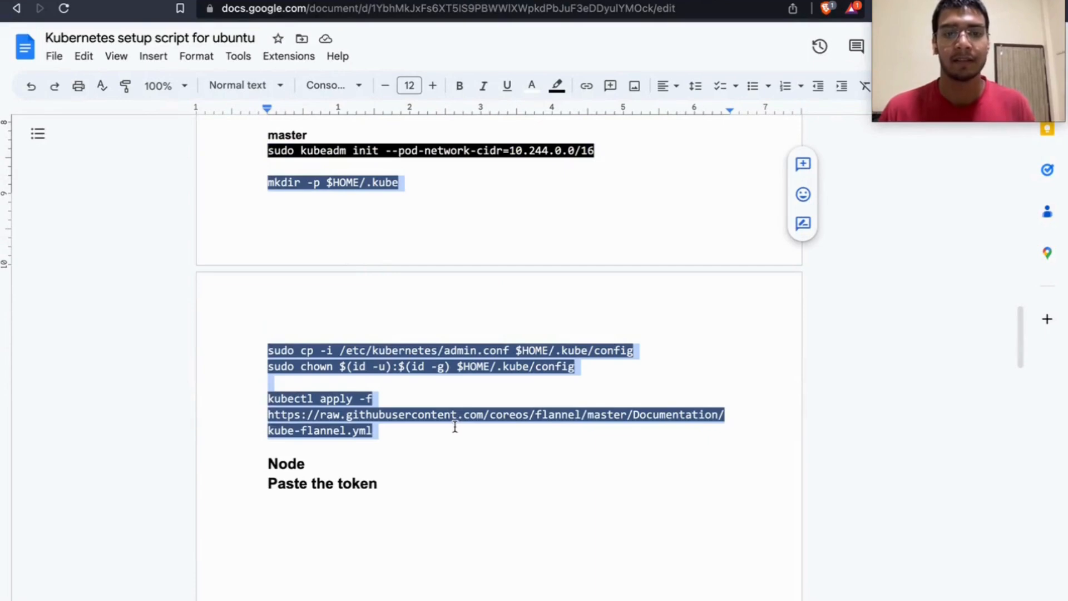
{"action": "mouse_move", "coordinate": [308, 184]}
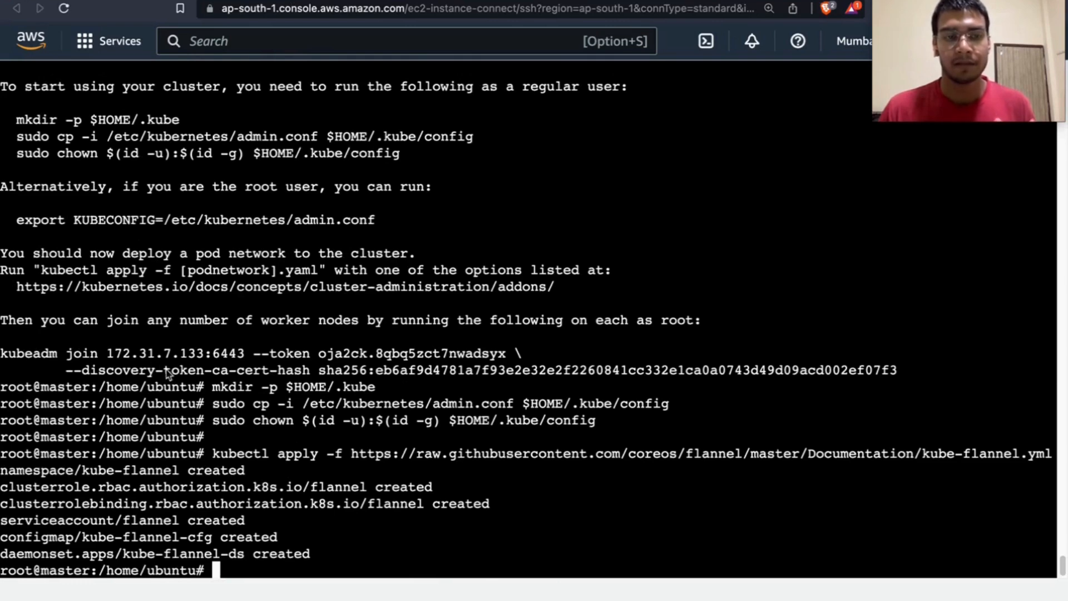
{"action": "mouse_move", "coordinate": [271, 380]}
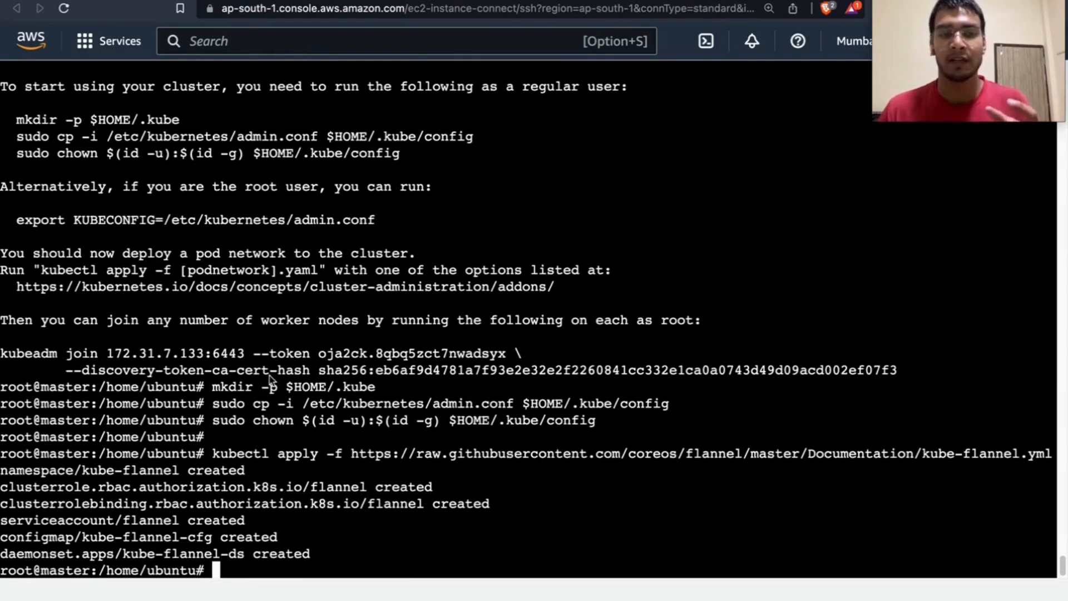
{"action": "mouse_move", "coordinate": [289, 398]}
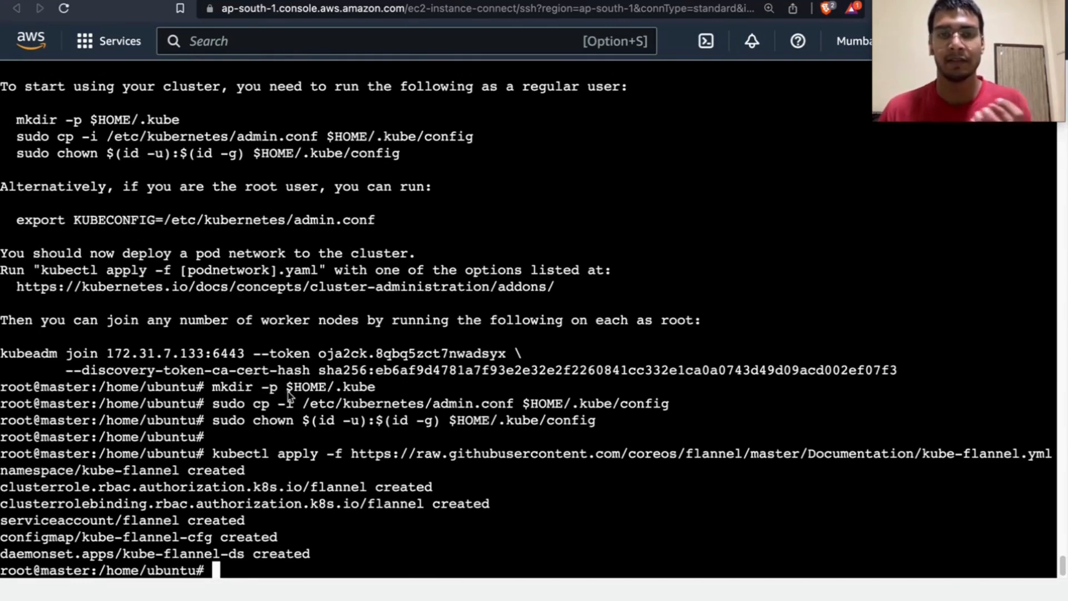
{"action": "mouse_move", "coordinate": [295, 399]}
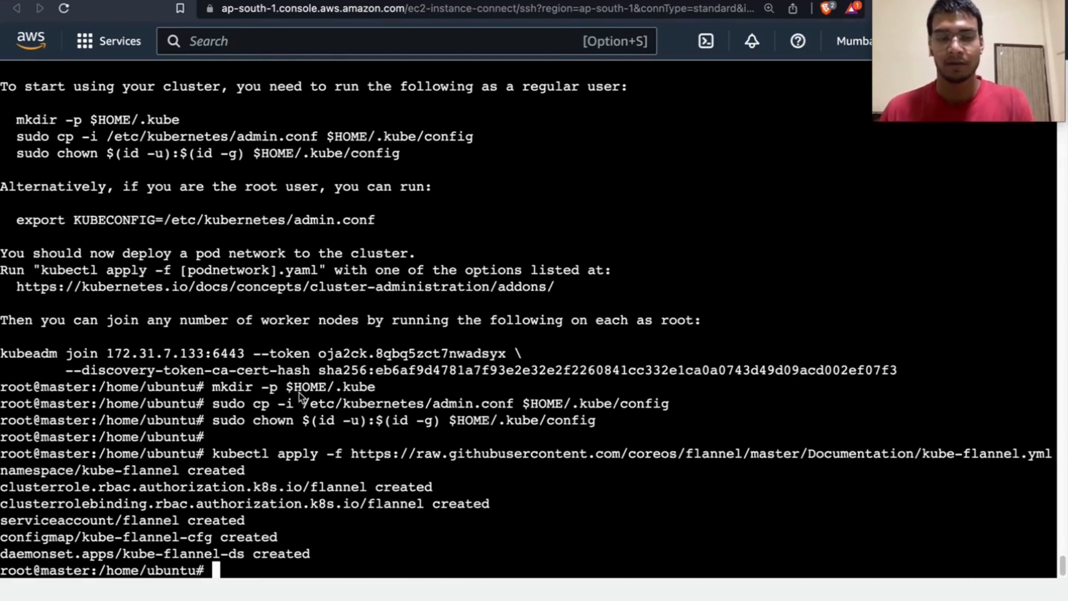
{"action": "mouse_move", "coordinate": [136, 410]}
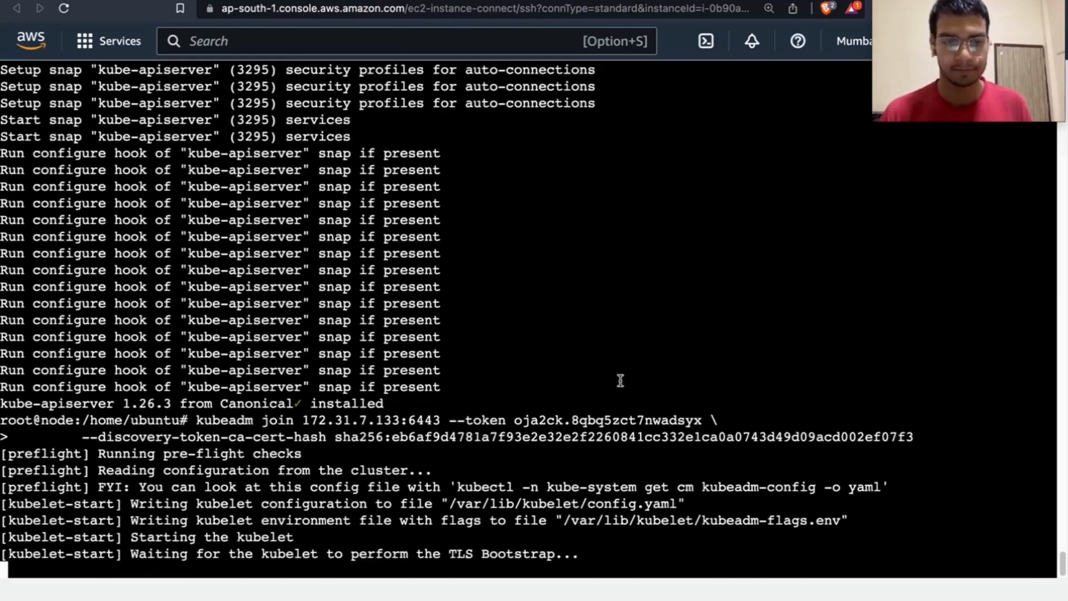
{"action": "mouse_move", "coordinate": [732, 355]}
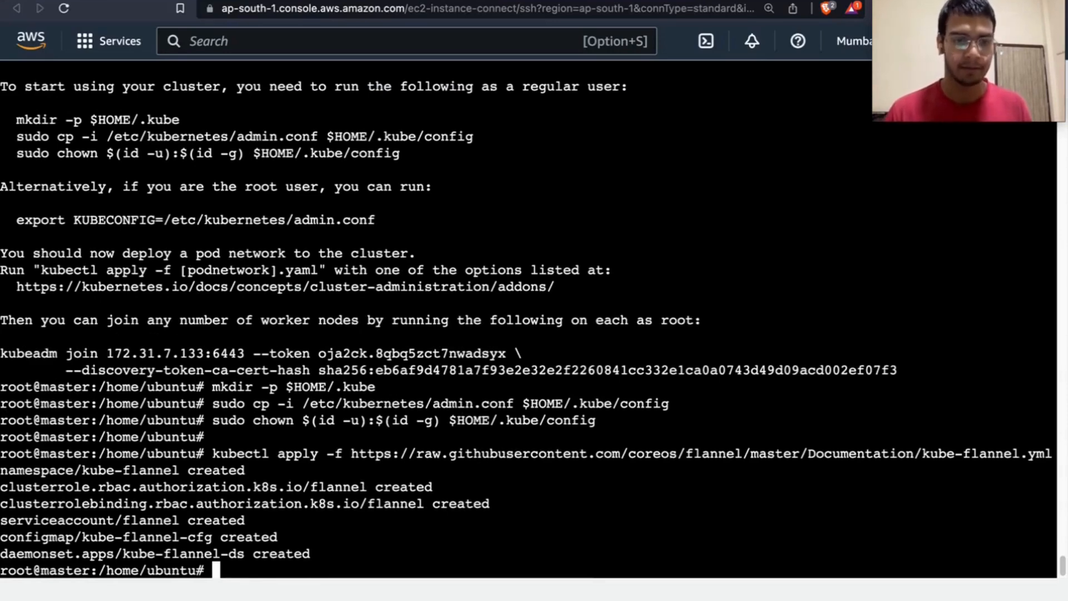
Run kubectl get nodes on the master: control plane Ready, worker NotReady.
{"action": "type", "text": "kubectl get nodes"}
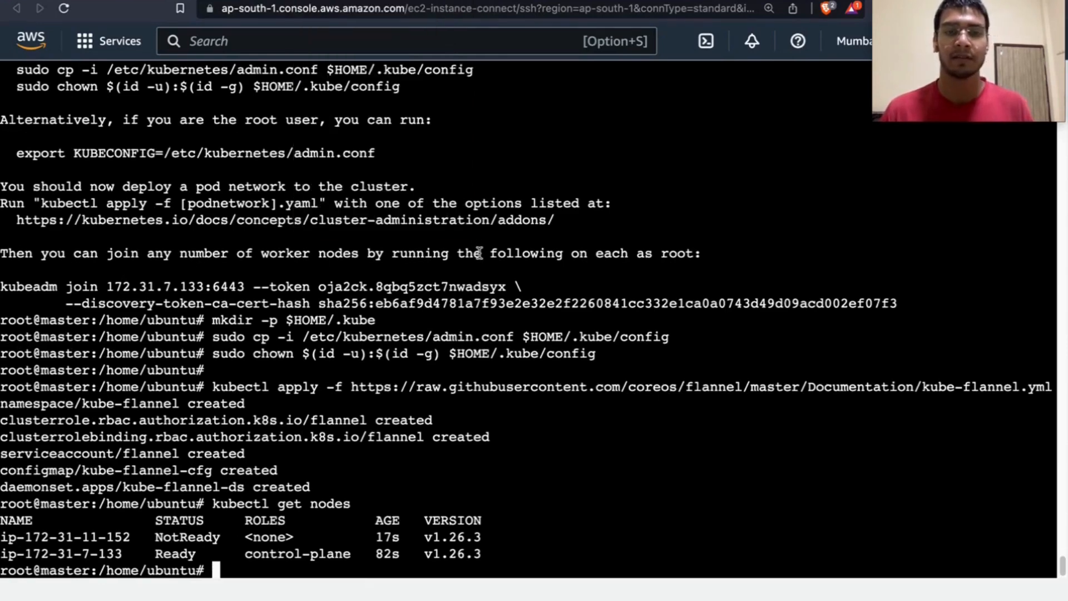
{"action": "mouse_move", "coordinate": [416, 159]}
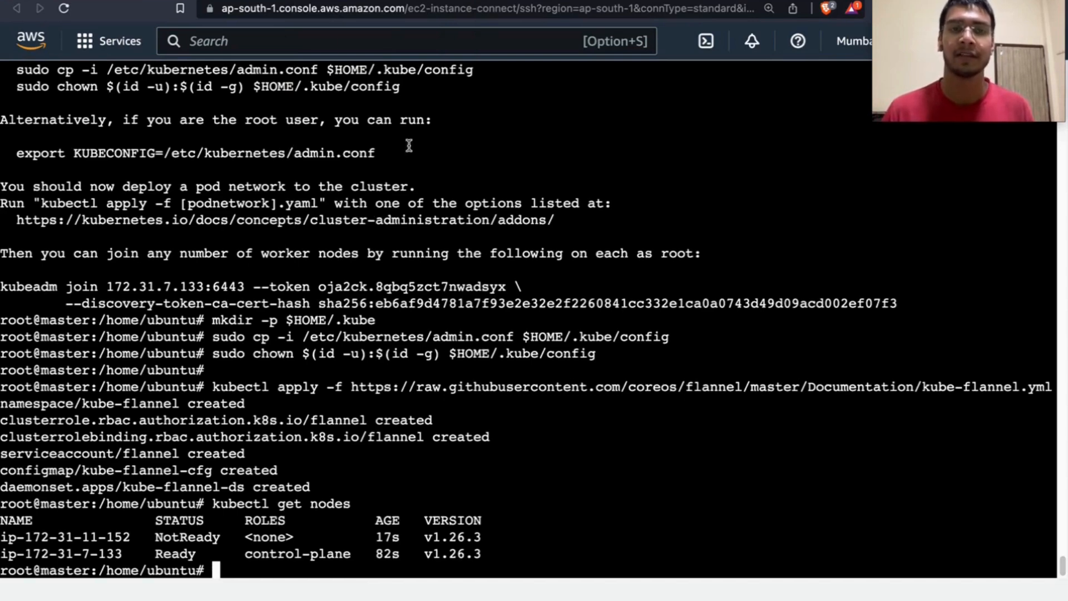
Duplicate the master's tab, try kubectl get pods as ubuntu, then clear the terminal.
{"action": "right_click", "coordinate": [235, 10]}
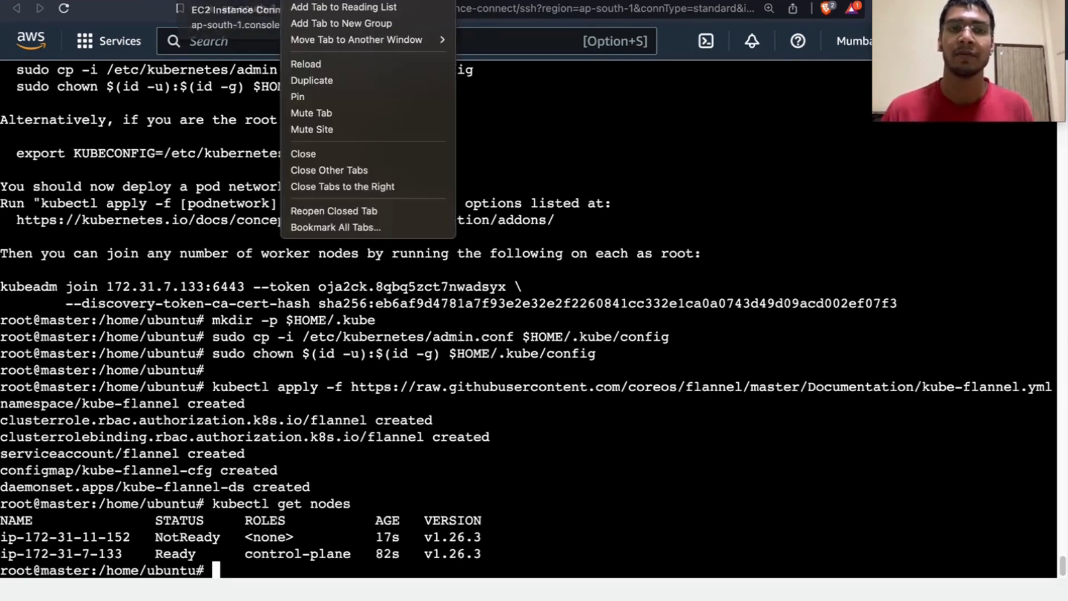
{"action": "mouse_move", "coordinate": [325, 80]}
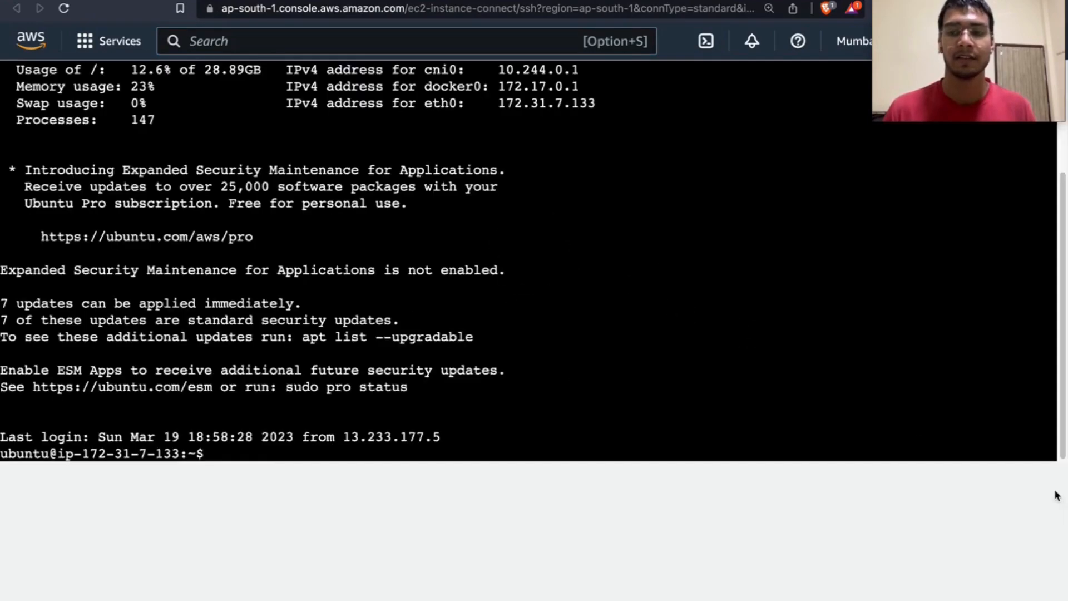
{"action": "scroll", "scroll_direction": "down", "scroll_amount": 3}
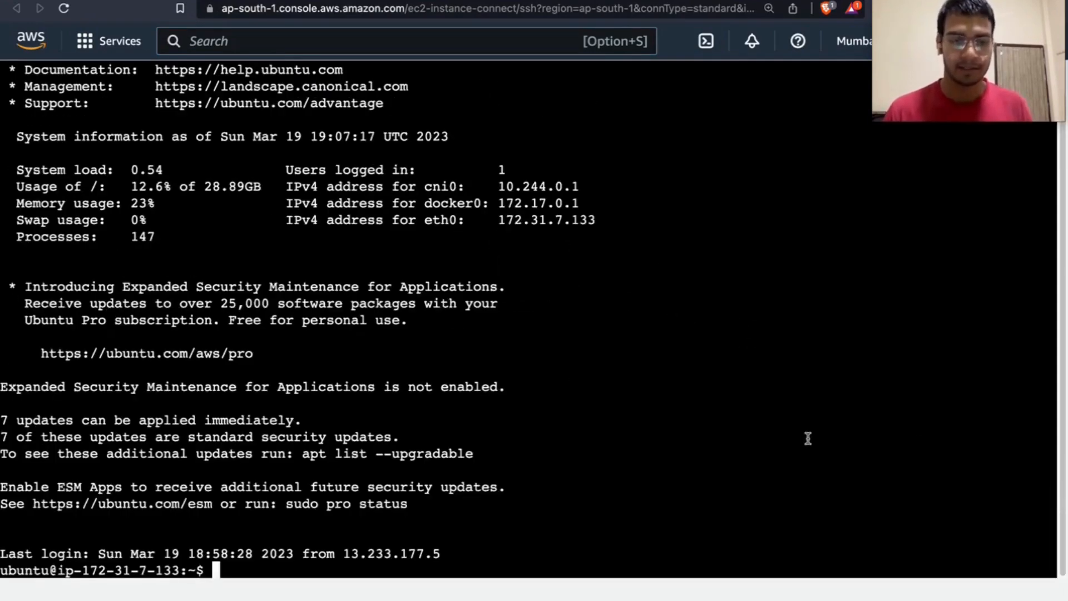
{"action": "type", "text": "kub"}
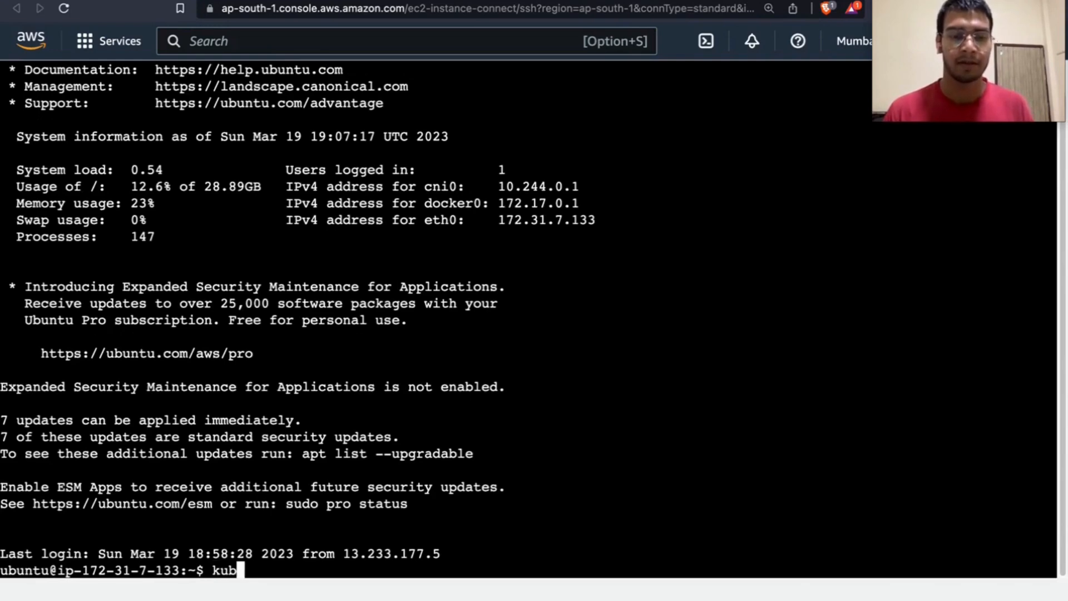
{"action": "type", "text": "ectl get po"}
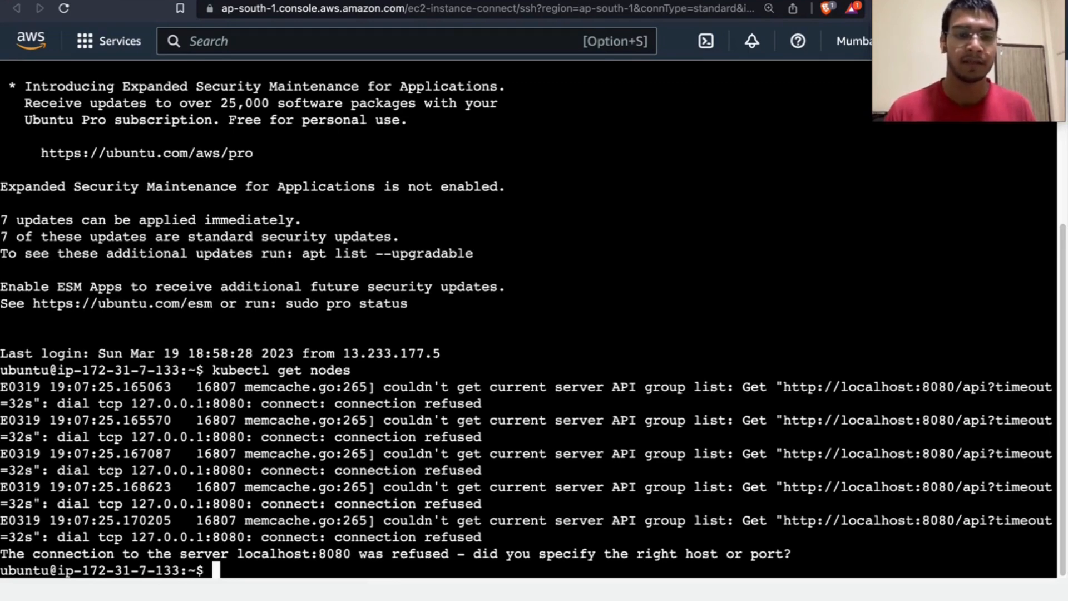
{"action": "type", "text": "c"}
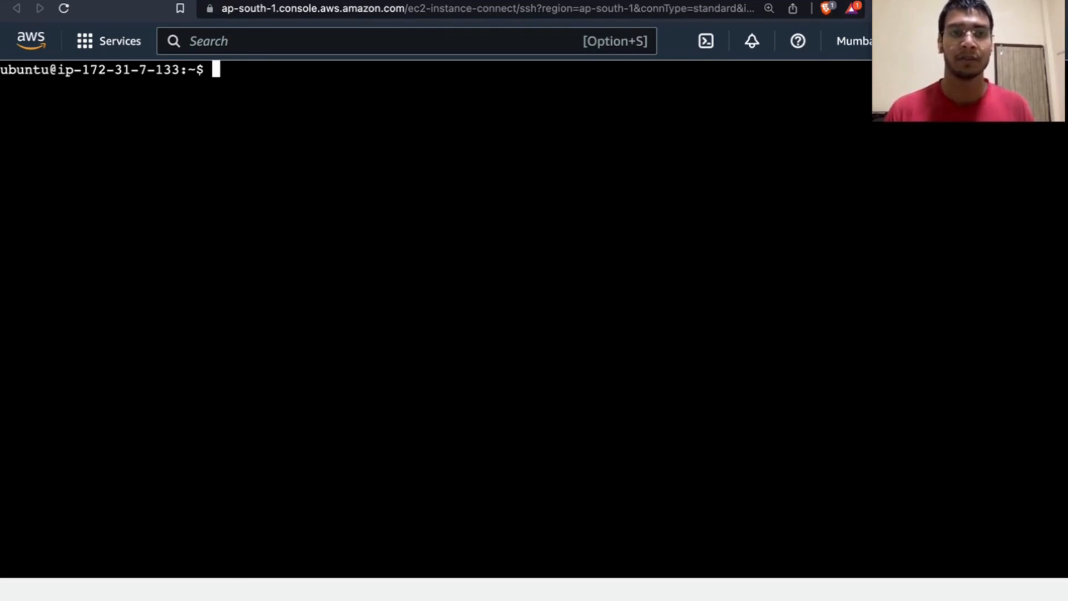
Switch to root with sudo su and run kubectl get nodes showing both nodes Ready.
{"action": "type", "text": "sudo su"}
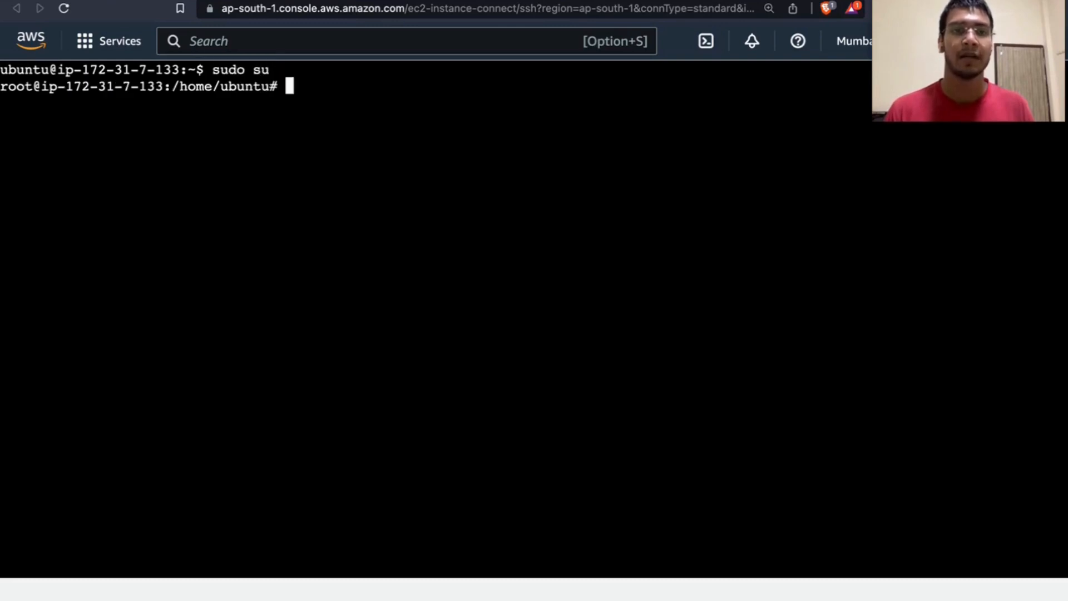
{"action": "type", "text": "ku"}
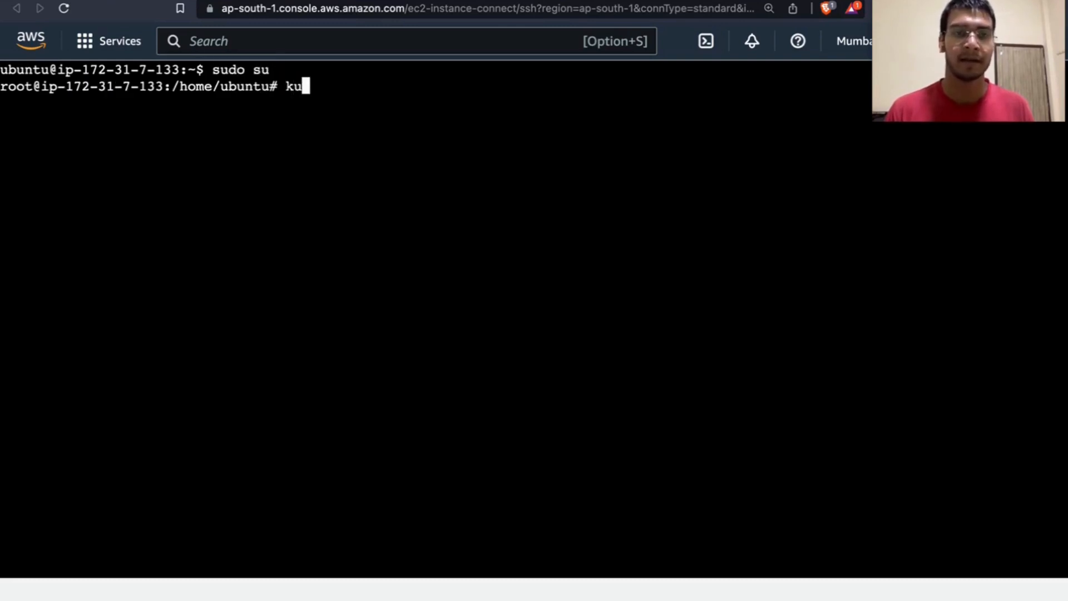
{"action": "type", "text": "bectl get"}
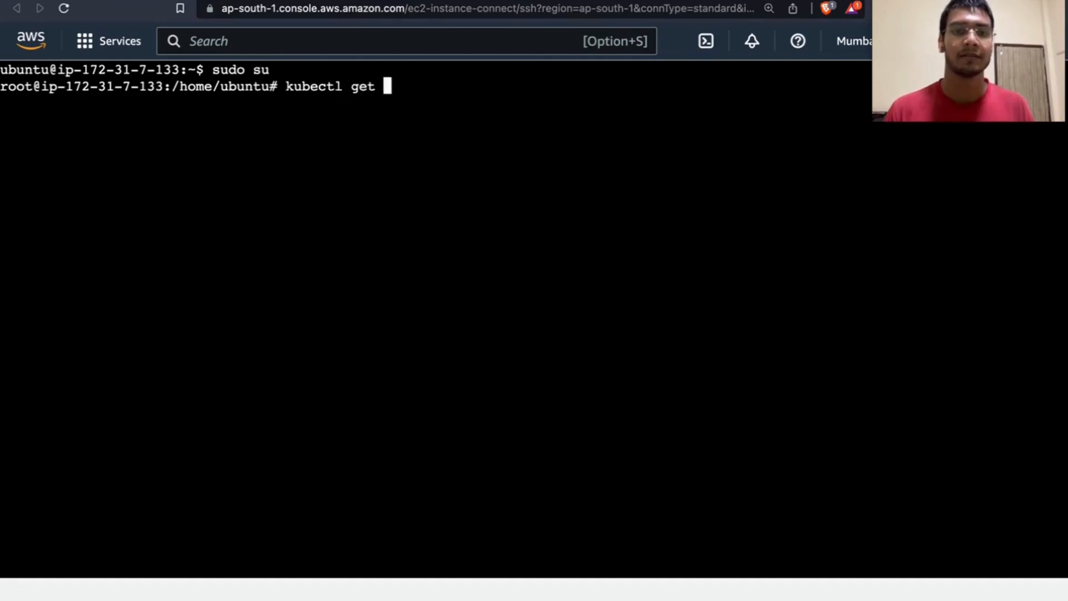
{"action": "type", "text": "nodes"}
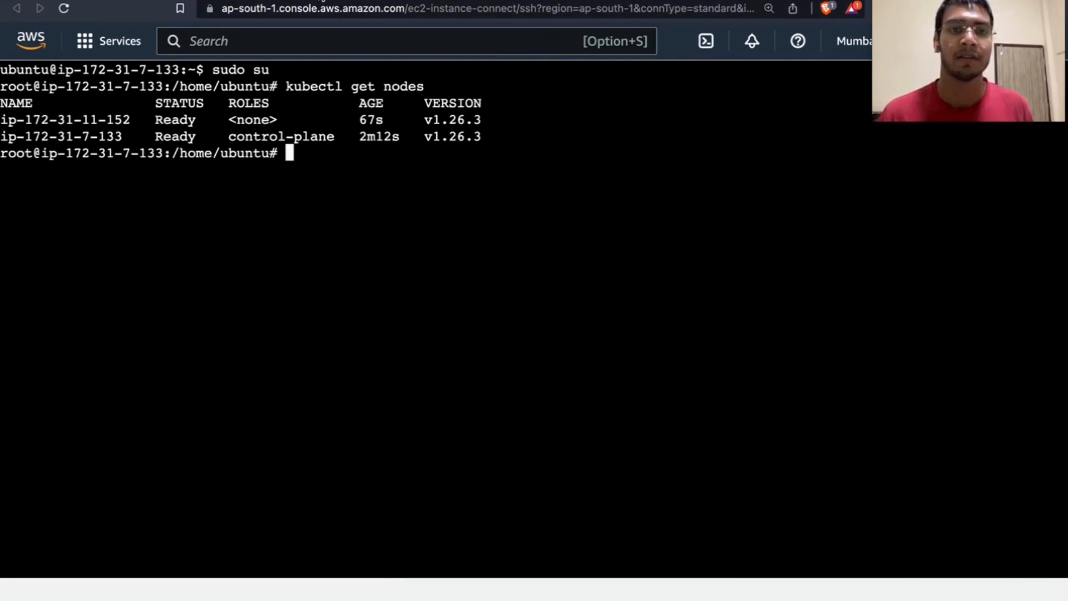
{"action": "mouse_move", "coordinate": [476, 241]}
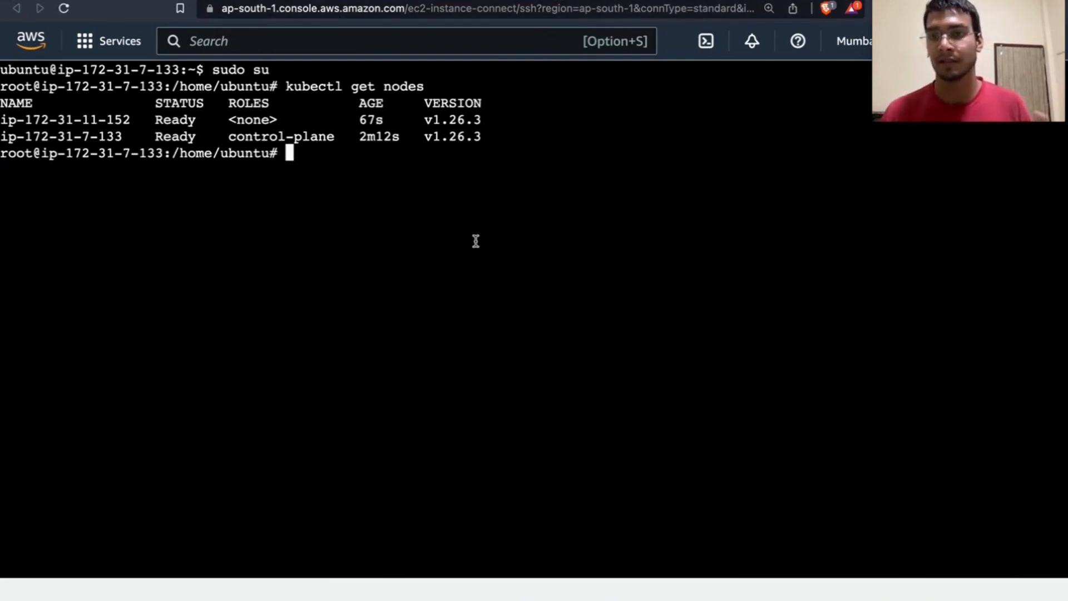